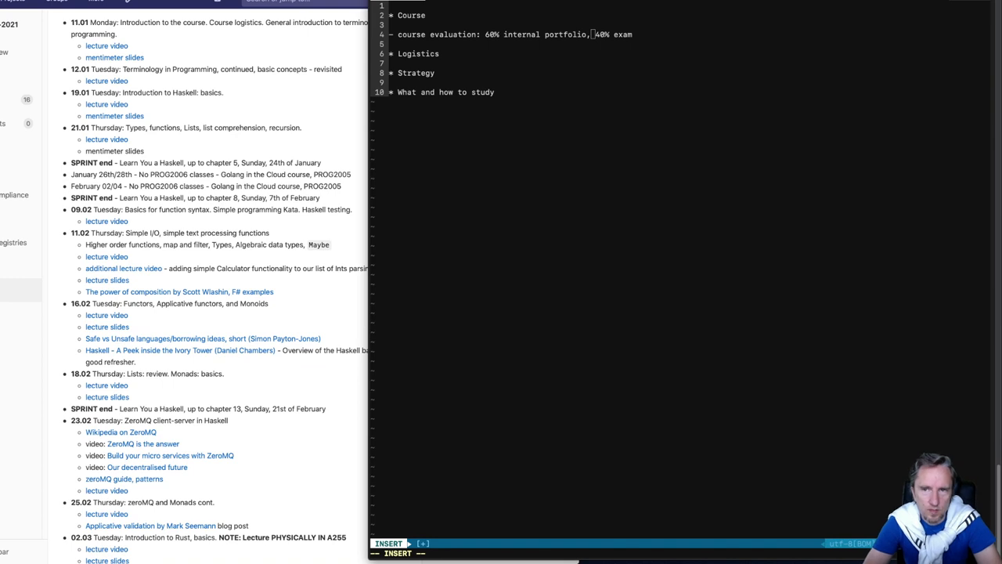
{"action": "mouse_move", "coordinate": [886, 246]}
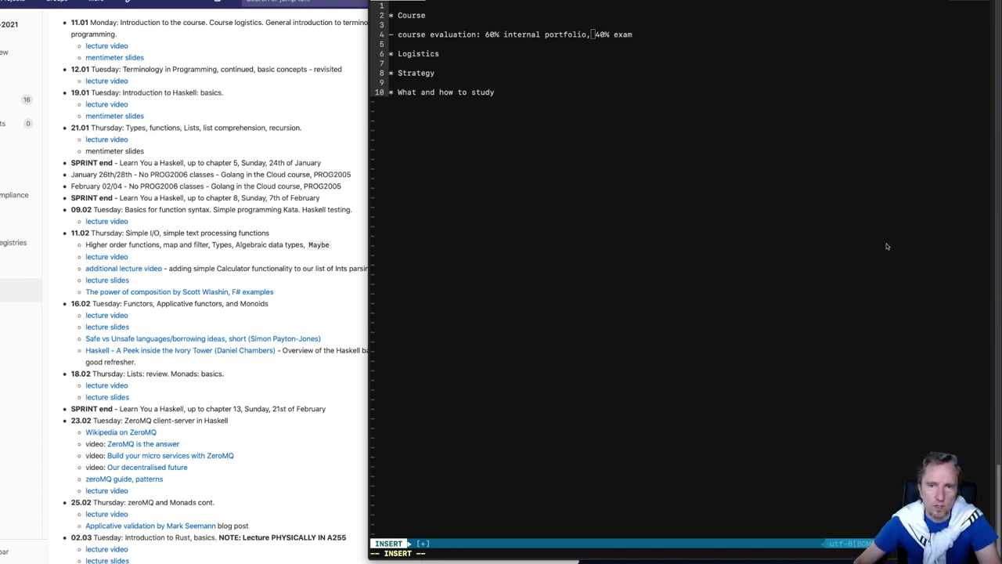
{"action": "mouse_move", "coordinate": [468, 59]}
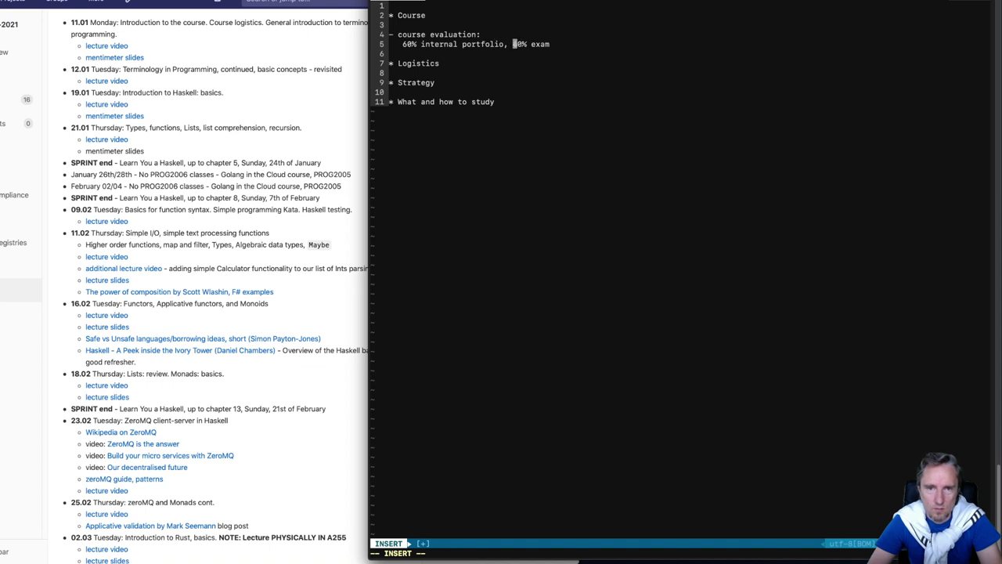
Put the 40% exam share on its own line below the 60% portfolio share.
{"action": "key", "text": "Return"}
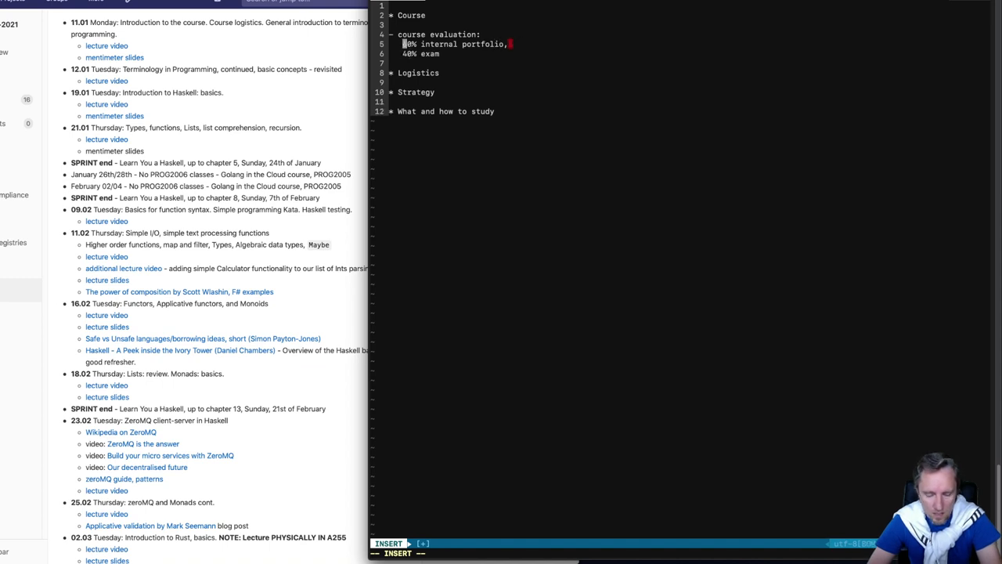
{"action": "key", "text": "Escape"}
{"action": "type", "text": "-"}
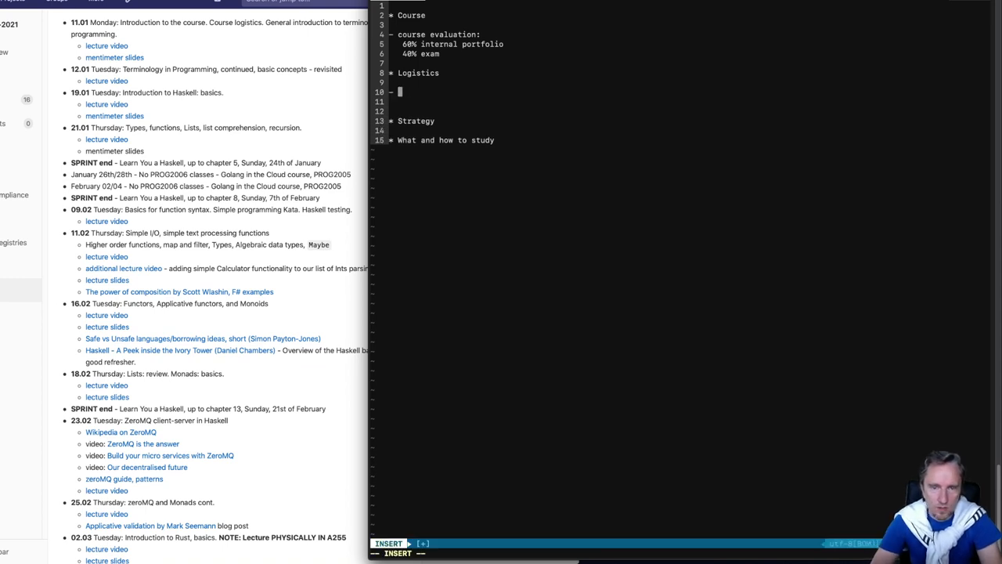
Add Logistics bullets '3hrs, Inspera' and 'individual' above it.
{"action": "type", "text": "3hrs,"}
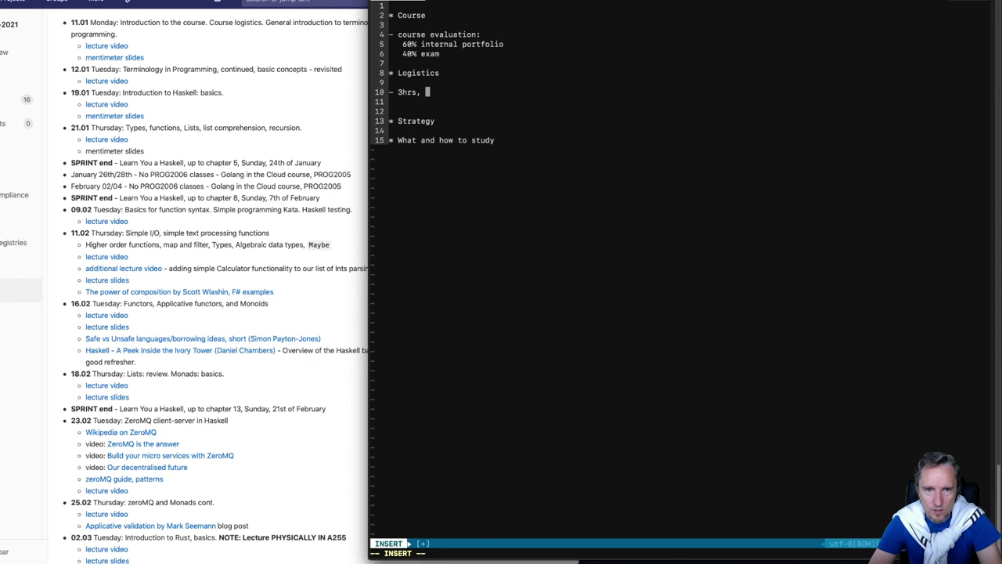
{"action": "type", "text": "Inspera"}
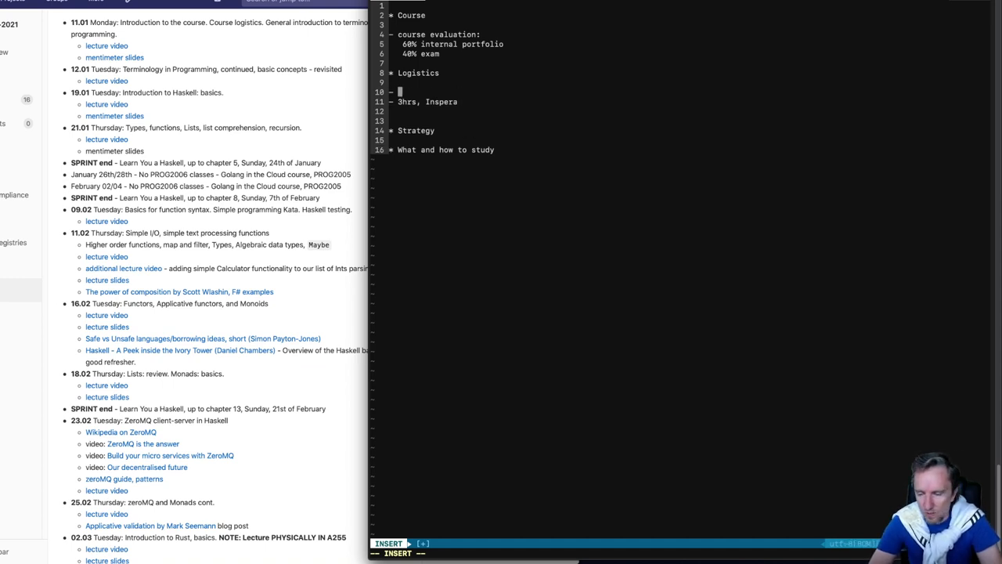
{"action": "type", "text": "individ"}
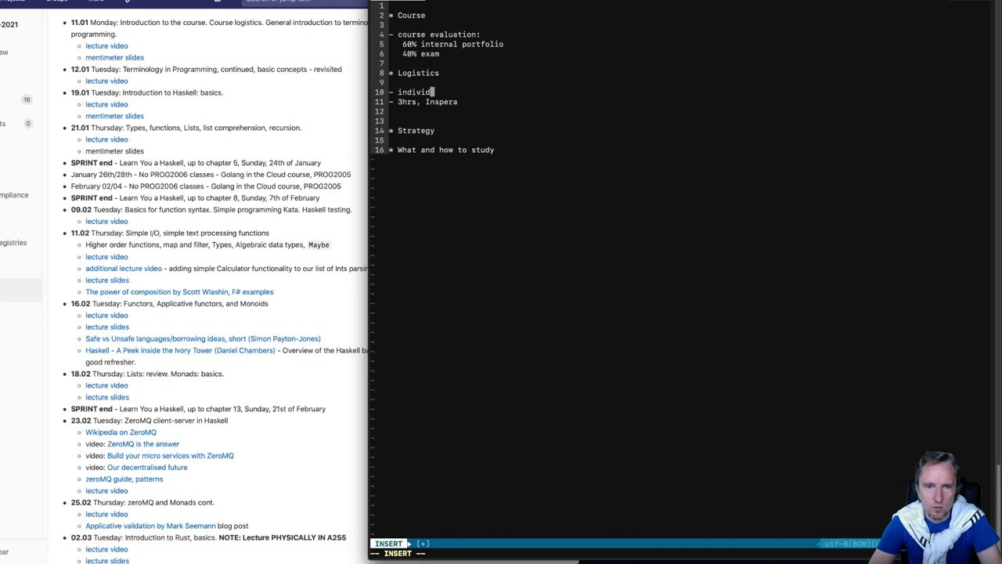
{"action": "type", "text": "ual"}
{"action": "type", "text": "-"}
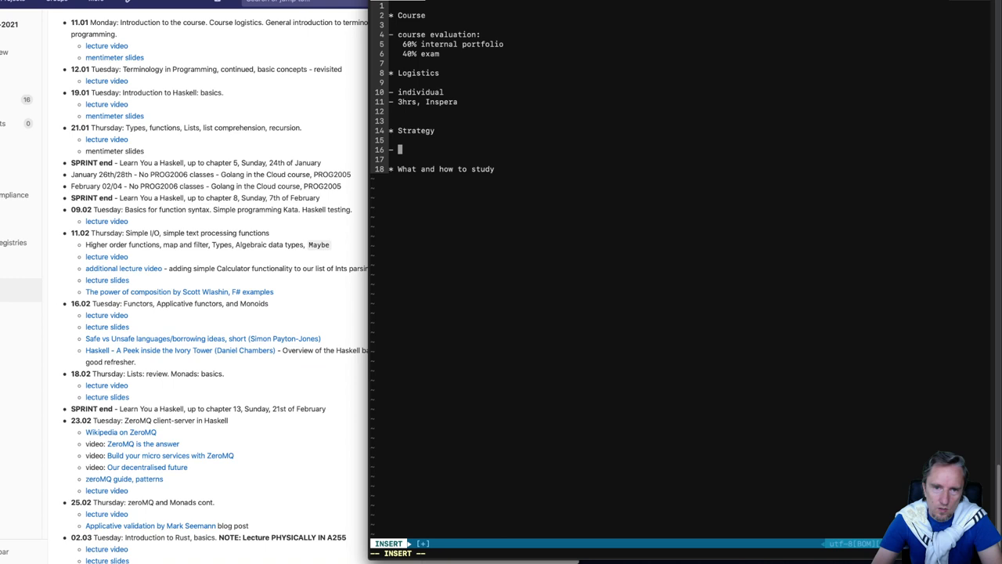
Note 'google?' under Strategy and mark 'individual' with a '<--' arrow.
{"action": "type", "text": "google?"}
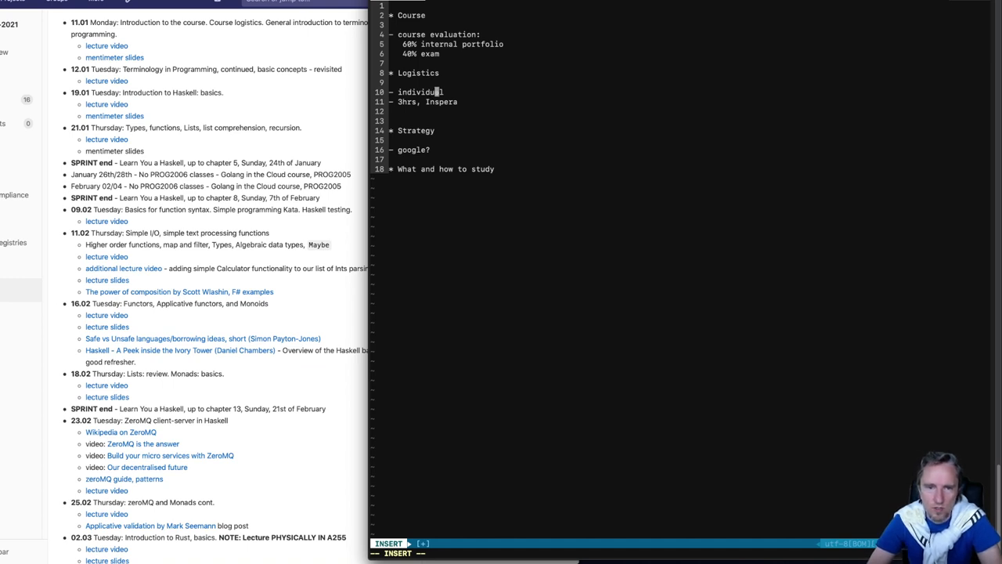
{"action": "type", "text": "<ss"}
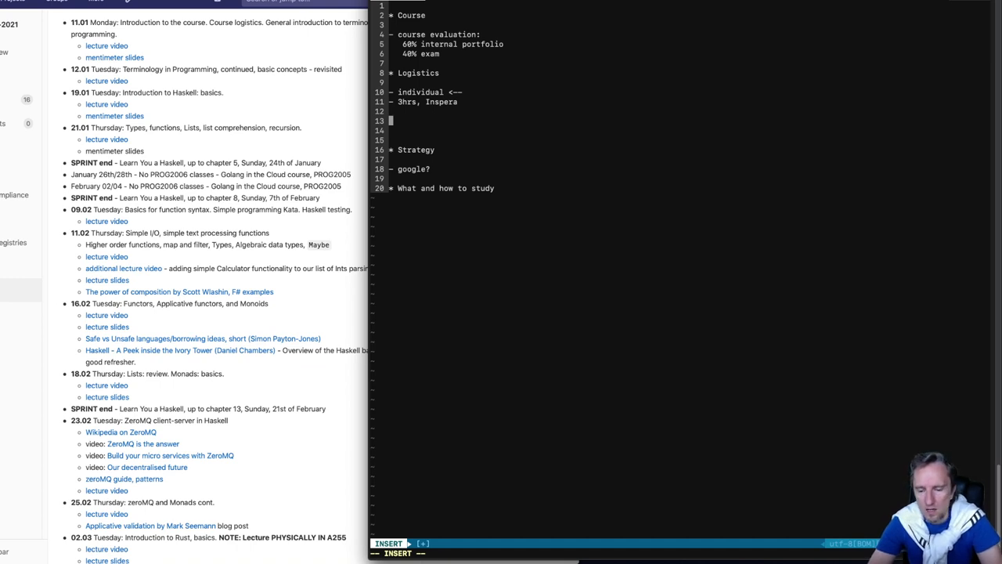
{"action": "type", "text": "5"}
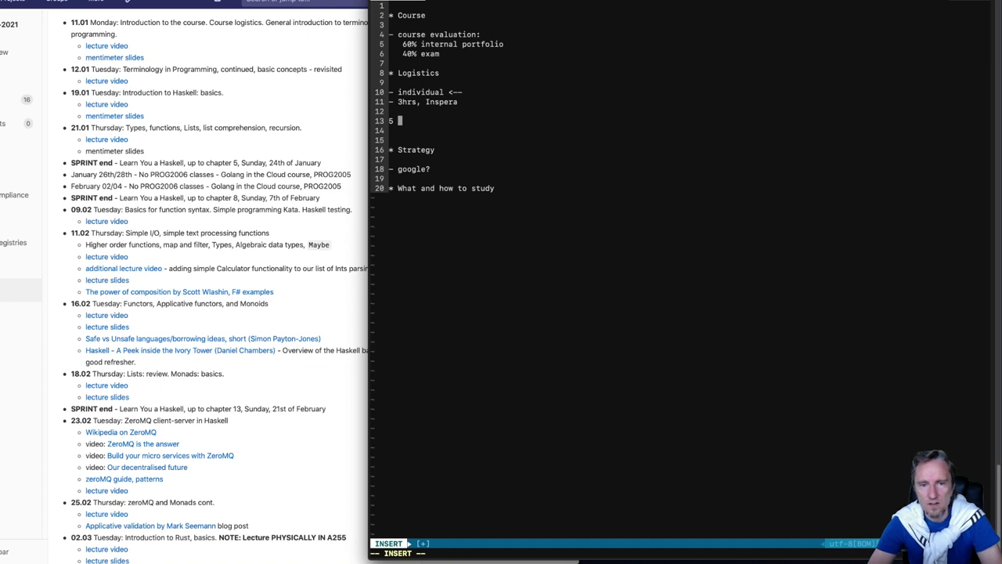
{"action": "type", "text": "::"}
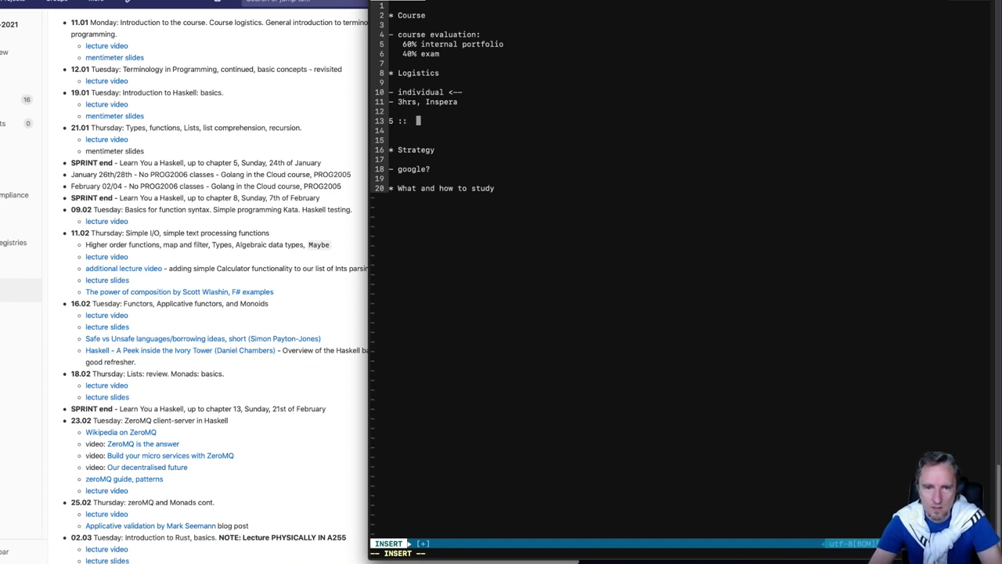
{"action": "type", "text": "......."}
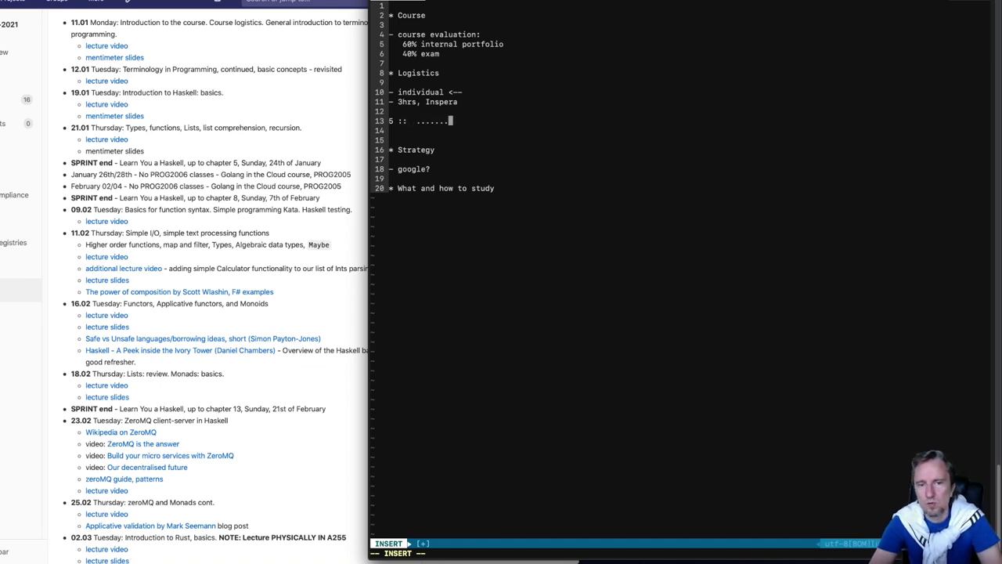
{"action": "key", "text": "BackSpace"}
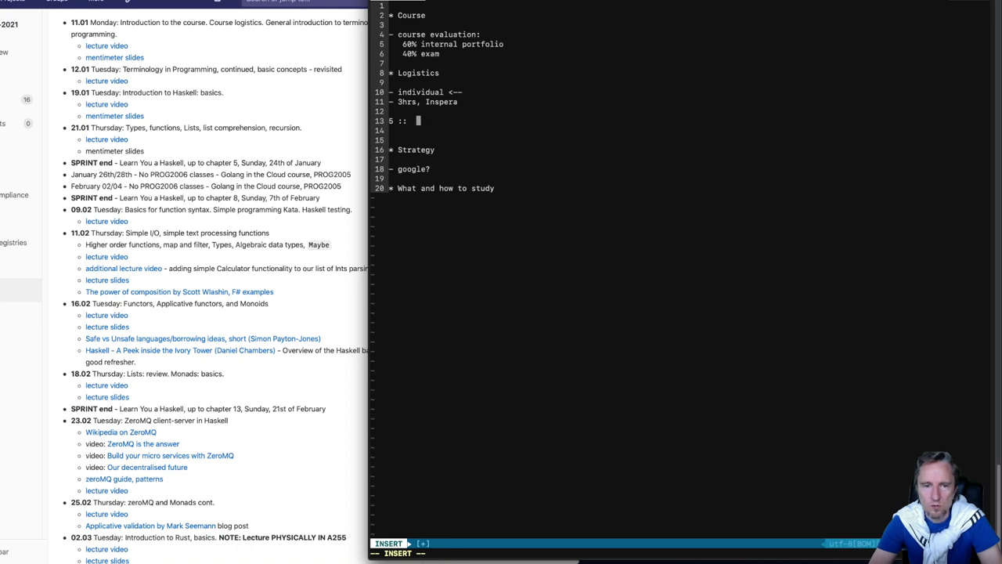
{"action": "type", "text": "Int   |"}
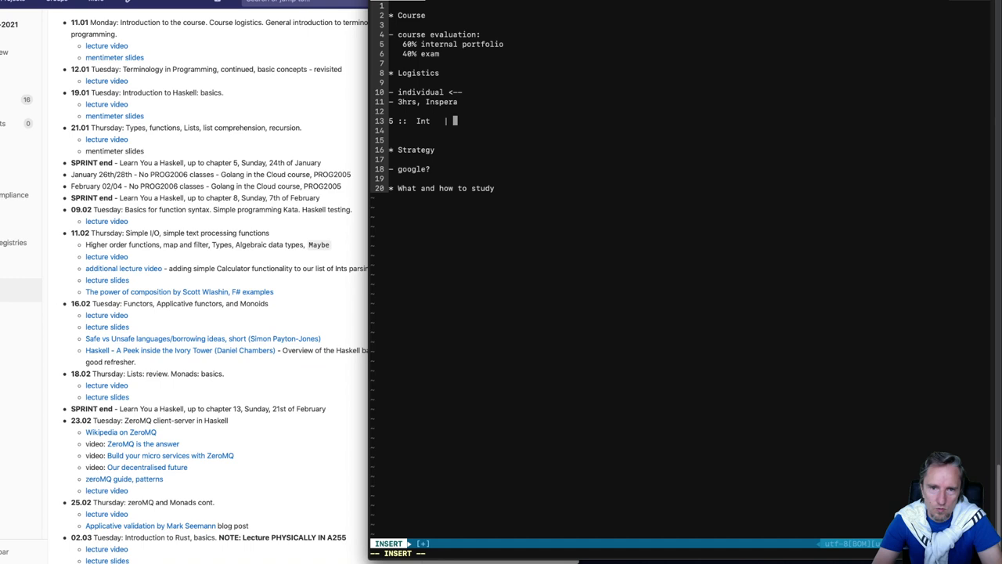
{"action": "type", "text": "Num"}
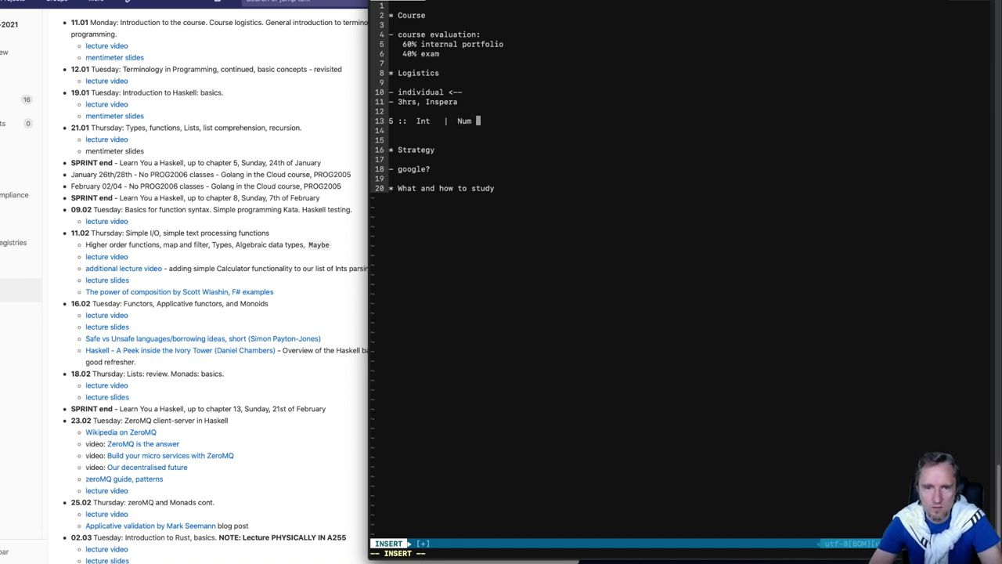
{"action": "type", "text": "a =>"}
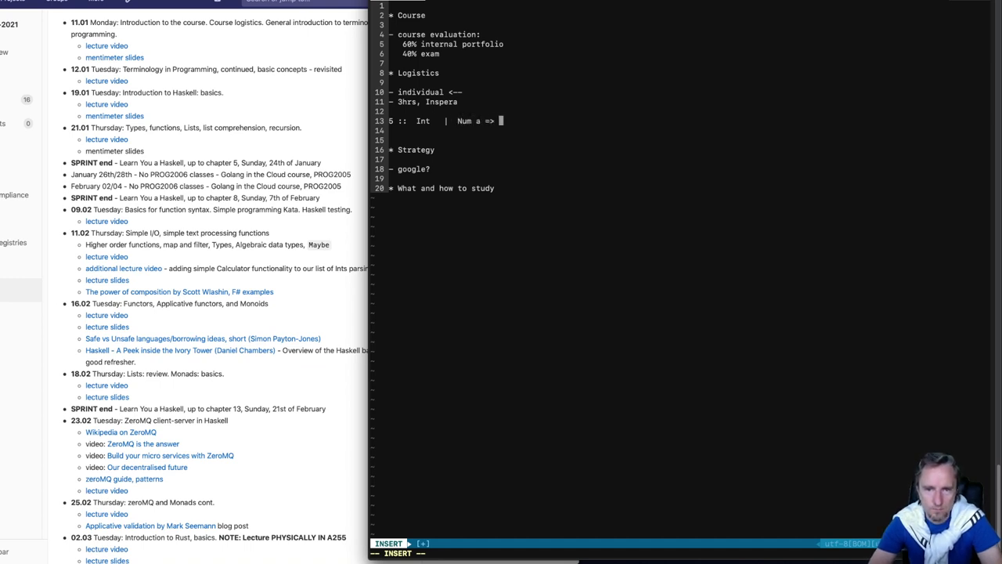
{"action": "type", "text": "a"}
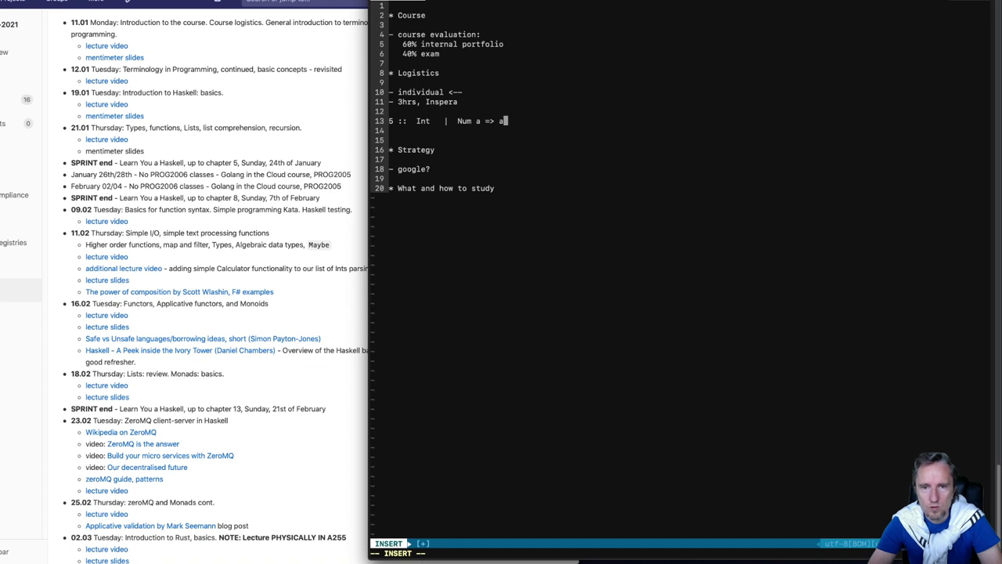
{"action": "key", "text": "BackSpace"}
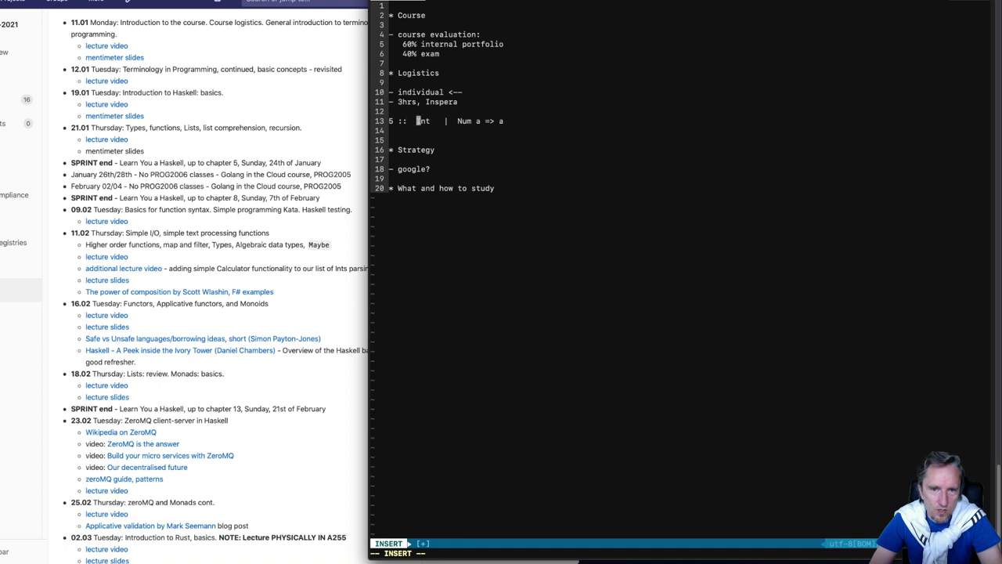
{"action": "type", "text": "nt"}
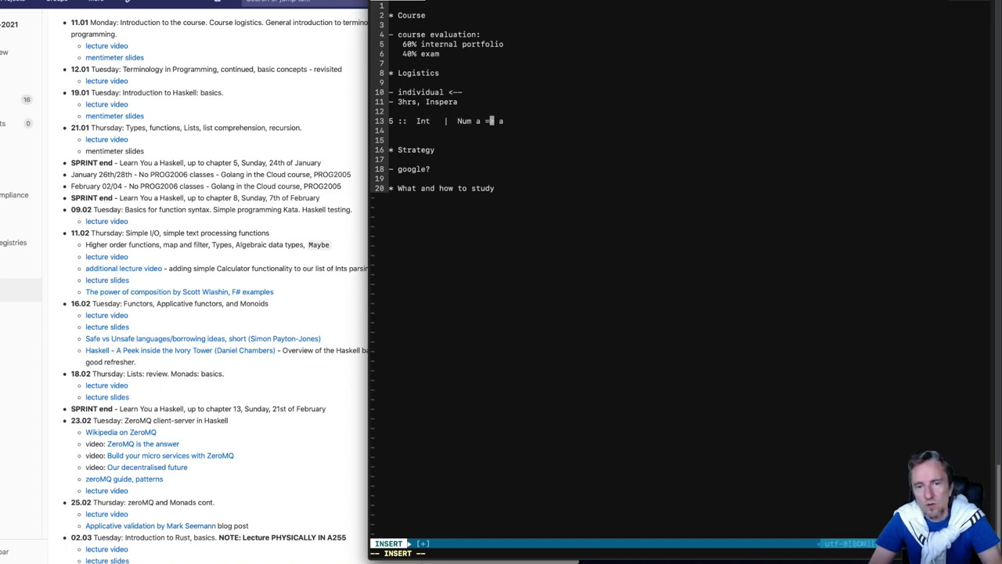
{"action": "type", "text": ">"}
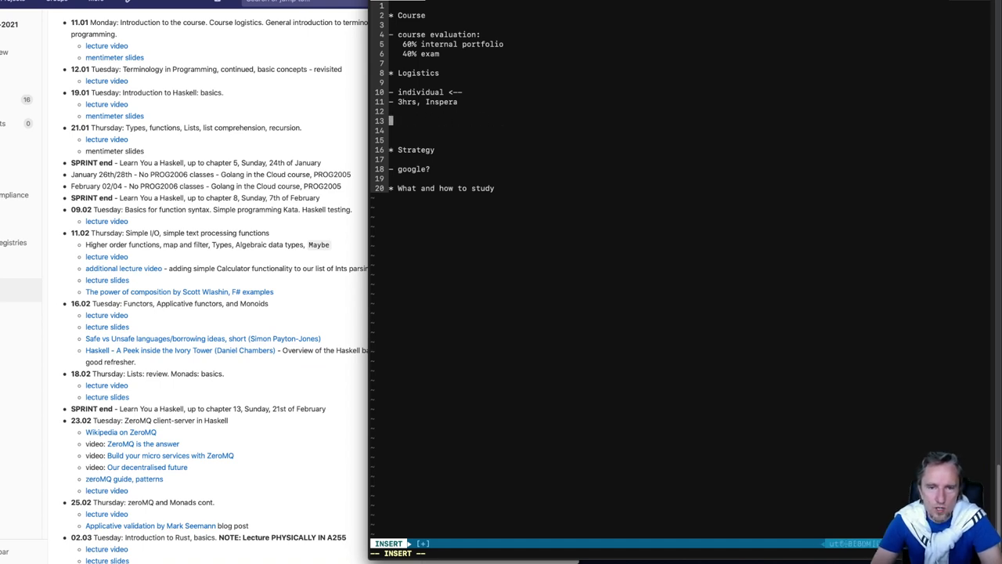
{"action": "type", "text": "a"}
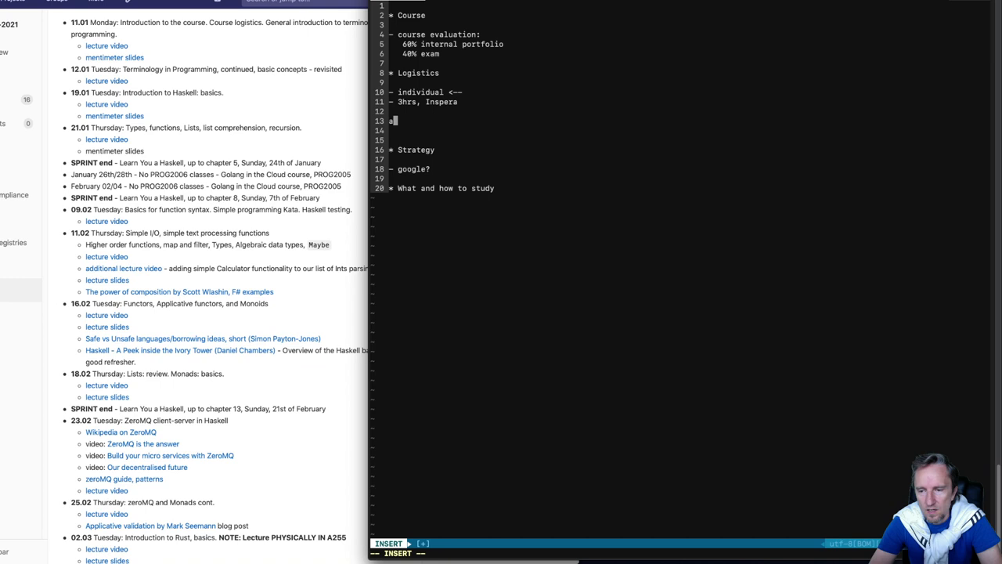
{"action": "type", "text": ","}
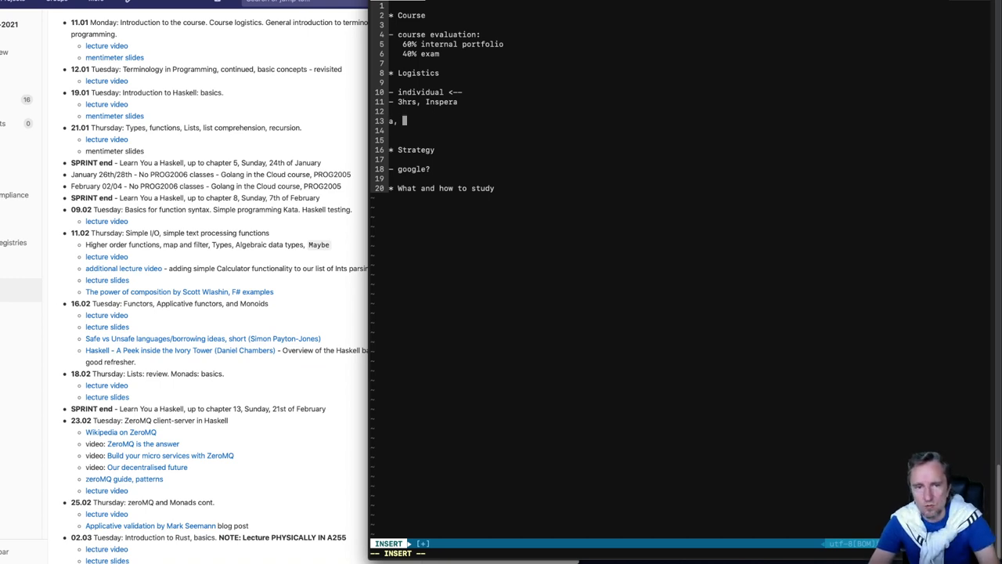
{"action": "type", "text": "1"}
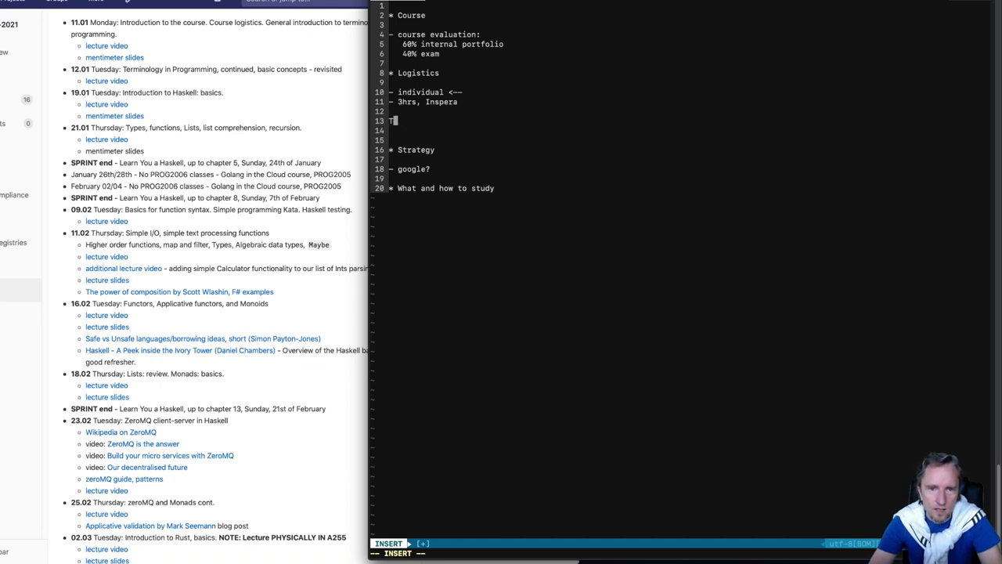
{"action": "key", "text": "Backspace"}
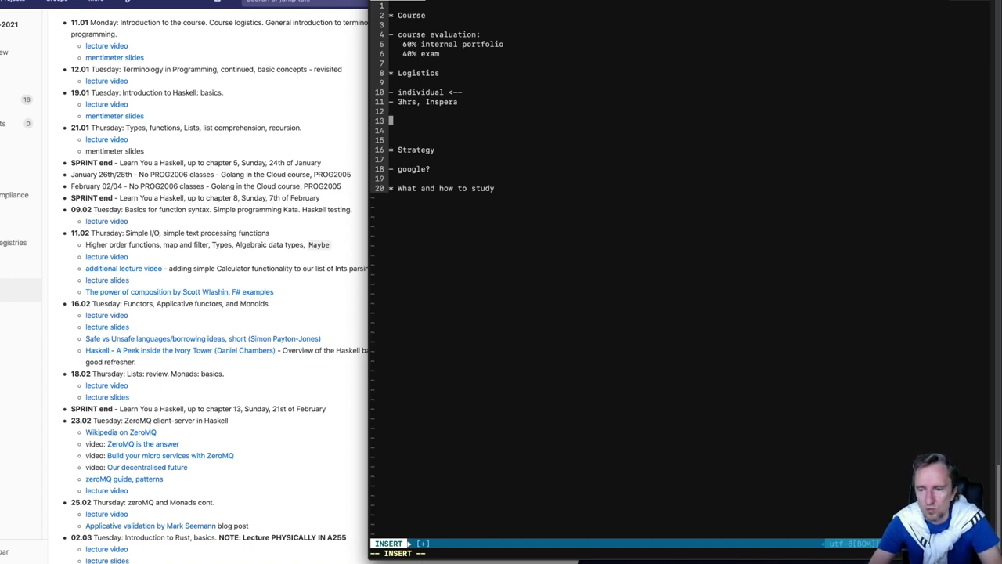
{"action": "type", "text": "a"}
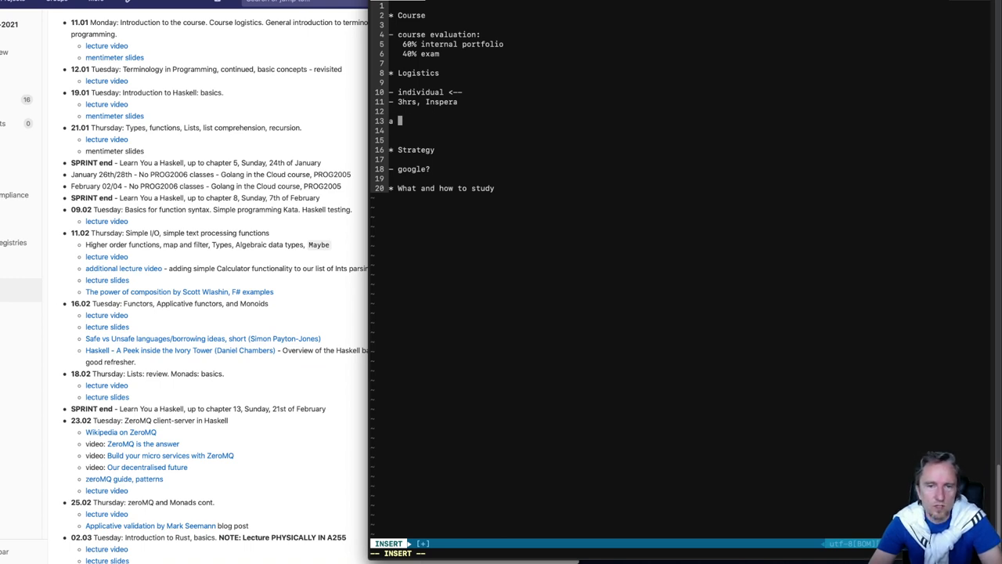
{"action": "key", "text": "backspace"}
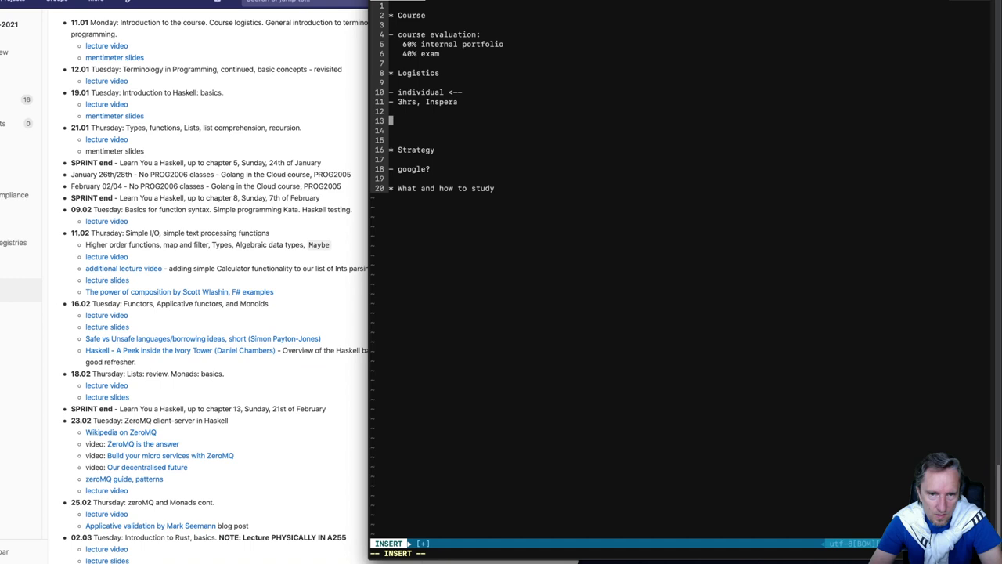
{"action": "type", "text": "Num a"}
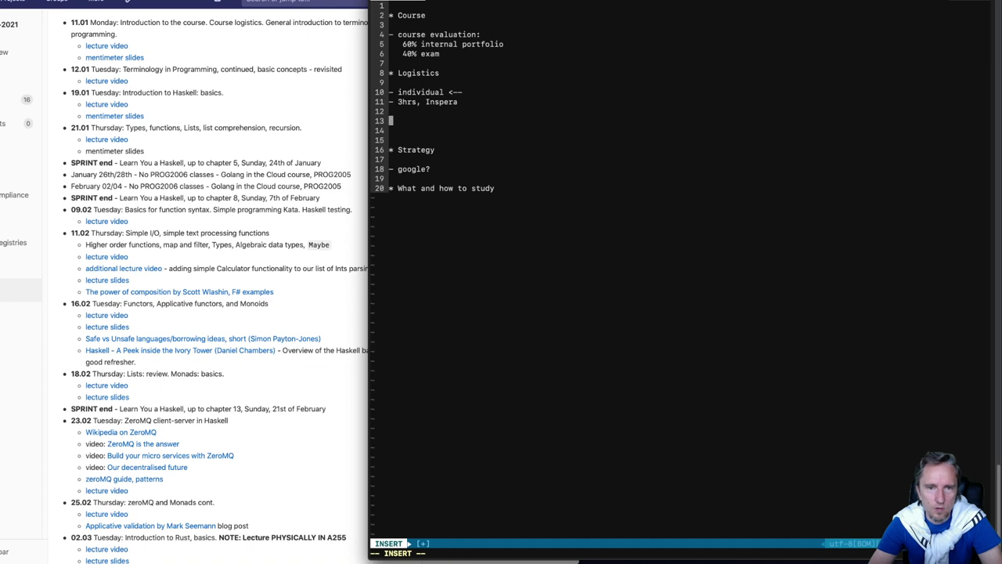
{"action": "type", "text": "Int"}
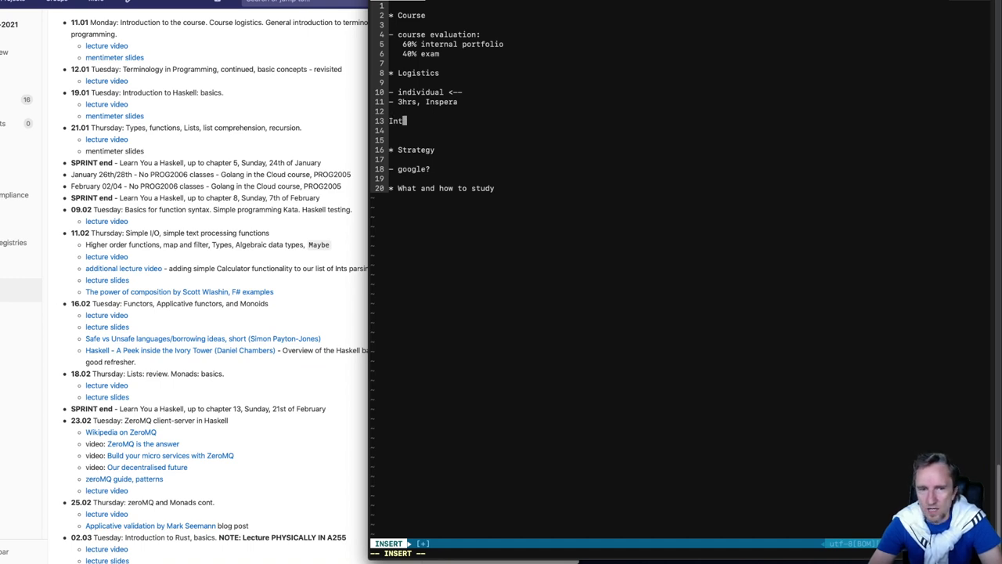
{"action": "type", "text": "Num"}
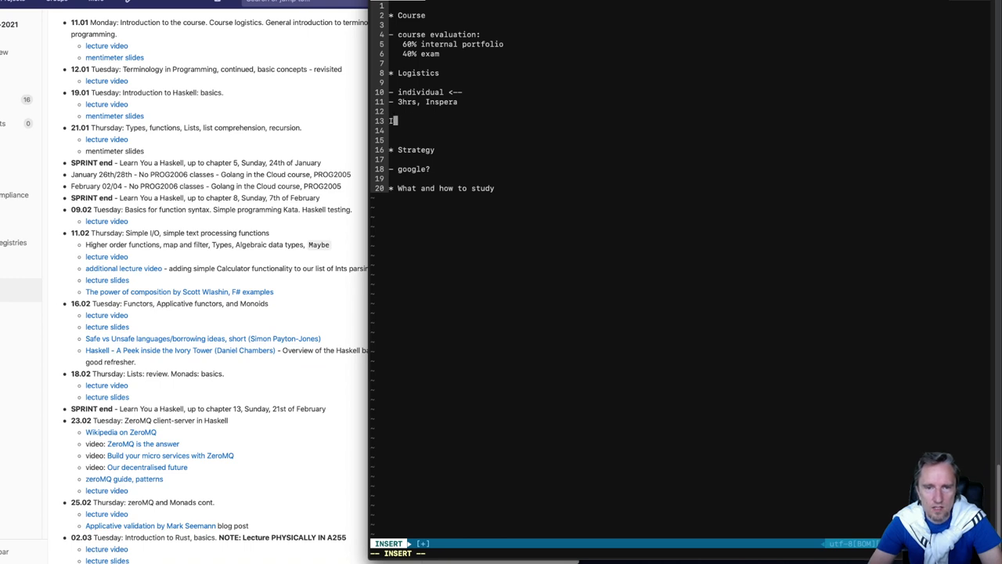
{"action": "type", "text": "nt"}
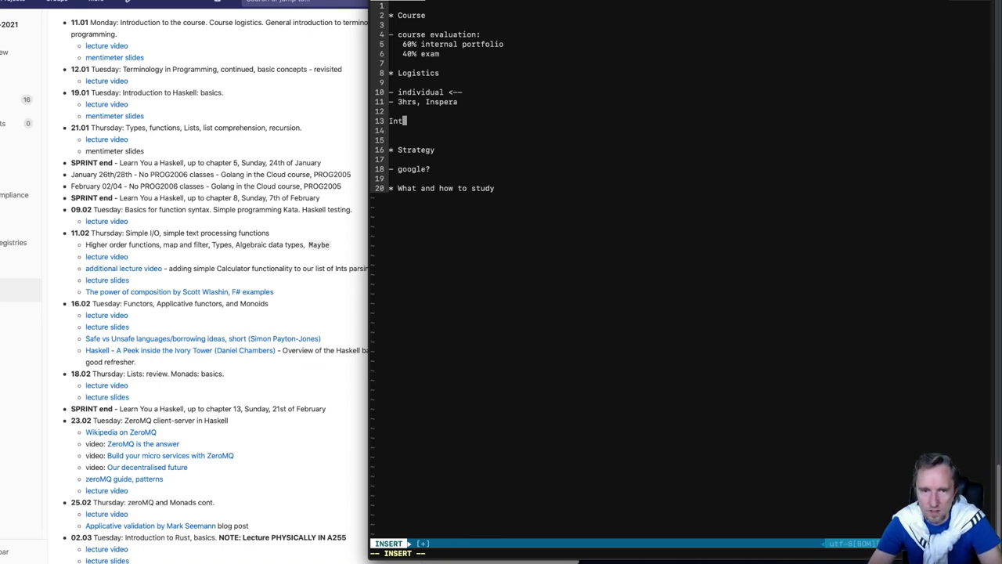
{"action": "key", "text": "BackSpace"}
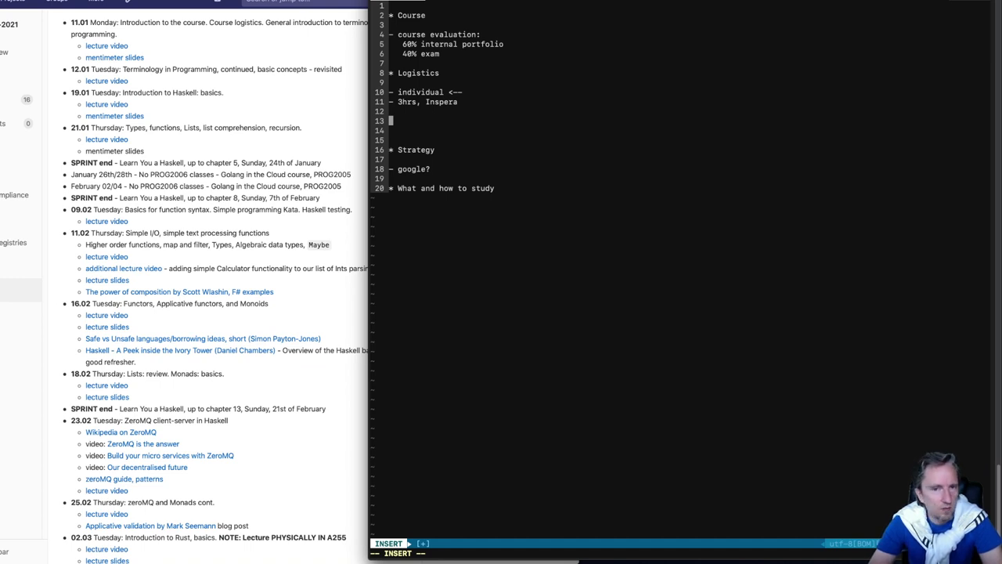
Discard the 'Maybe' draft and start a new line under the Strategy heading.
{"action": "type", "text": "Maybe"}
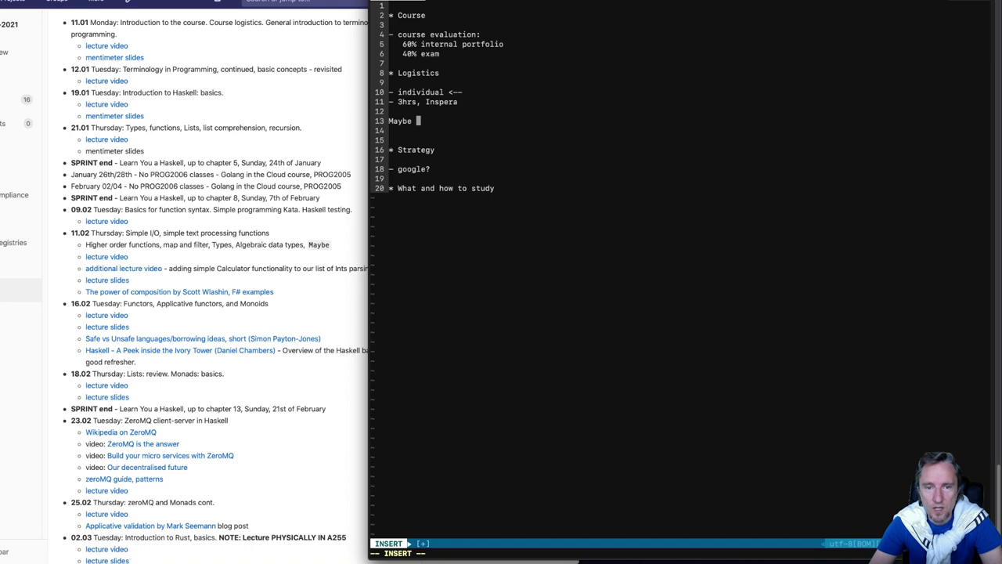
{"action": "key", "text": "Backspace"}
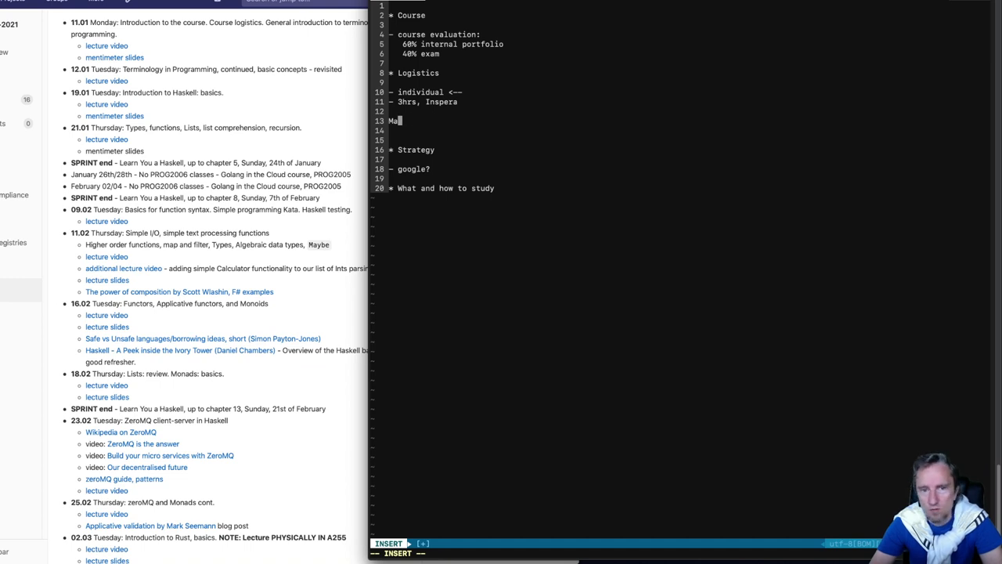
{"action": "key", "text": "Backspace"}
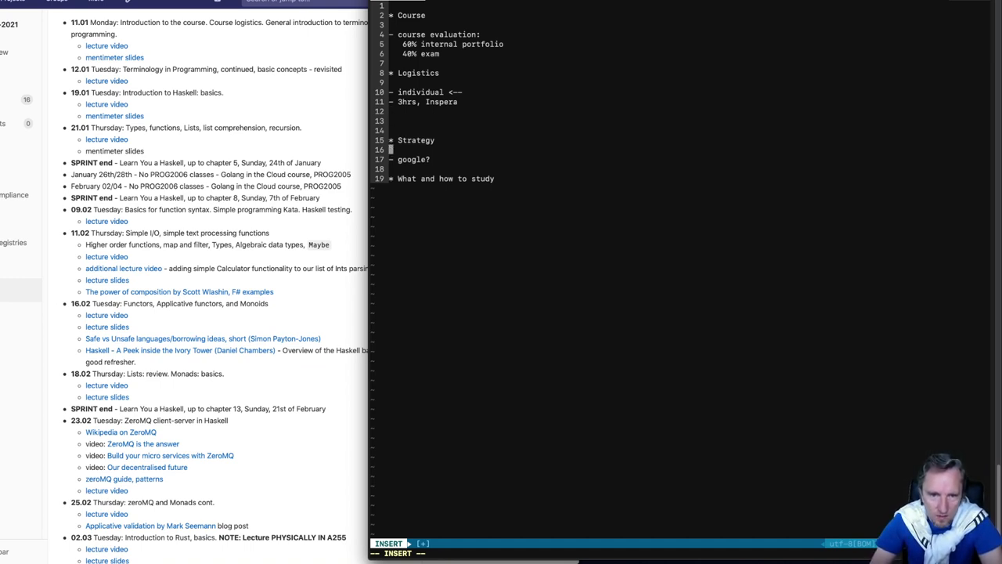
{"action": "key", "text": "Return"}
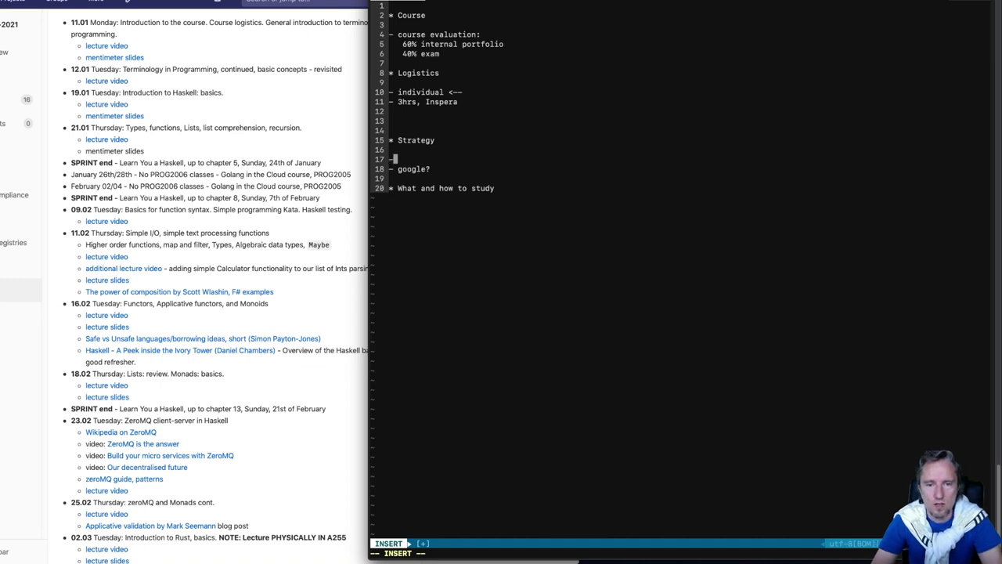
Add tips: copy and paste possible but not scored; use own examples showing concepts.
{"action": "type", "text": "copy"}
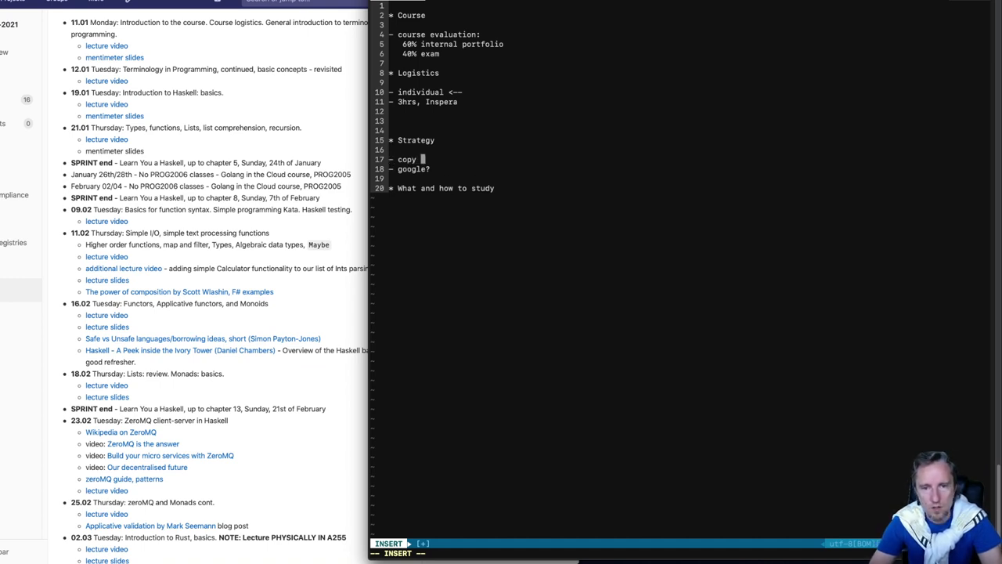
{"action": "type", "text": "and paste possibl"}
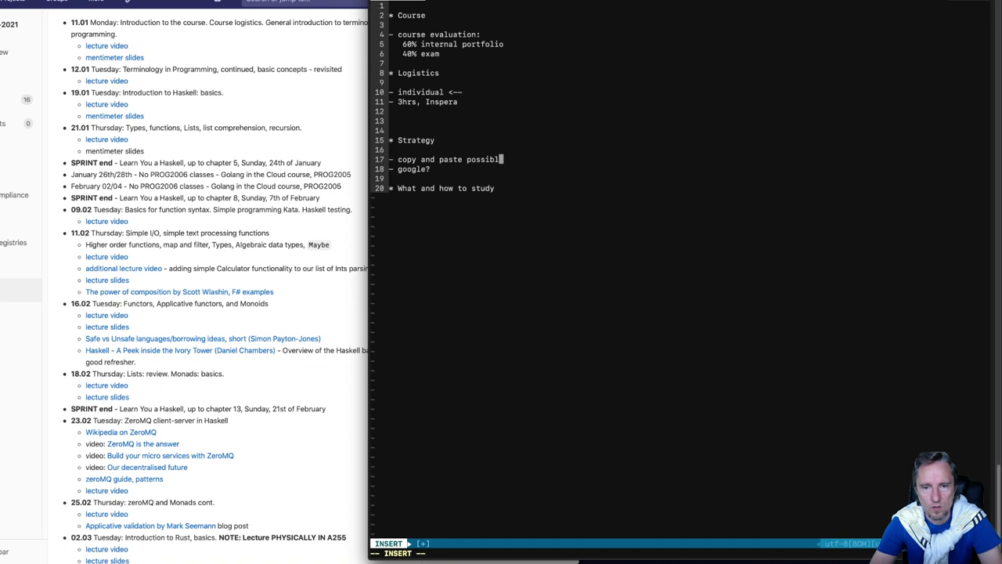
{"action": "type", "text": "e, but not scored highly"}
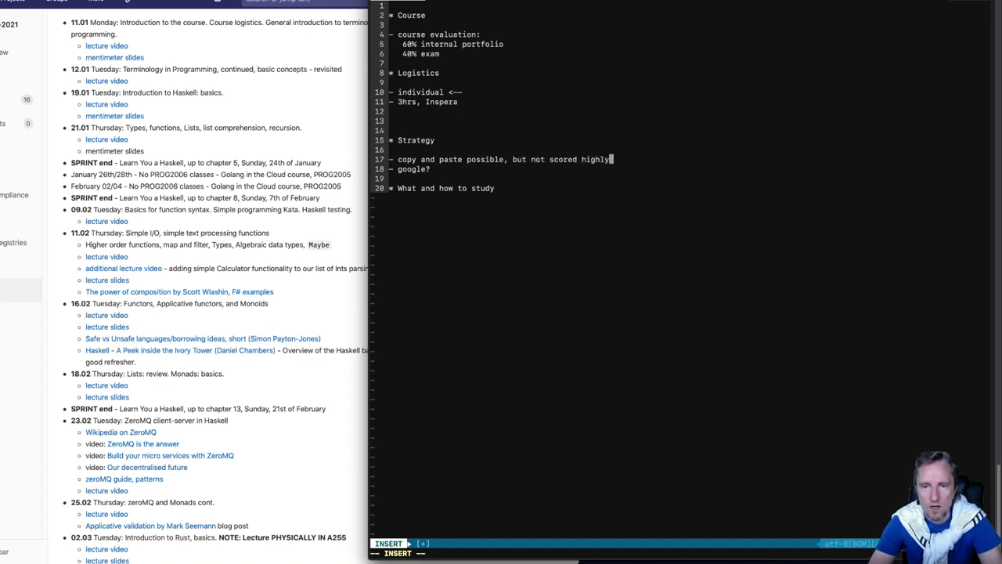
{"action": "key", "text": "Return"}
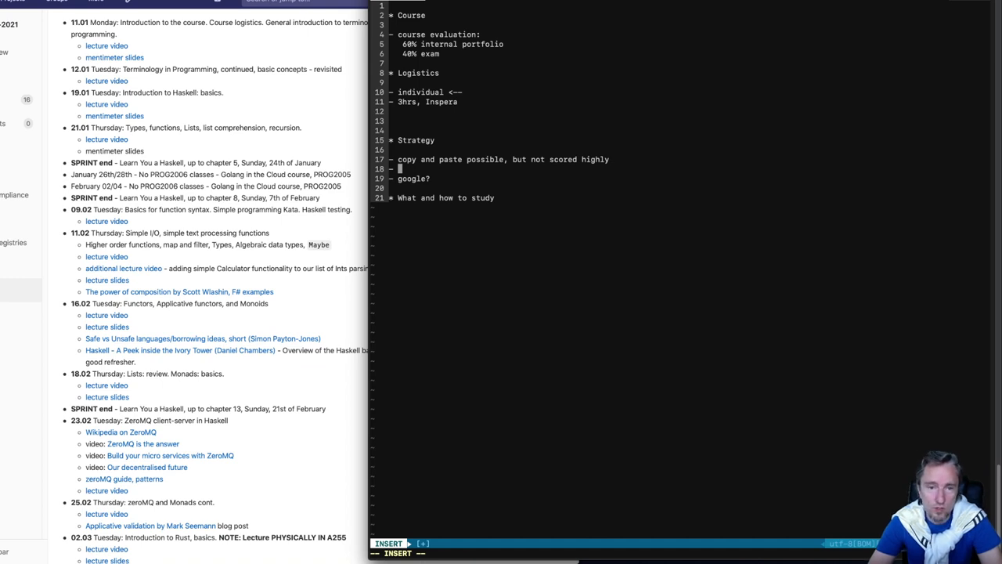
{"action": "type", "text": "use your o"}
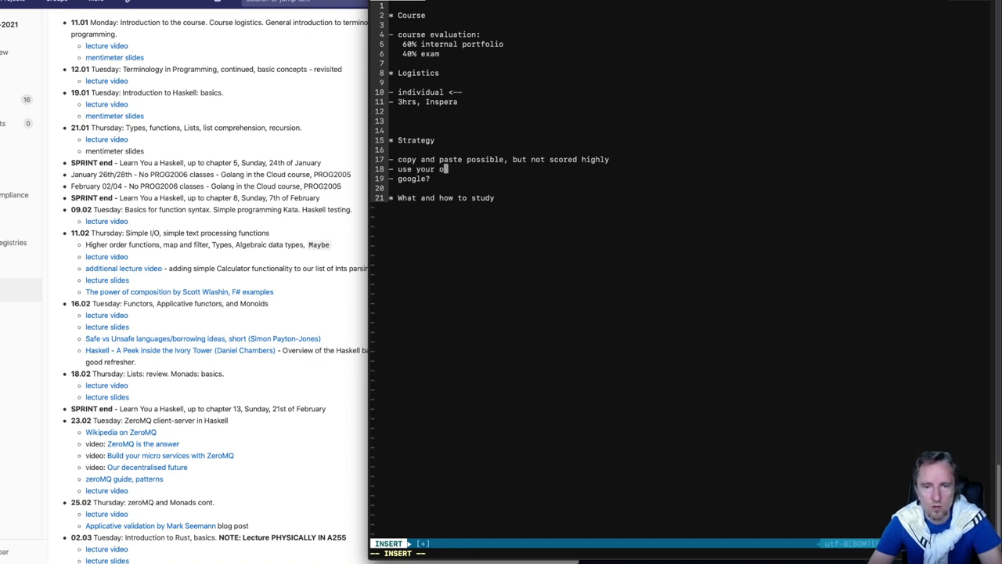
{"action": "type", "text": "own examples from your own program"}
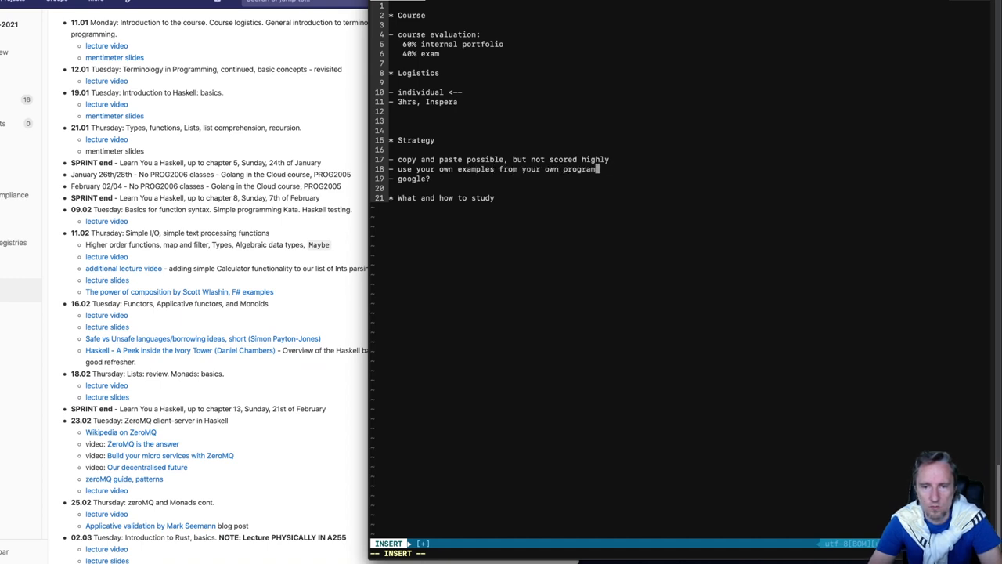
{"action": "type", "text": "s, how have you used certain"}
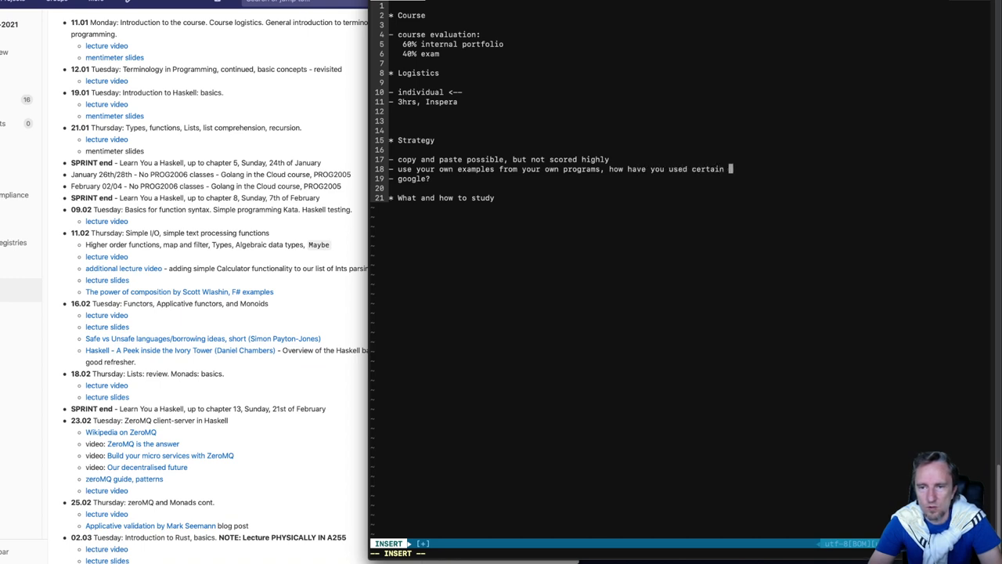
{"action": "type", "text": "concepts"}
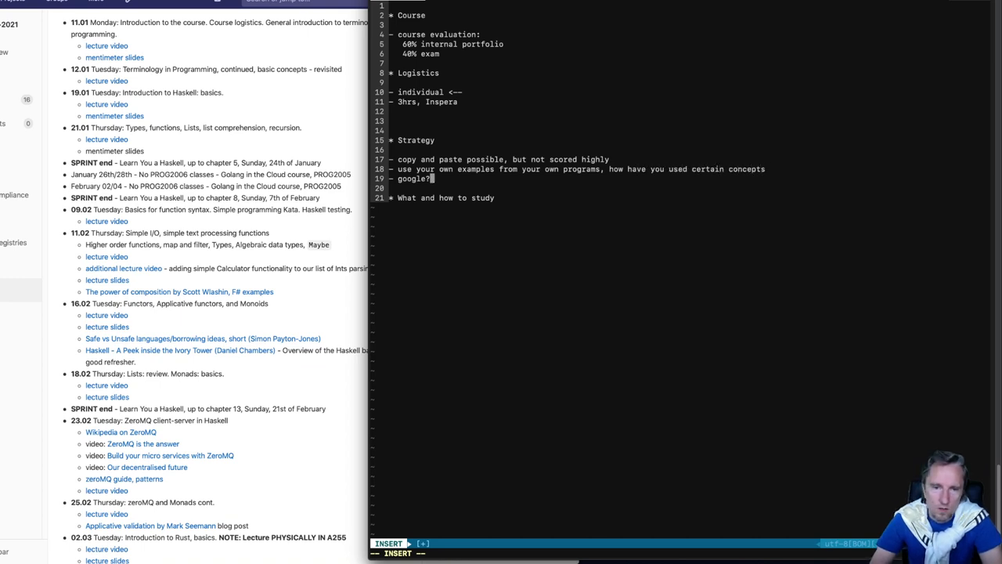
Add '- yes you can google for answers, but paraphrase them and put them in' context.
{"action": "type", "text": "- yes"}
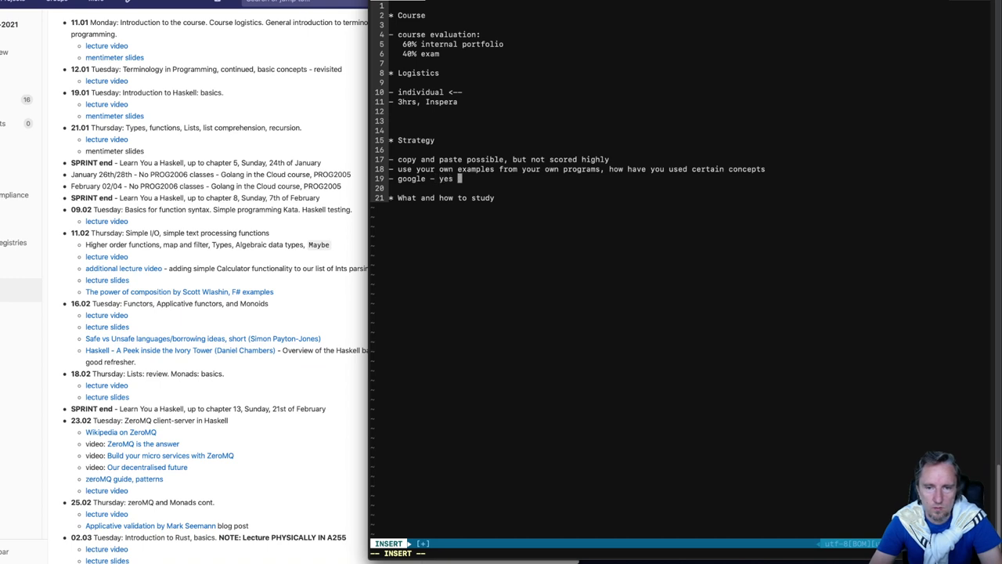
{"action": "type", "text": "you can google for"}
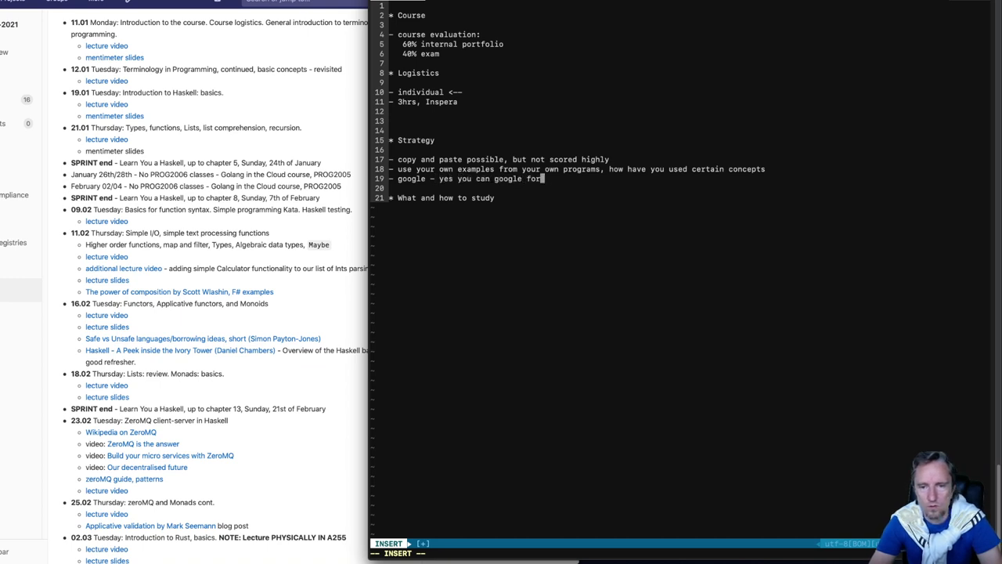
{"action": "type", "text": "answers, but"}
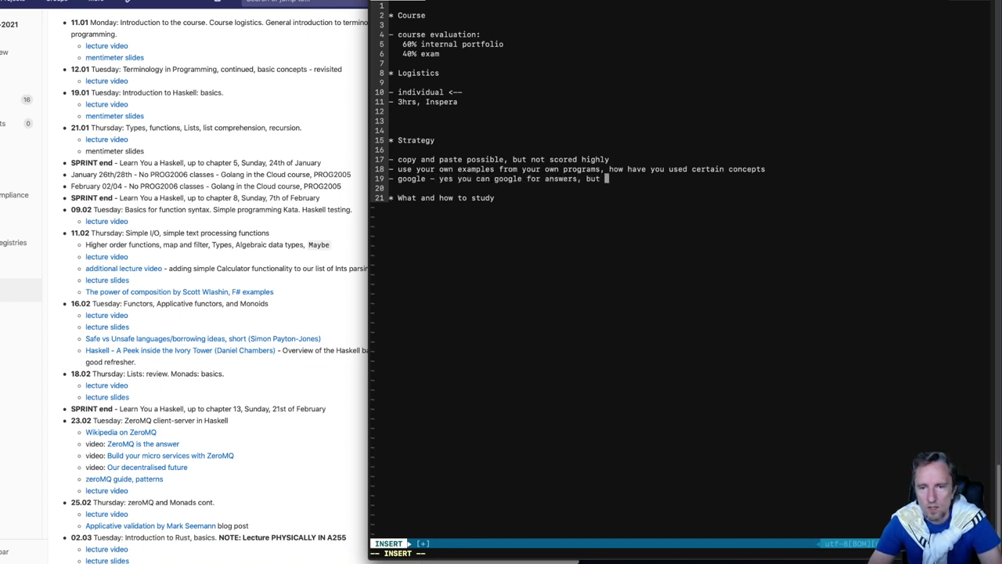
{"action": "type", "text": "paraphras"}
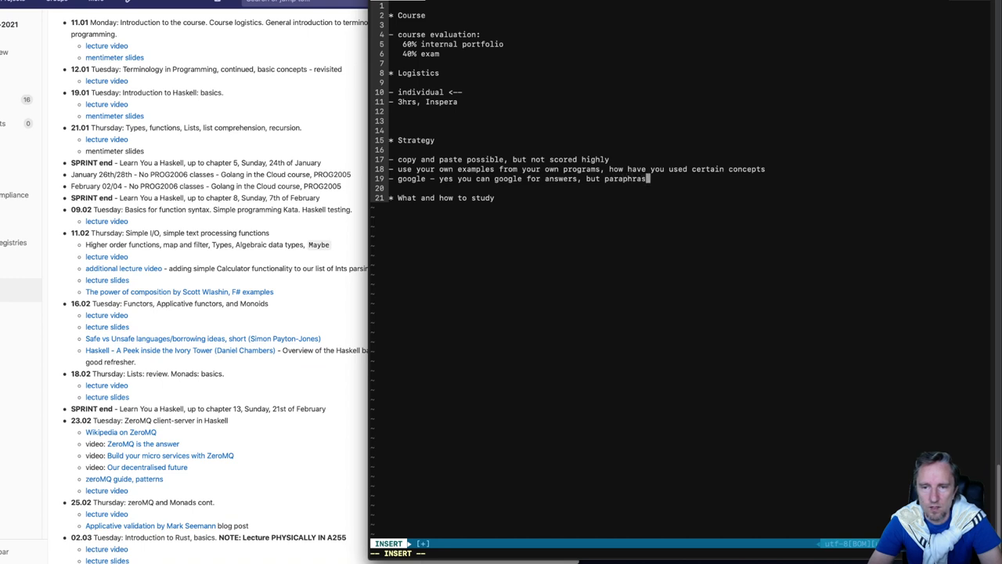
{"action": "type", "text": "them"}
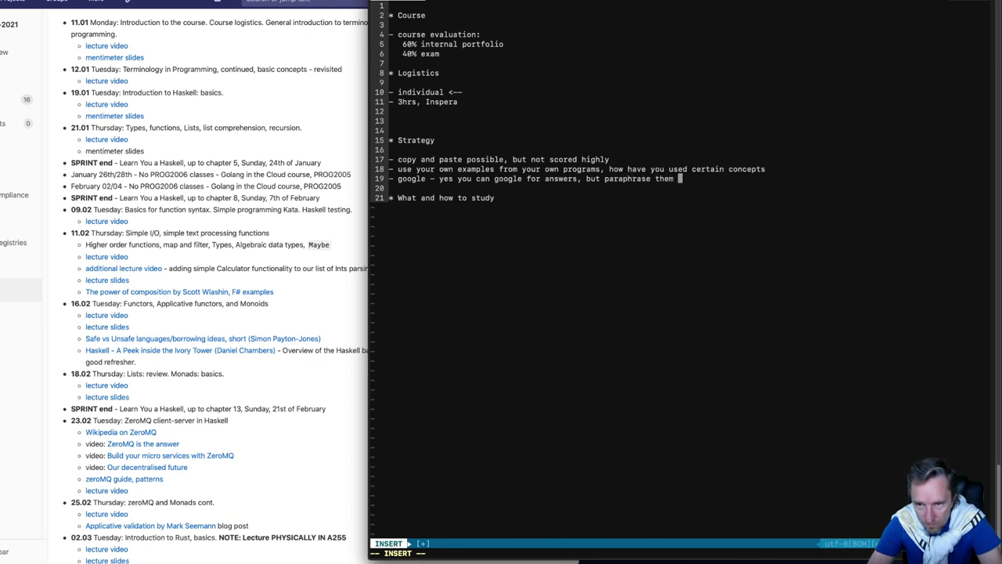
{"action": "type", "text": "and put them into your own context"}
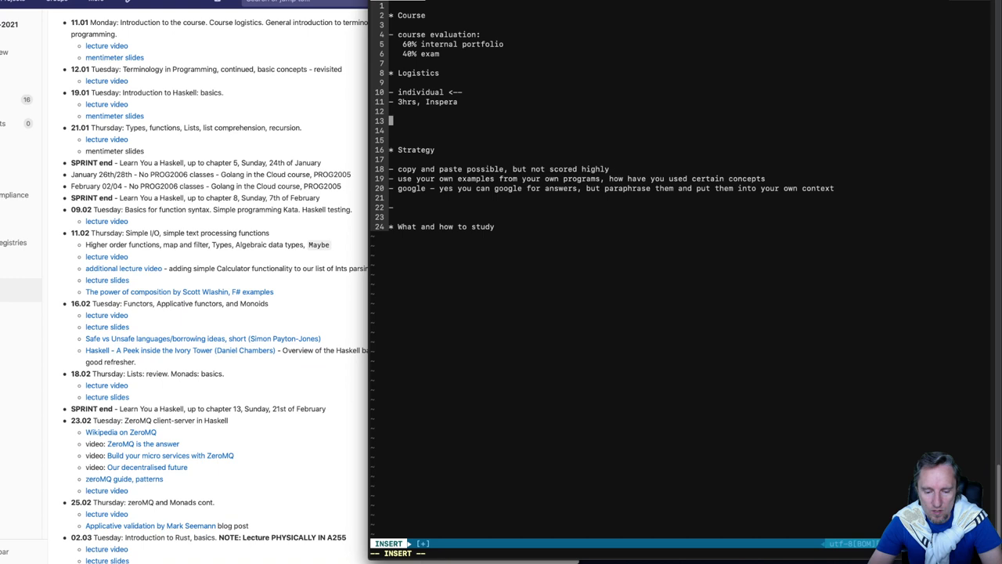
Write the student ID range start '10001 ->' and begin the upper bound.
{"action": "type", "text": "10"}
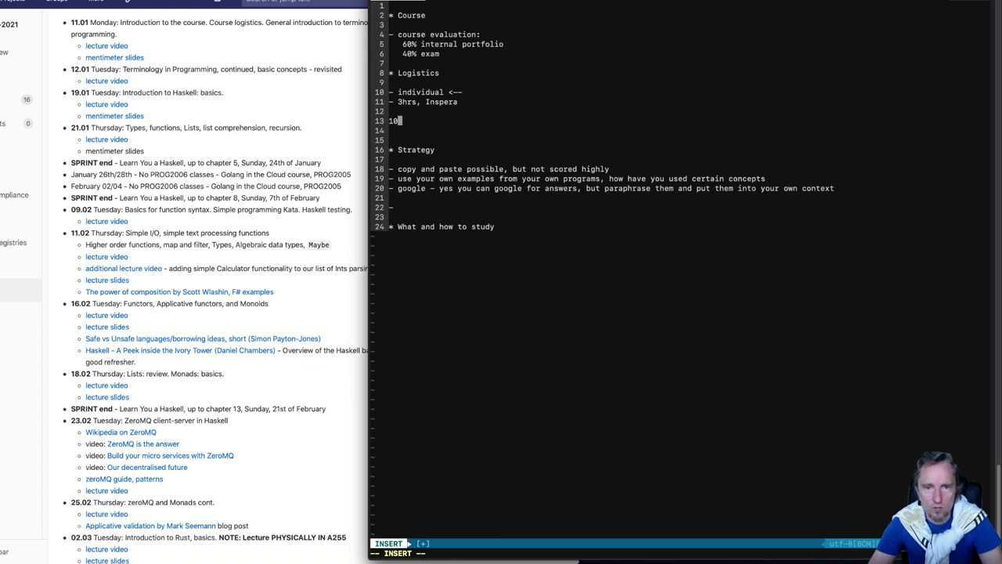
{"action": "type", "text": "00"}
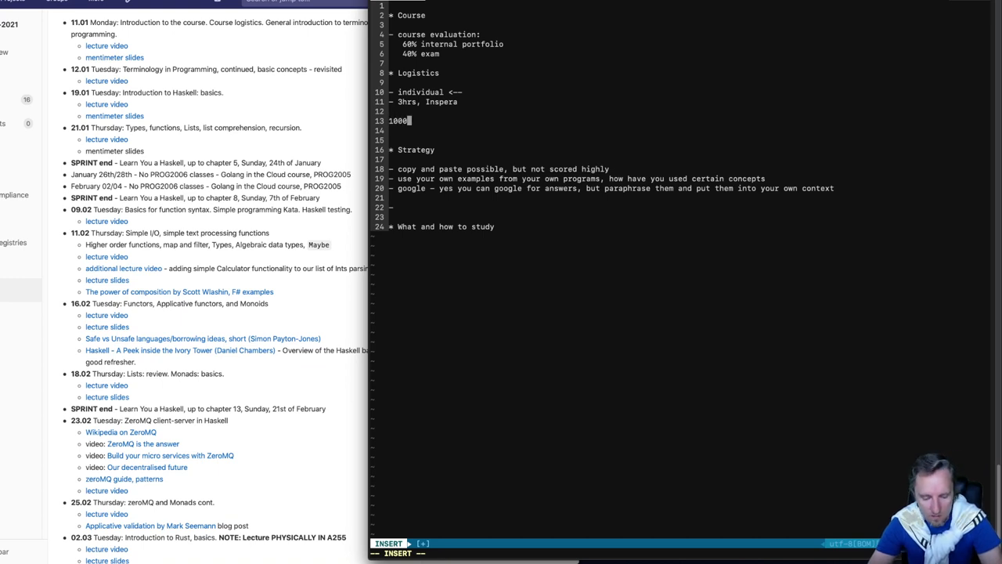
{"action": "type", "text": "1"}
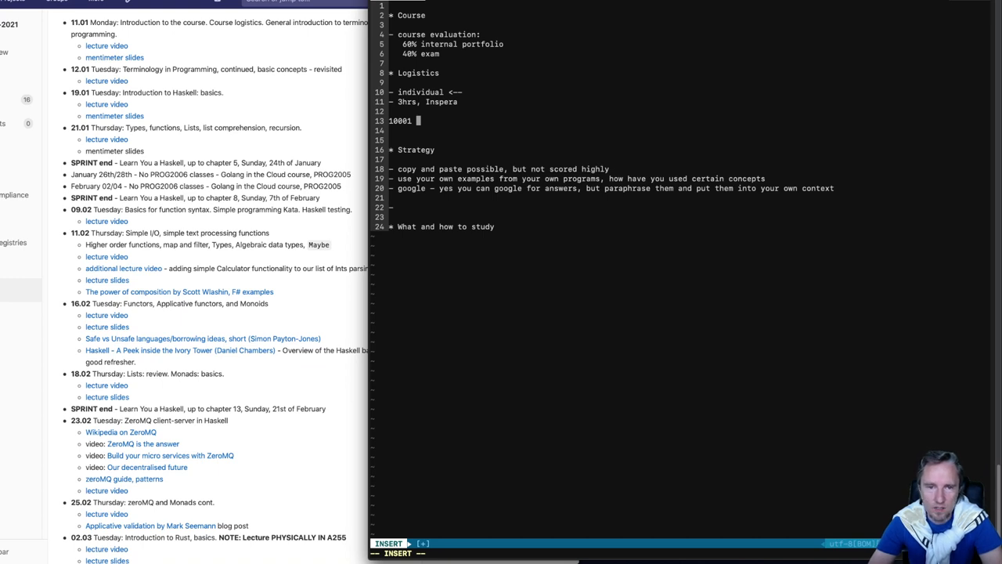
{"action": "type", "text": "->"}
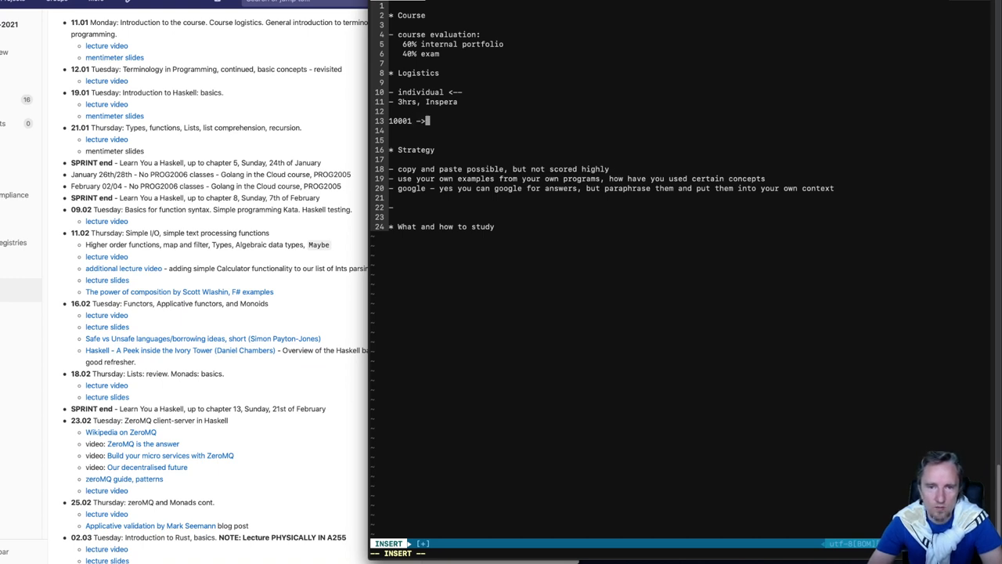
{"action": "type", "text": ">"}
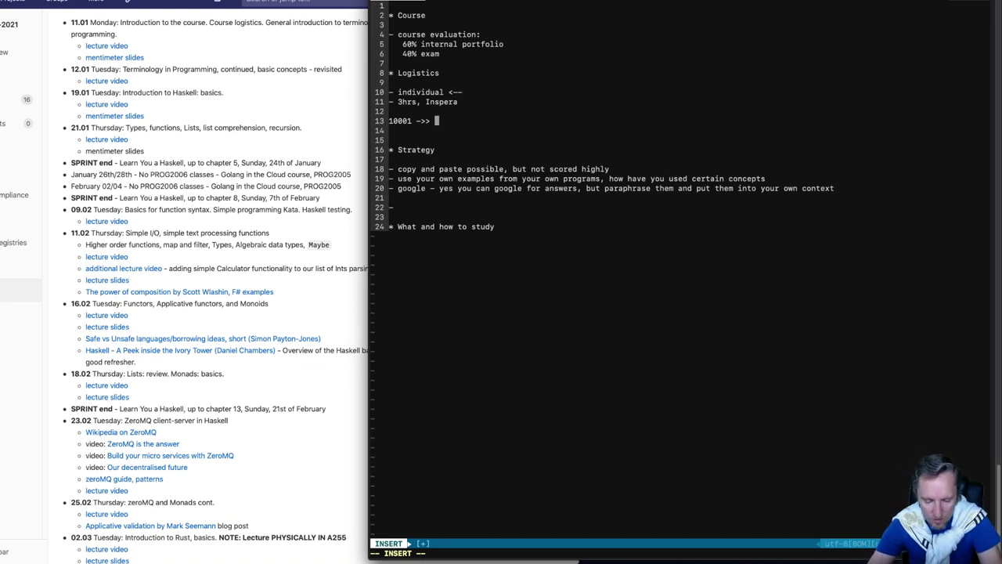
{"action": "type", "text": "100"}
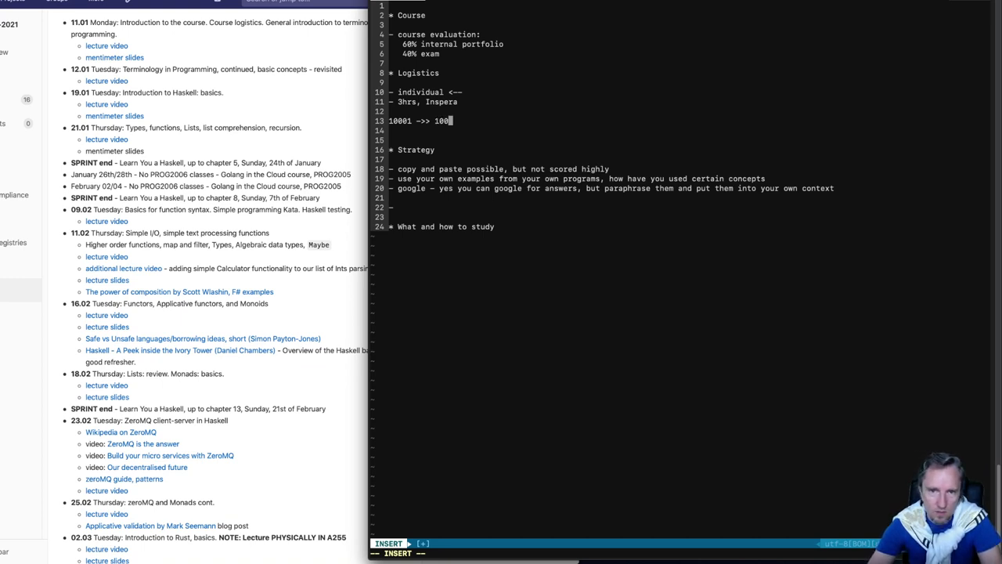
{"action": "type", "text": "01"}
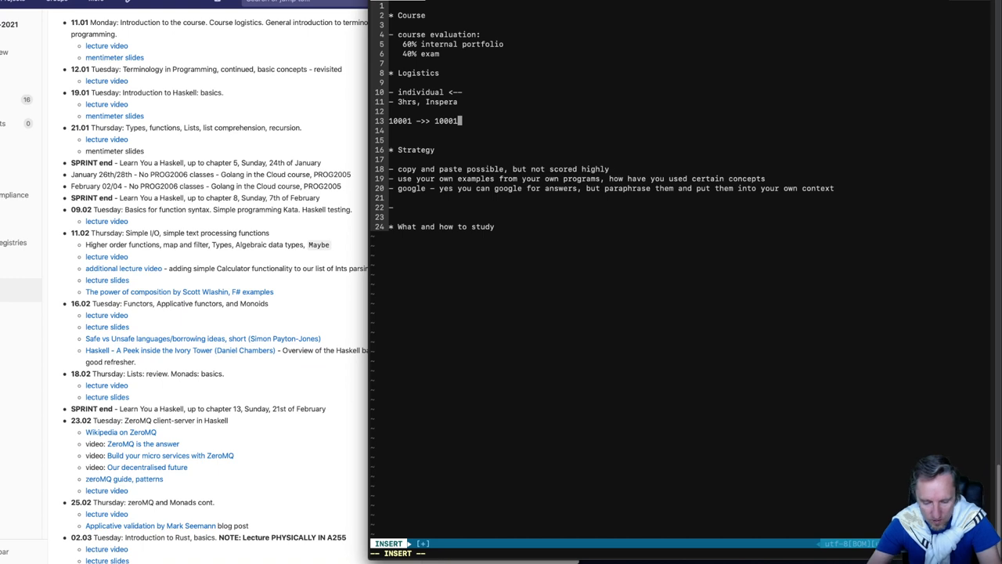
Complete the range as '10001 -> 100134 UID'.
{"action": "type", "text": "34"}
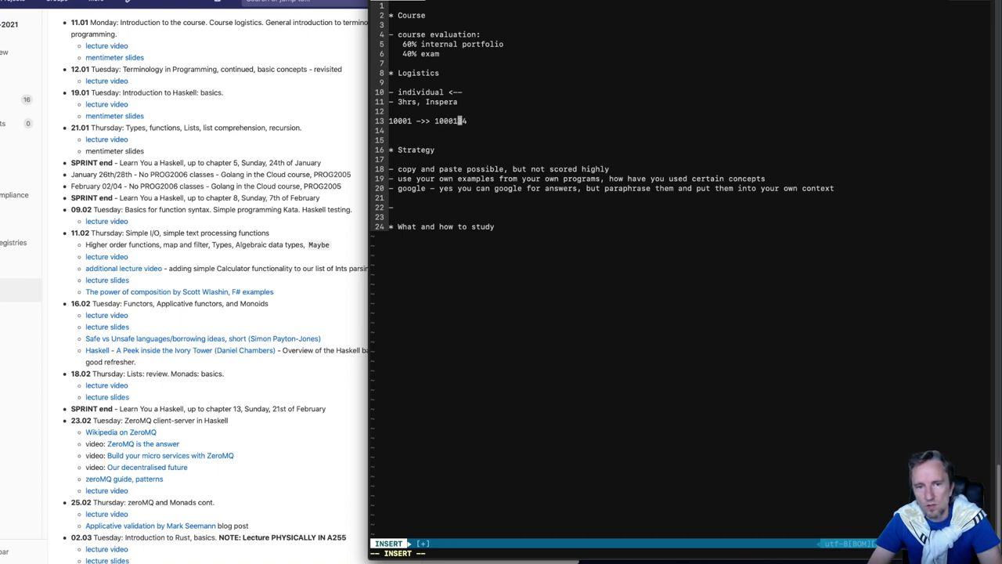
{"action": "type", "text": "3"}
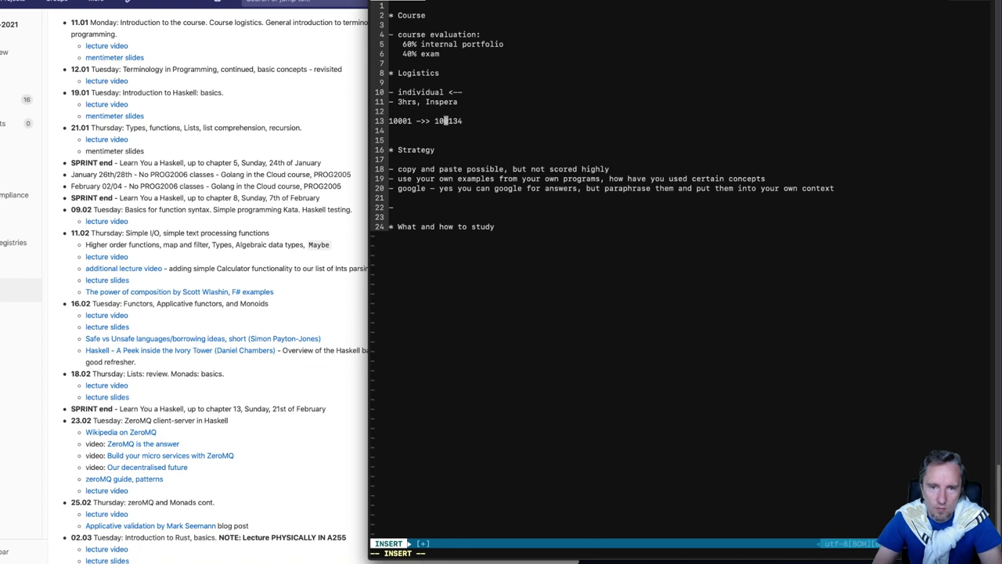
{"action": "type", "text": "4"}
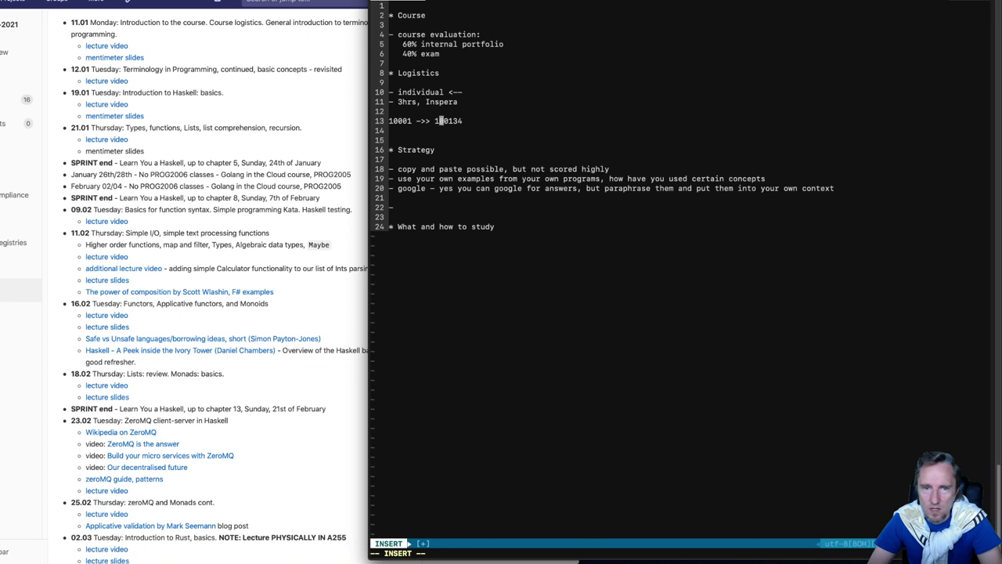
{"action": "type", "text": "0"}
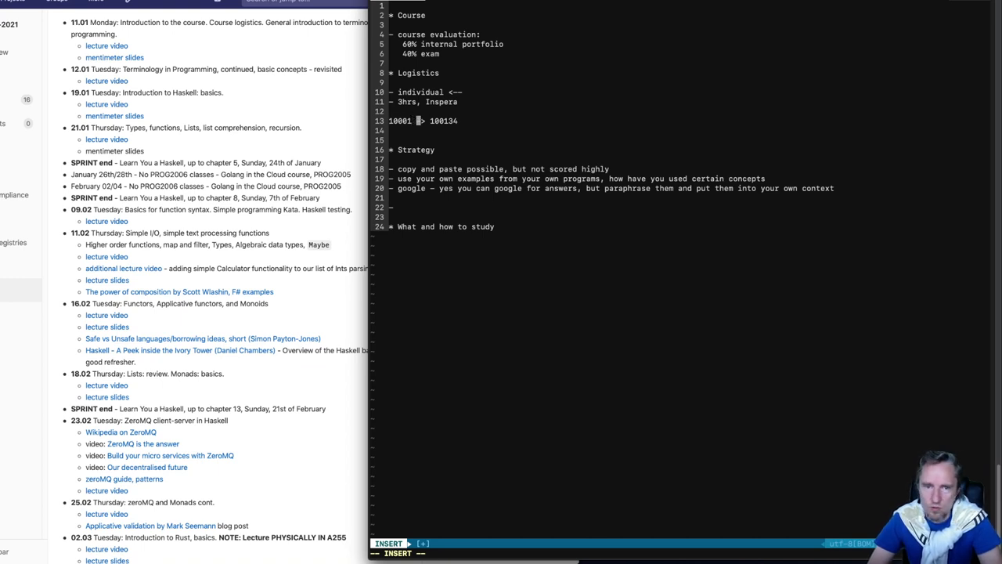
{"action": "type", "text": "->"}
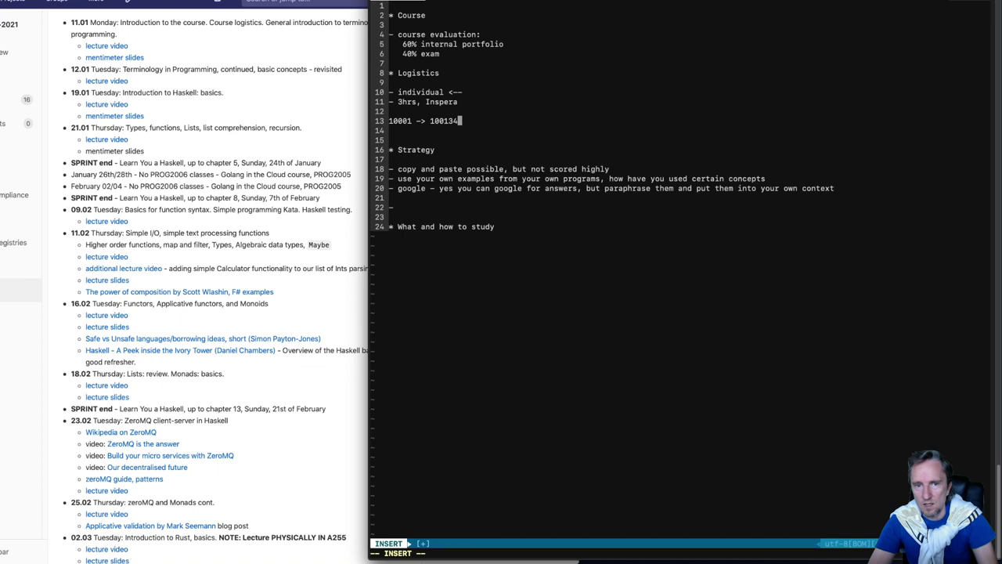
{"action": "type", "text": "UID"}
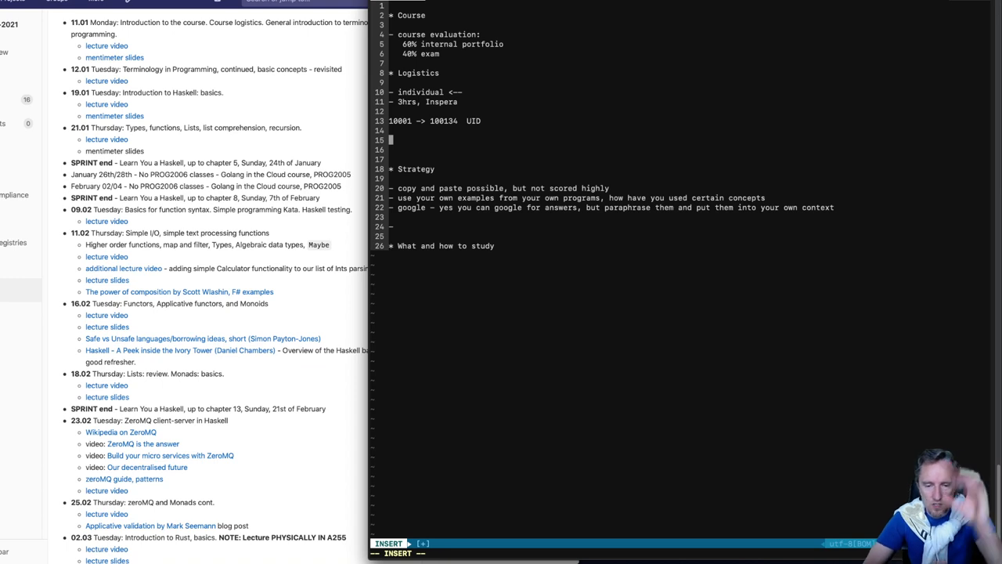
Add the rule line 'X = UID mod 2' below the UID note.
{"action": "key", "text": "Return"}
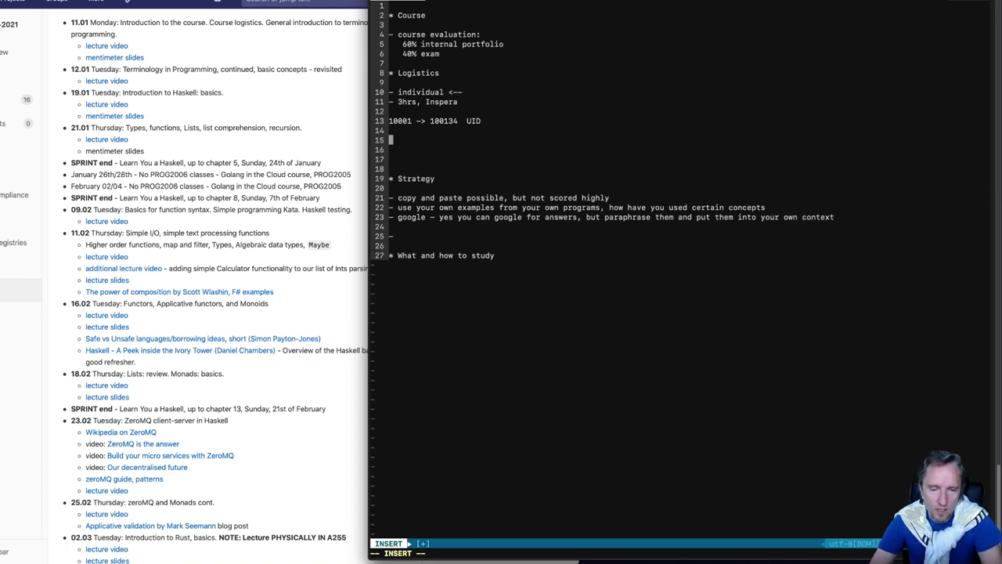
{"action": "type", "text": "UID"}
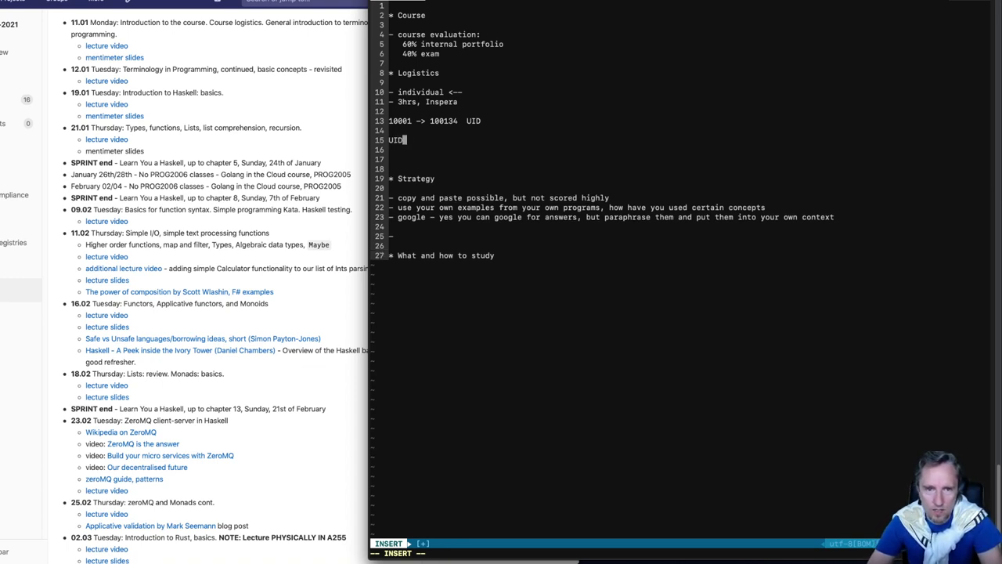
{"action": "type", "text": "mod"}
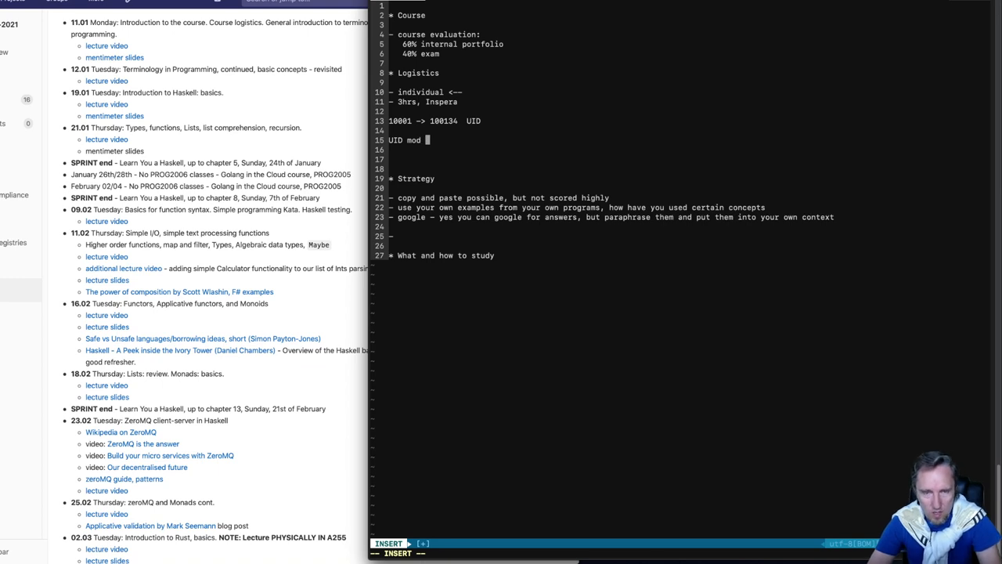
{"action": "type", "text": "2"}
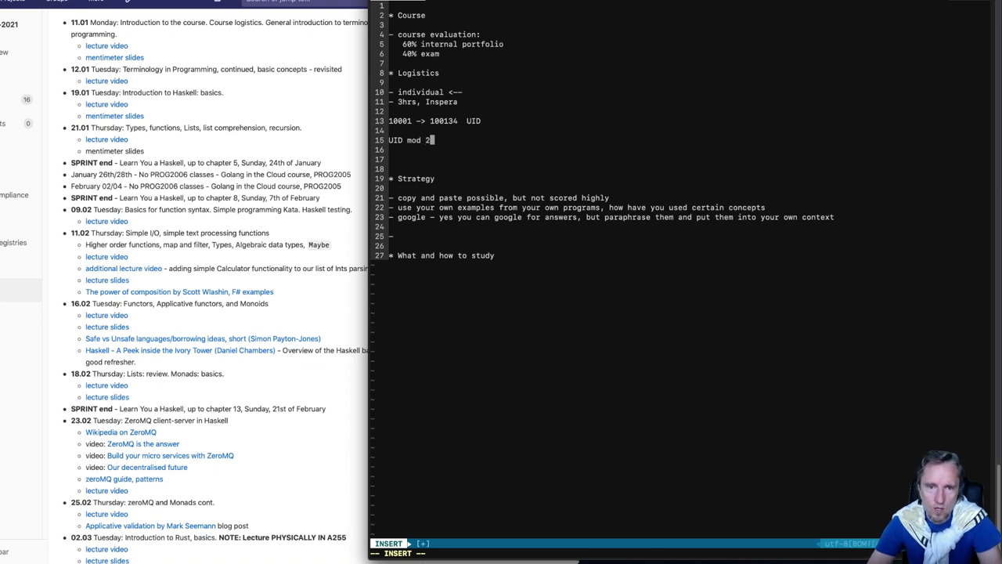
{"action": "key", "text": "Enter"}
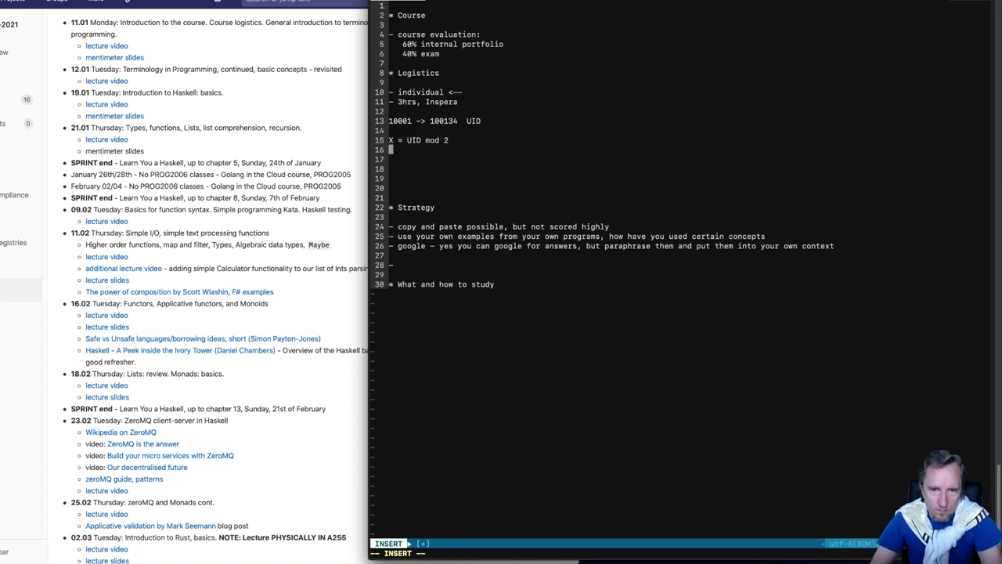
Add cases 'X == 0 this <-- do that' and 'X == 1 this', leaving the modulus blank.
{"action": "type", "text": "X =="}
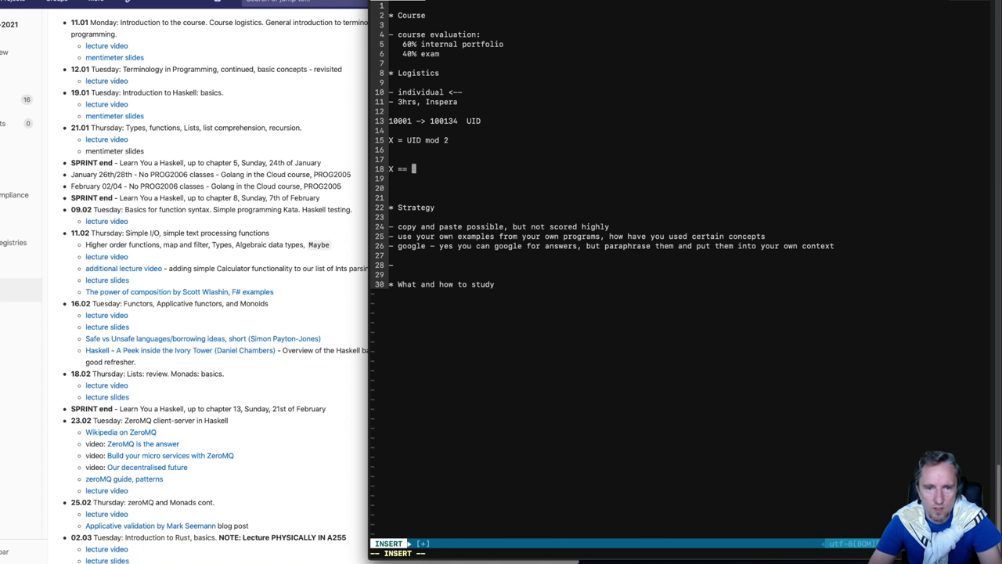
{"action": "type", "text": "0 this"}
{"action": "type", "text": "X = "}
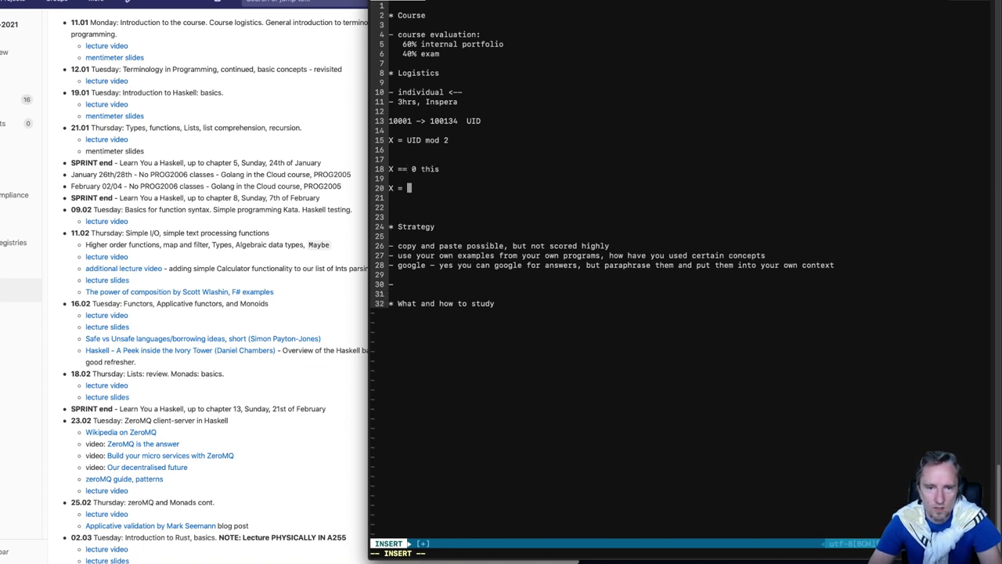
{"action": "type", "text": "== 1 this"}
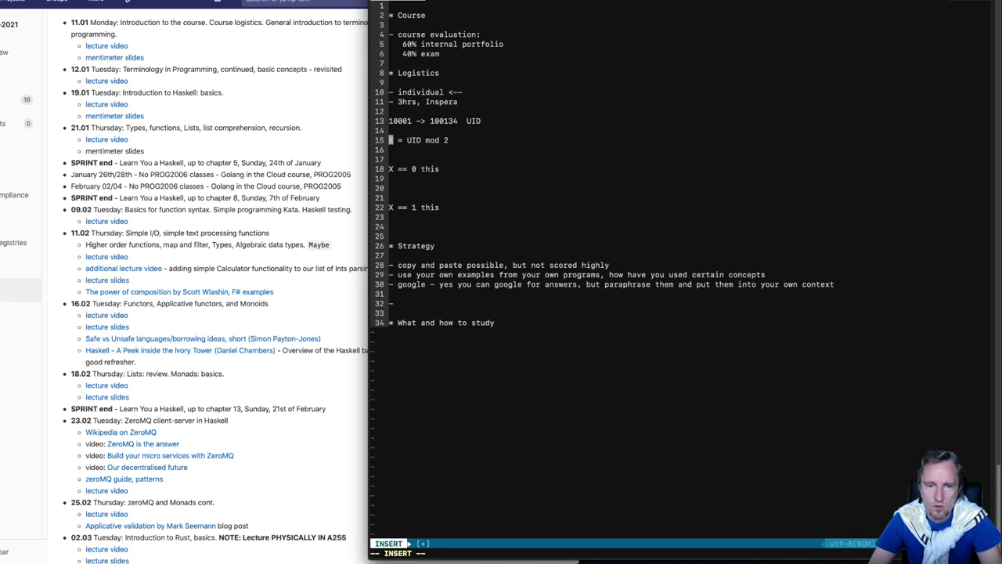
{"action": "key", "text": "Backspace"}
{"action": "type", "text": "  <--"}
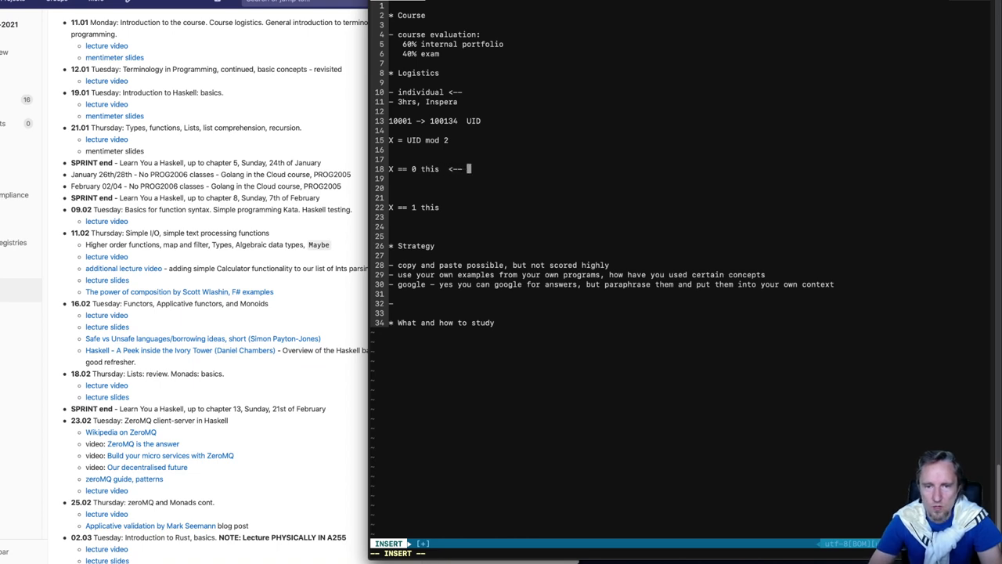
{"action": "type", "text": "do that"}
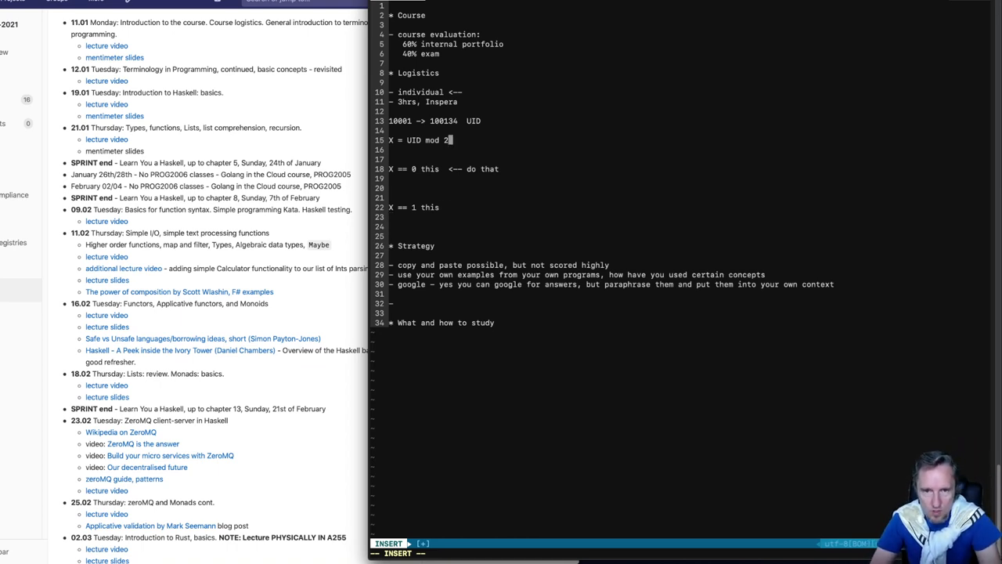
{"action": "type", "text": "3"}
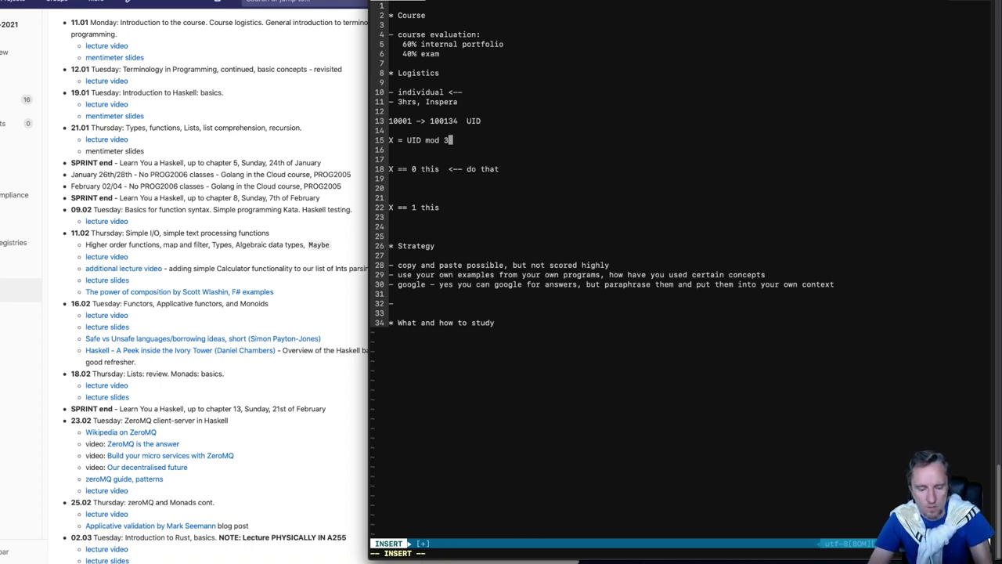
{"action": "key", "text": "BackSpace"}
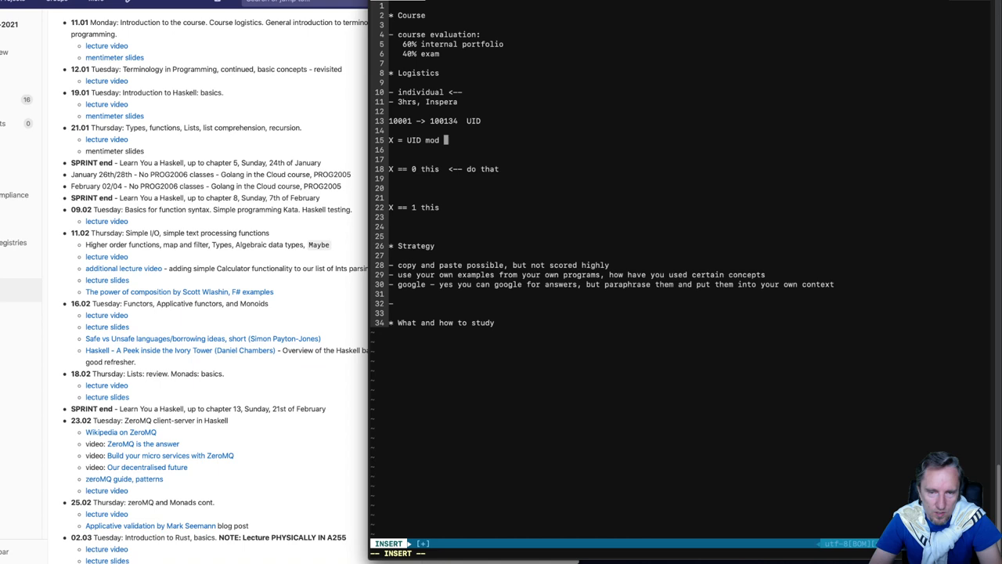
Rewrite the cases as 'X < 3' and 'X >= 3', trying moduli 6, 4, 8 then clearing it.
{"action": "type", "text": "6"}
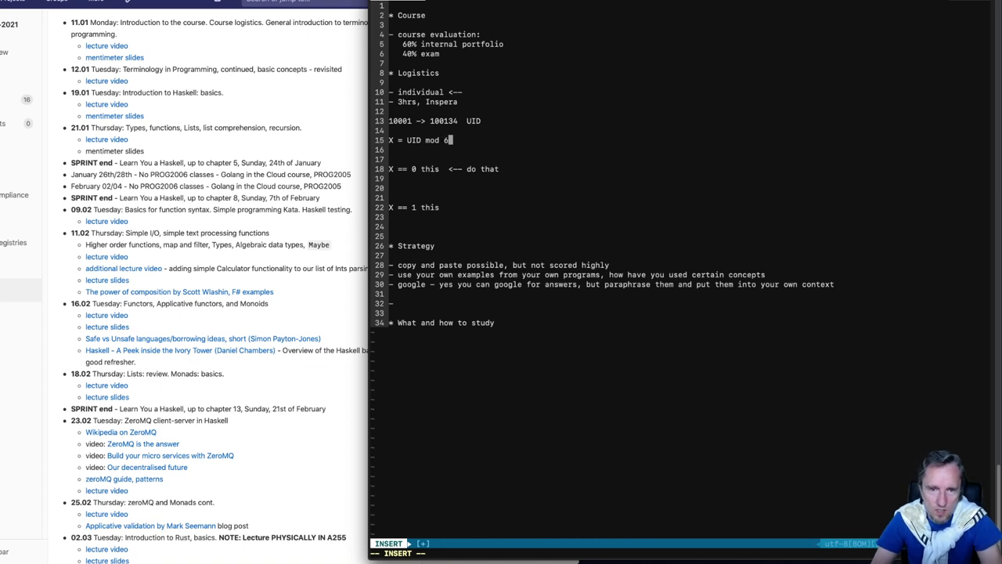
{"action": "mouse_move", "coordinate": [417, 169]}
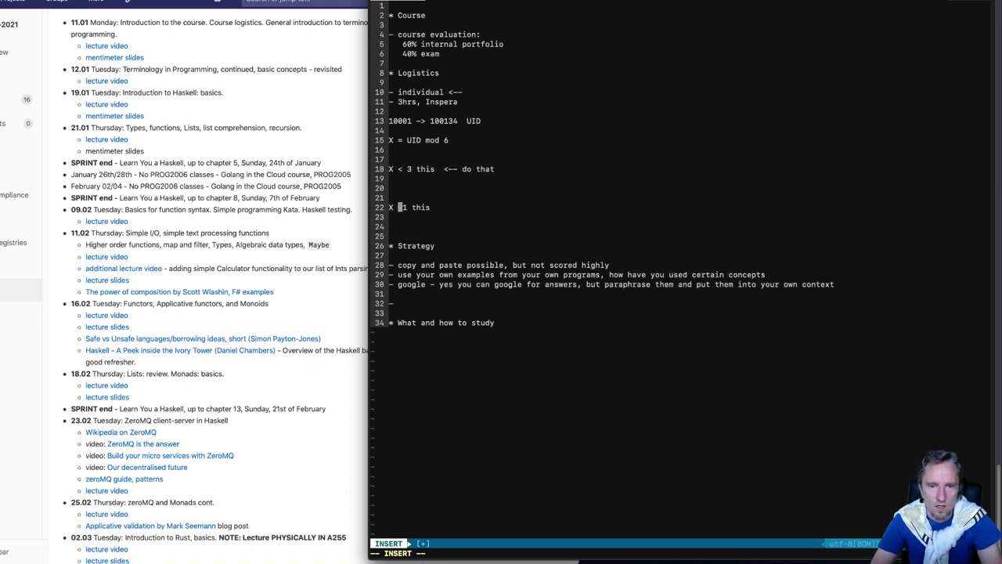
{"action": "type", "text": ">= 3"}
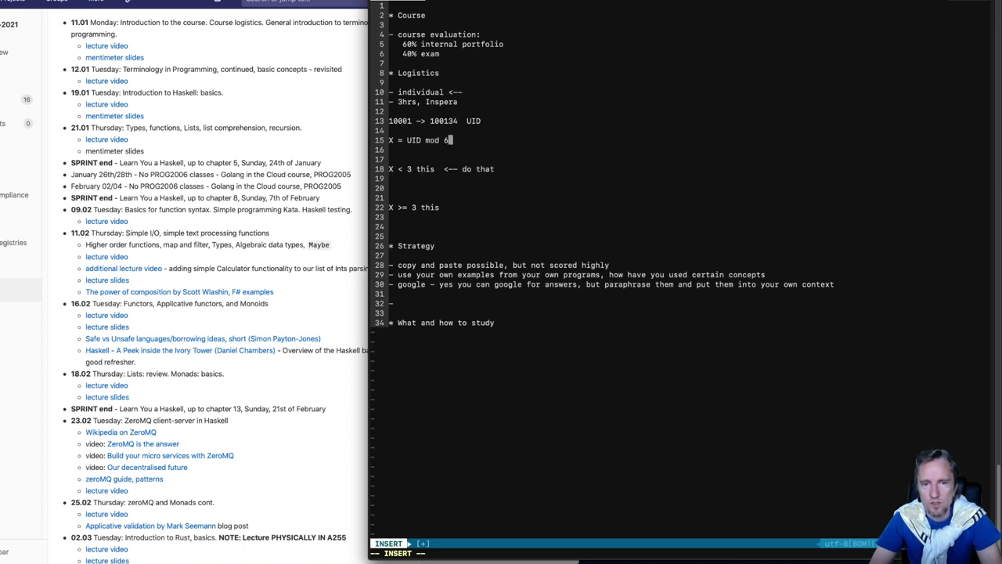
{"action": "key", "text": "BackSpace"}
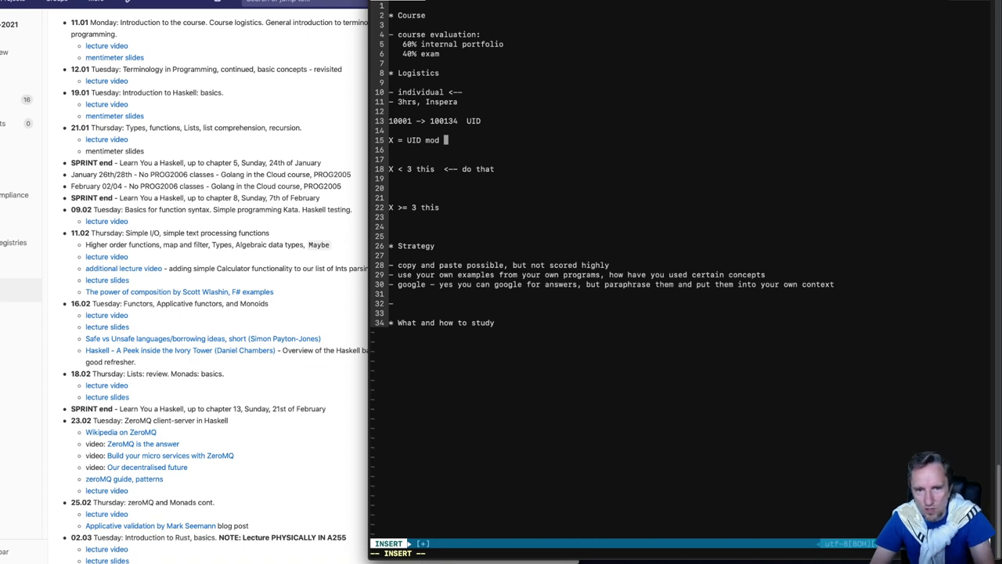
{"action": "type", "text": "8"}
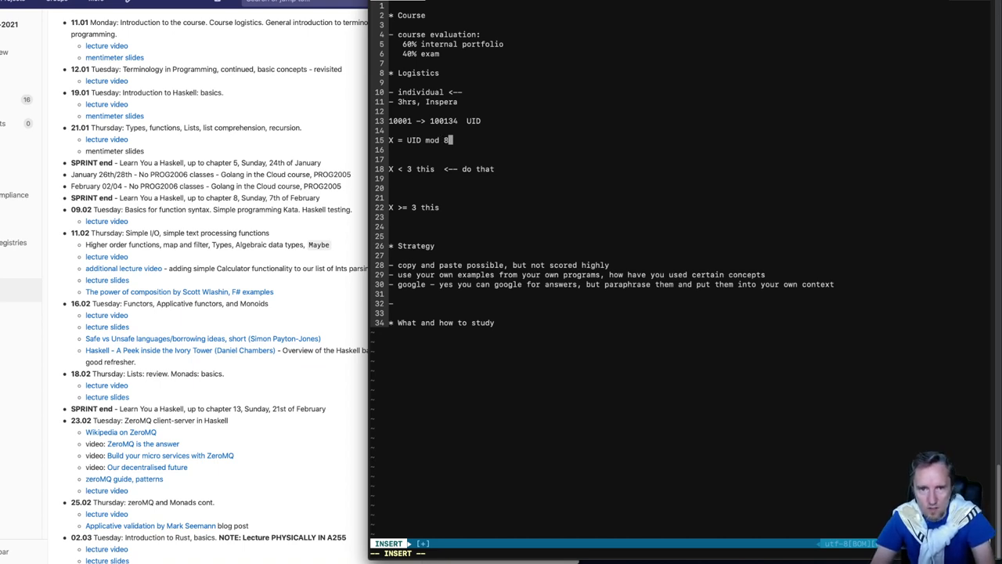
{"action": "key", "text": "Backspace"}
{"action": "type", "text": "g"}
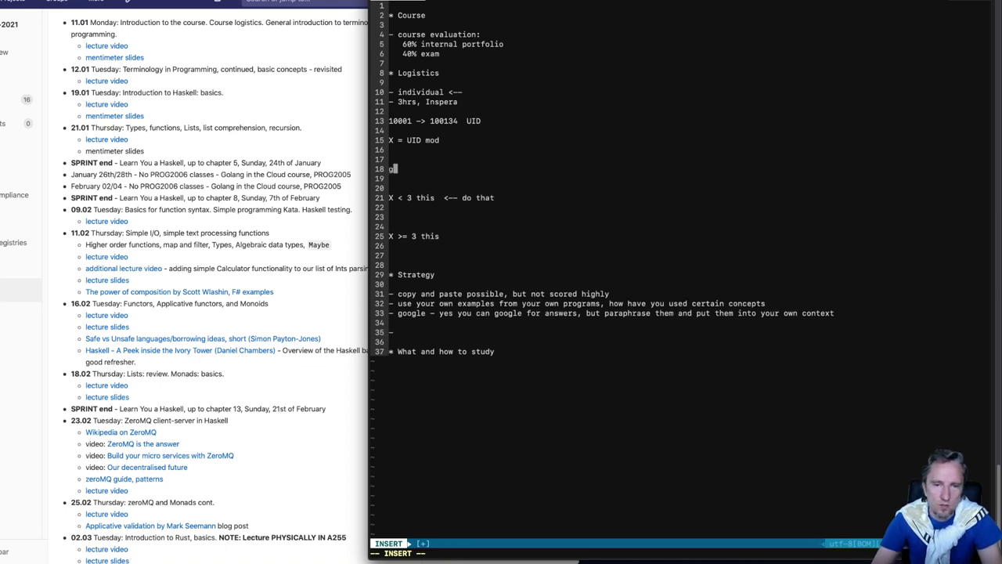
{"action": "type", "text": "hci"}
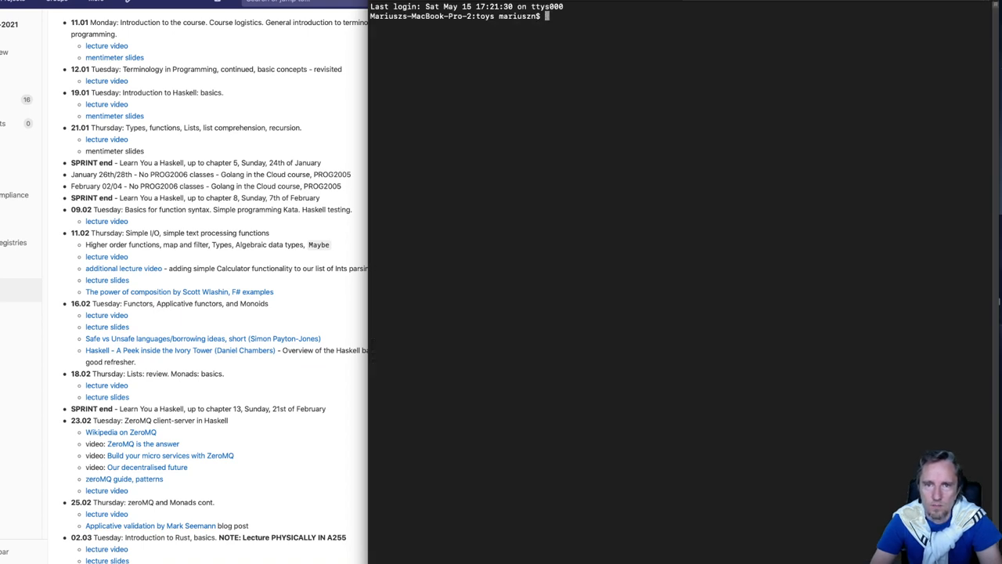
Launch 'stack ghci' in the terminal and bring the session into view.
{"action": "type", "text": "stack ghci"}
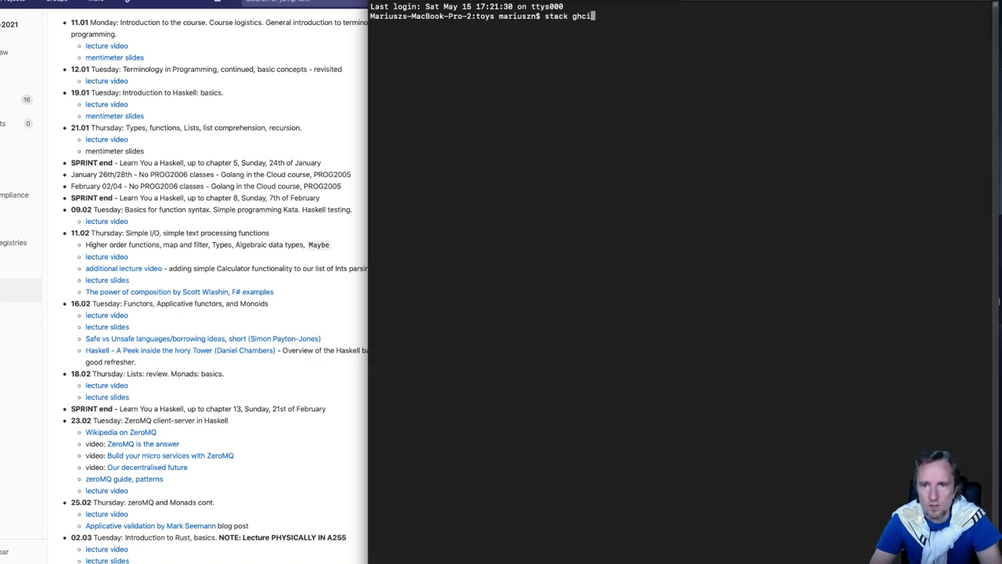
{"action": "key", "text": "Return"}
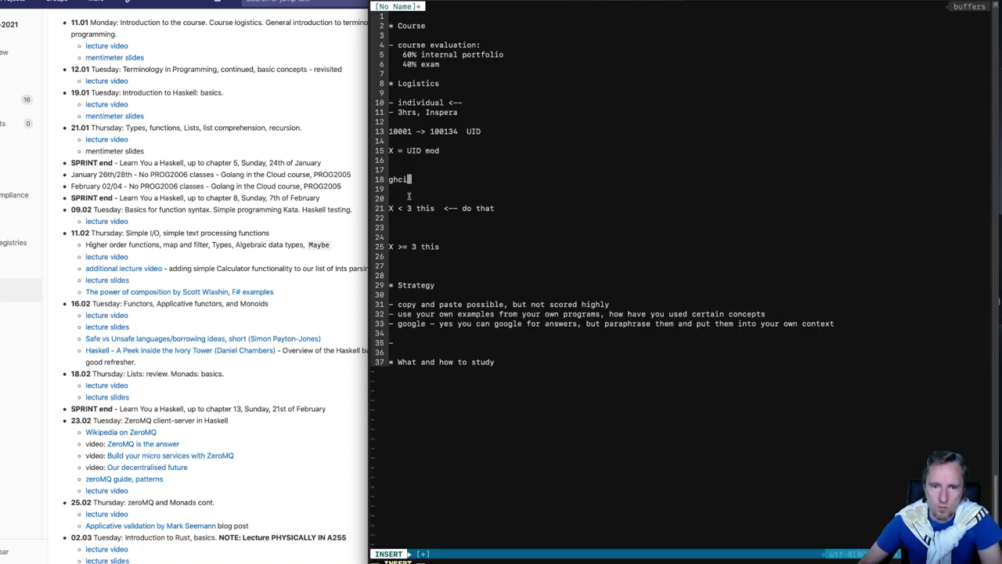
{"action": "double_click", "coordinate": [443, 131]}
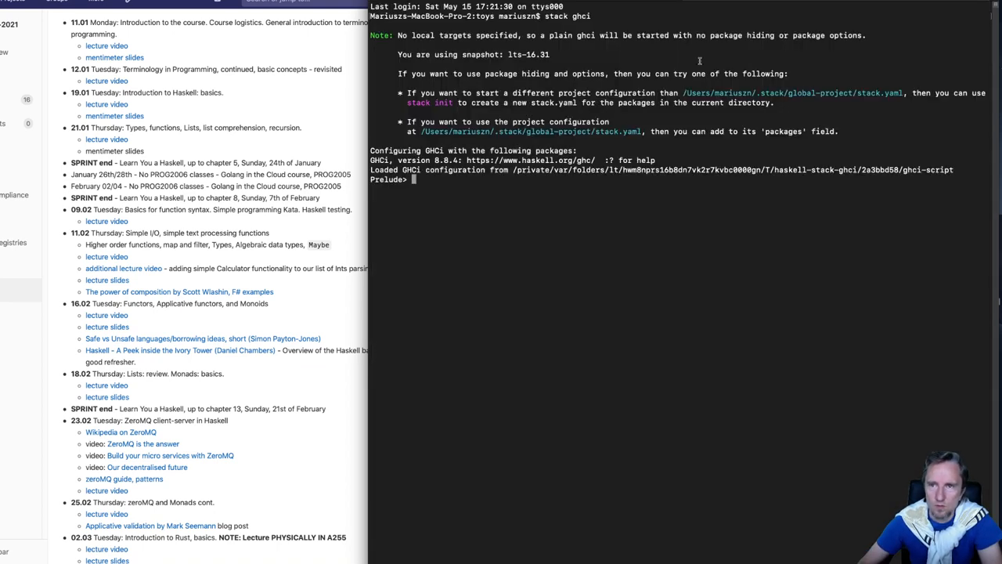
Define 'UID = 100134' (rejected as not in scope), then 'uid = 100134'.
{"action": "type", "text": "100134"}
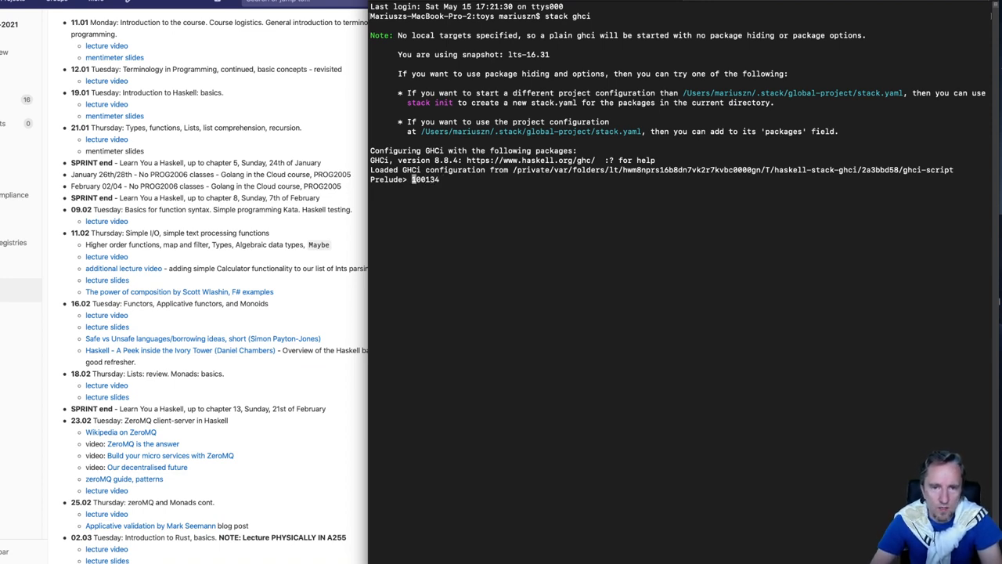
{"action": "type", "text": "UID ="}
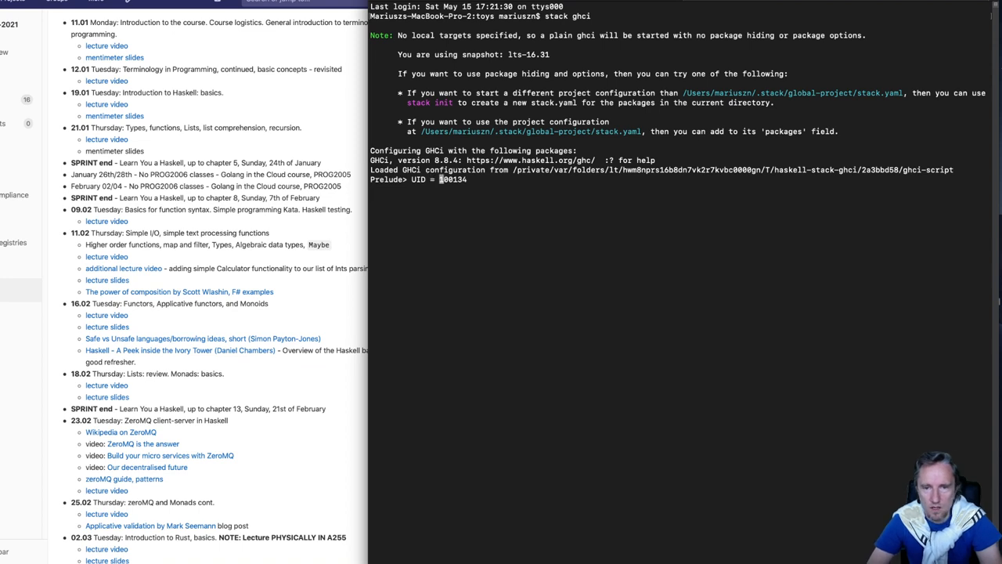
{"action": "key", "text": "Return"}
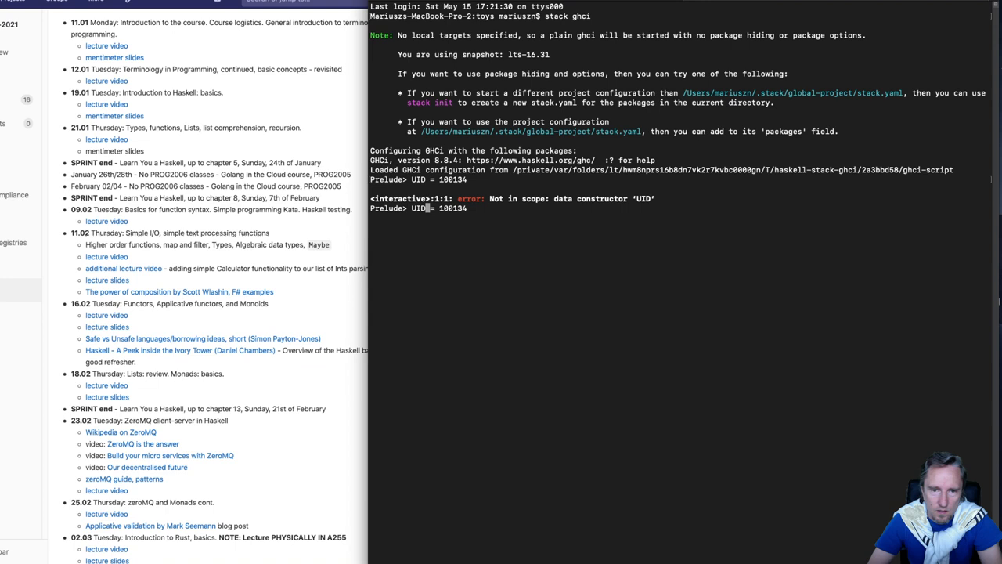
{"action": "key", "text": "Return"}
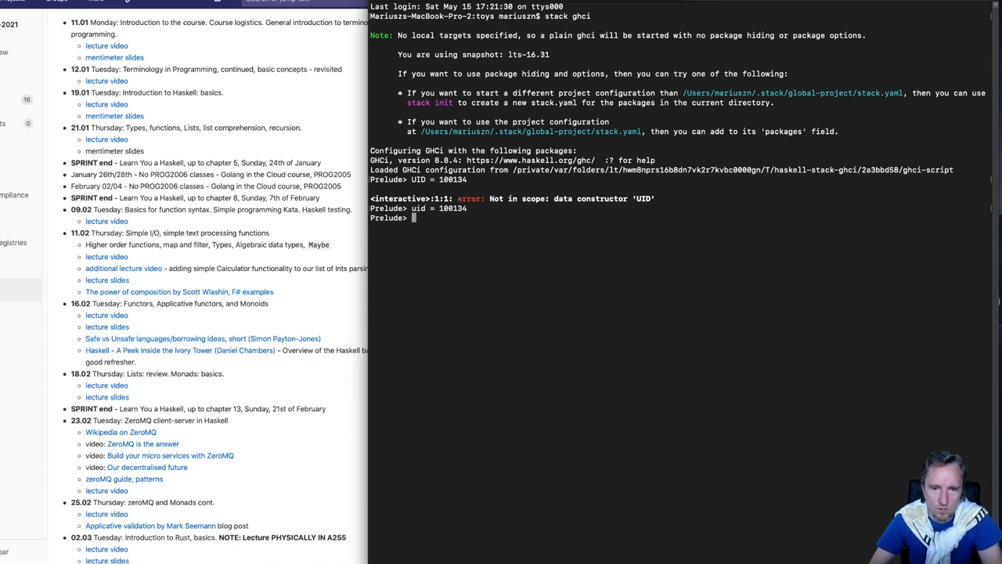
Evaluate uid `mod` 6 giving 0, then uid `mod` 4 giving 2.
{"action": "type", "text": "uid `mod"}
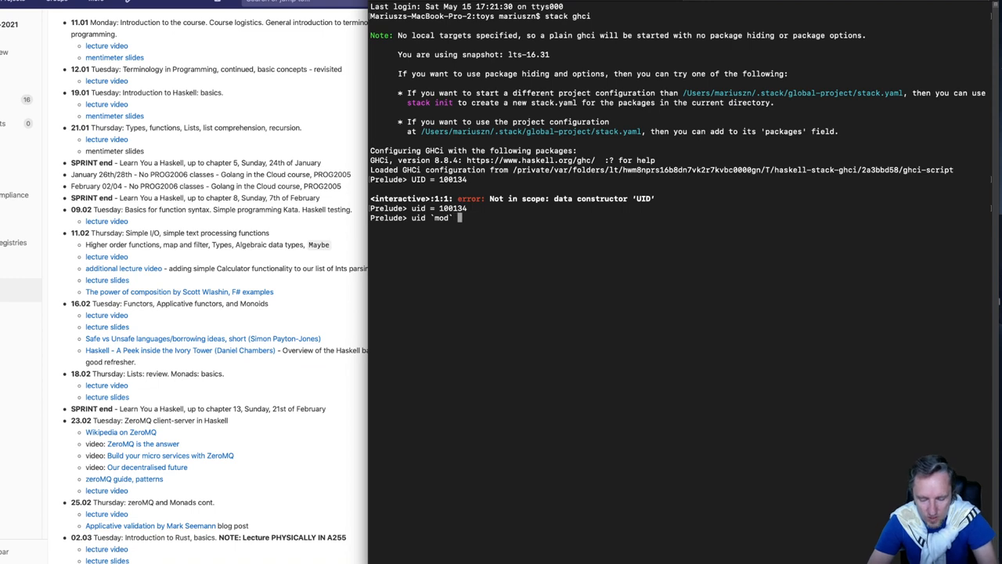
{"action": "key", "text": "Return"}
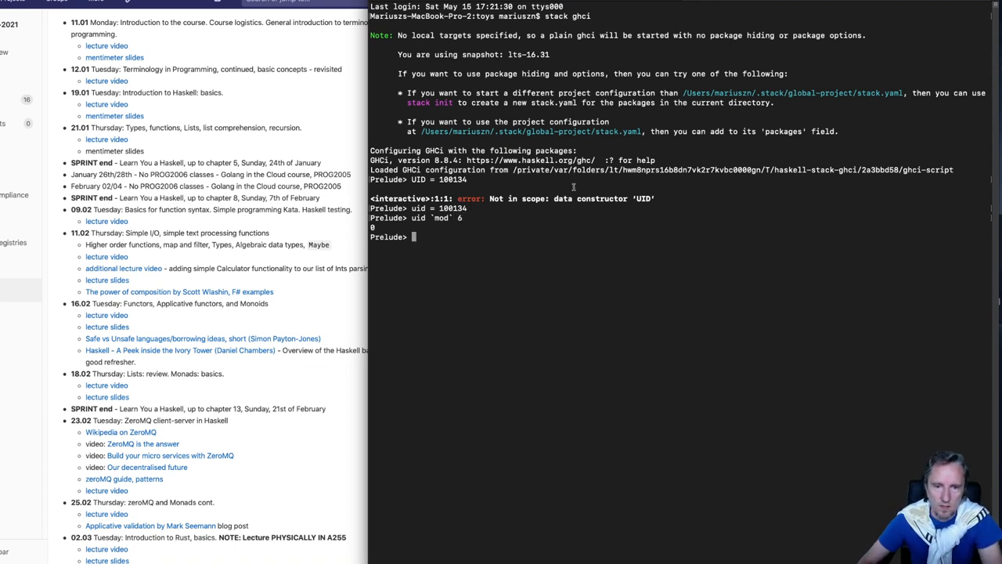
{"action": "double_click", "coordinate": [451, 207]}
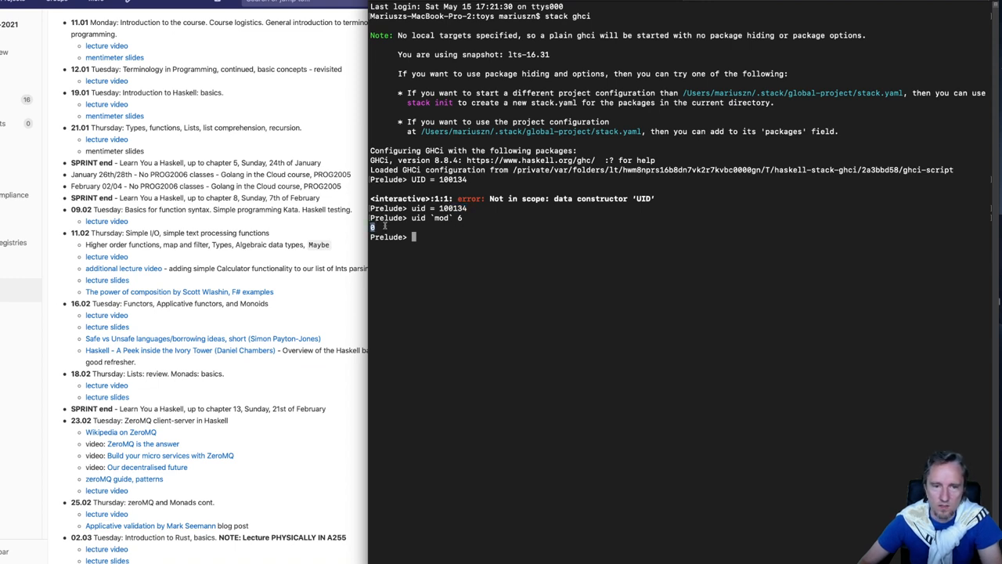
{"action": "type", "text": "uid `mod` 6"}
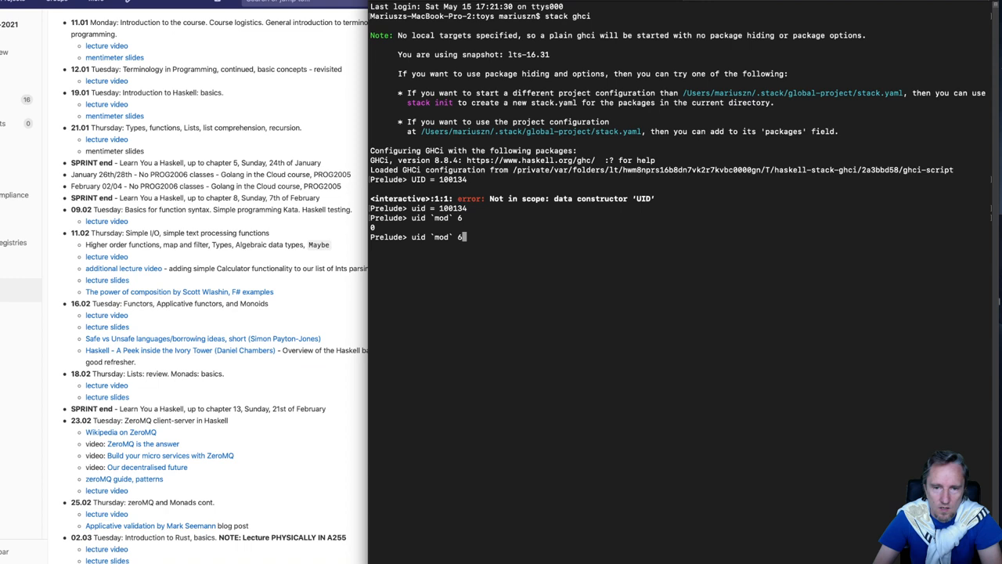
{"action": "key", "text": "Backspace"}
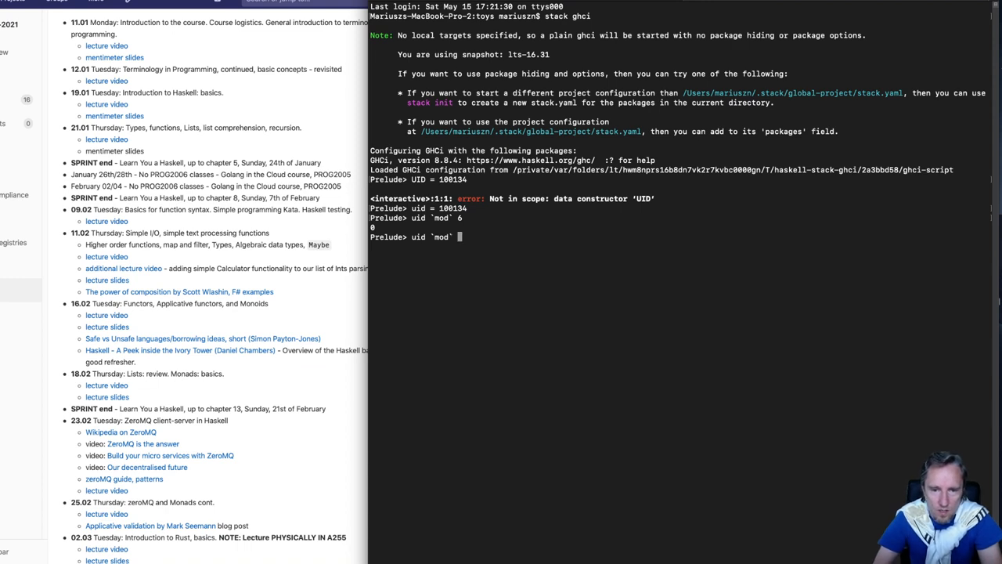
{"action": "type", "text": "4"}
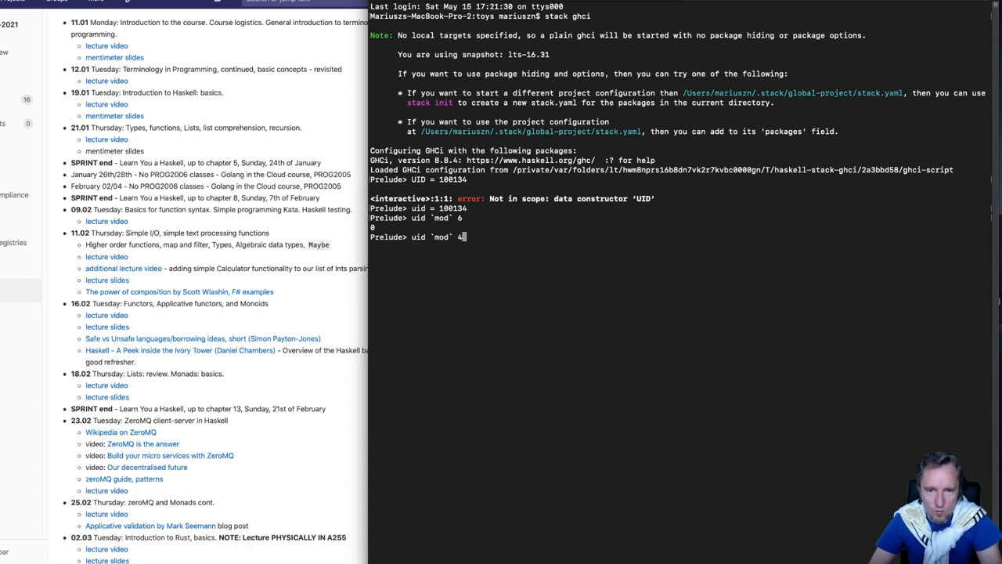
{"action": "key", "text": "Return"}
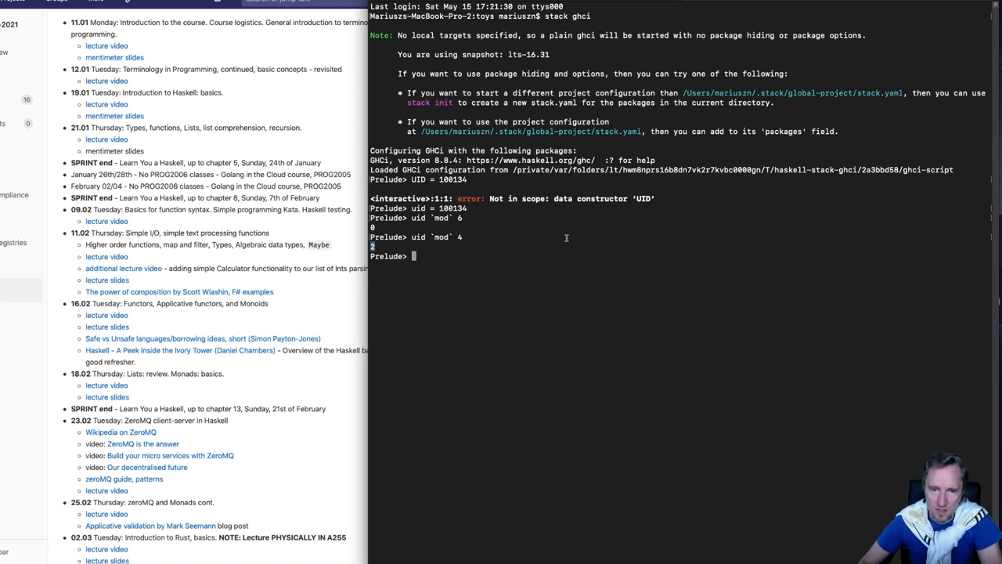
{"action": "mouse_move", "coordinate": [447, 222]}
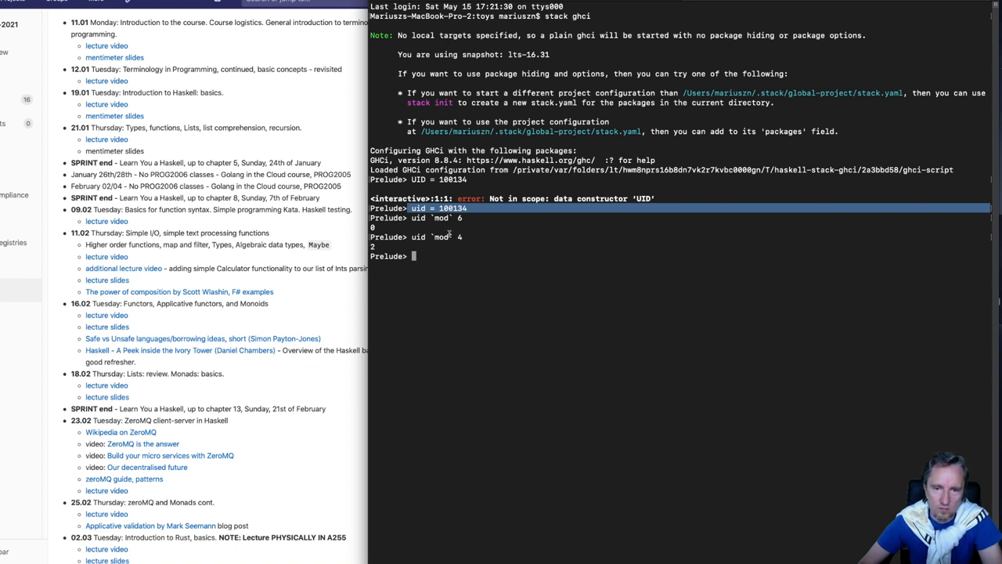
{"action": "mouse_move", "coordinate": [483, 242]}
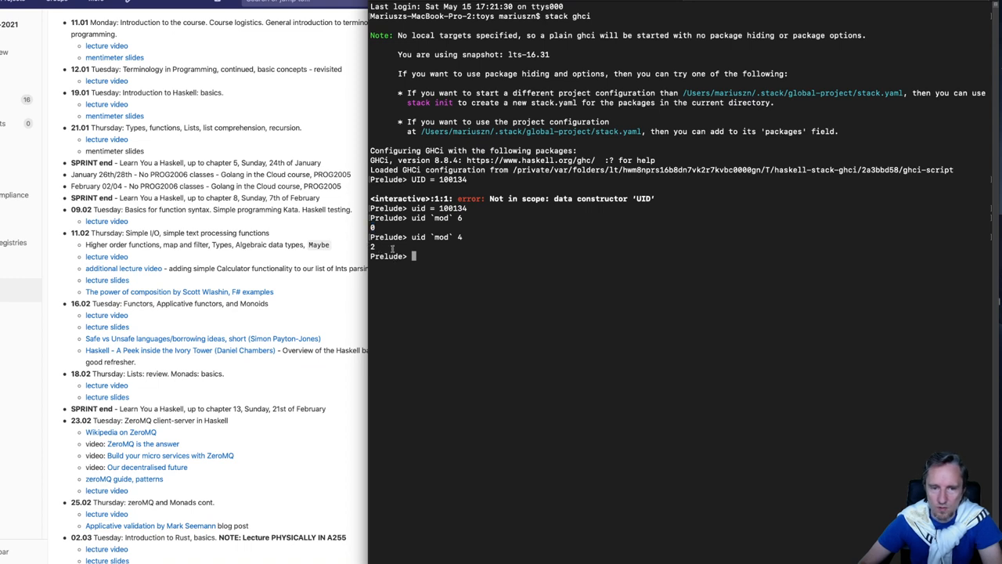
{"action": "mouse_move", "coordinate": [391, 247]}
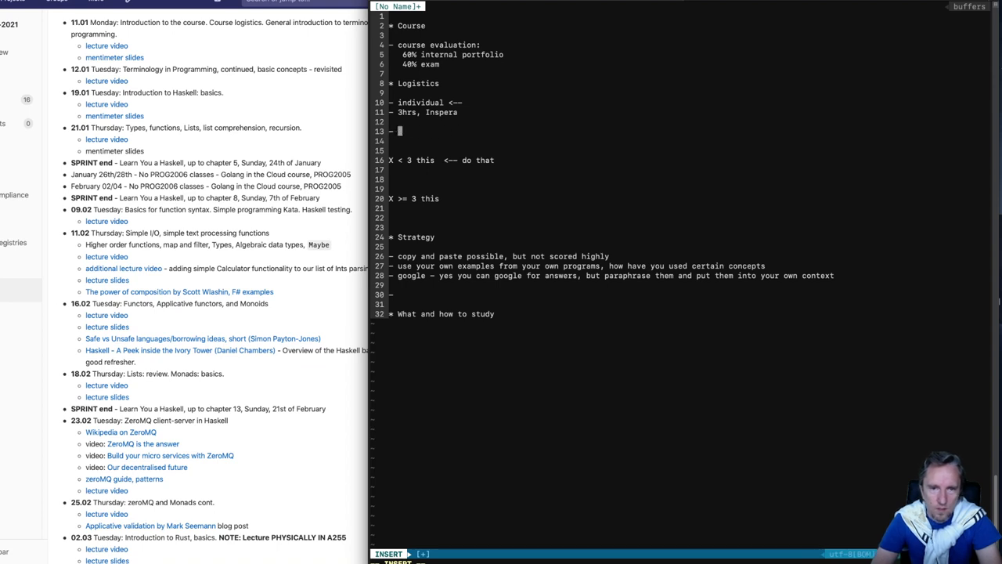
Add Logistics notes: generate unique ID, familiarize yourself with MOD operation.
{"action": "type", "text": "genereate"}
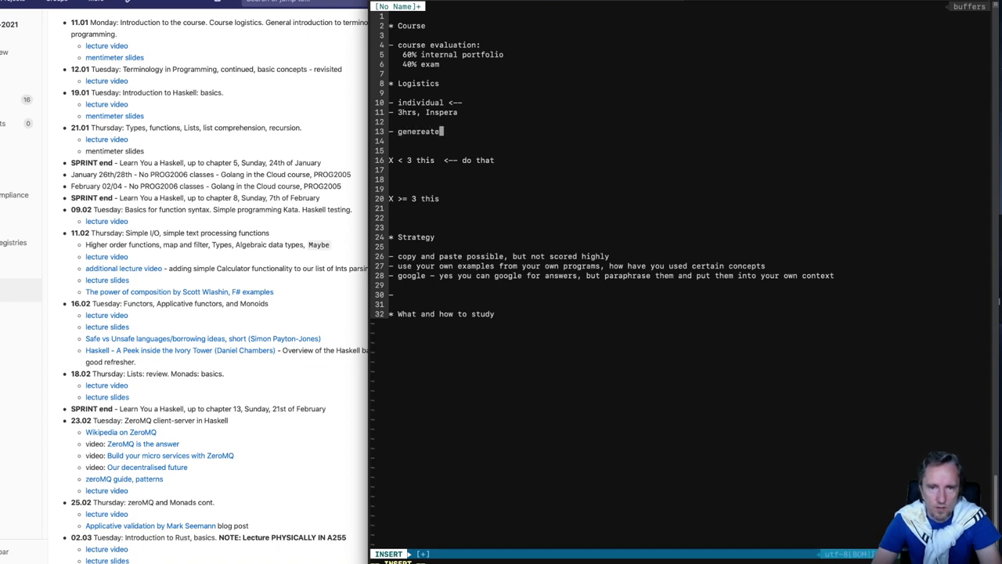
{"action": "type", "text": "unique ID"}
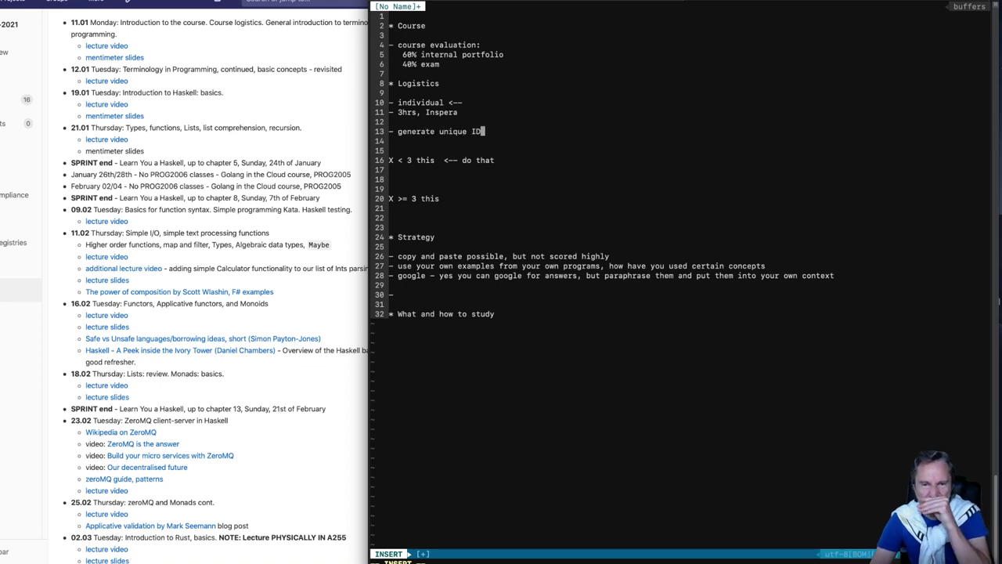
{"action": "key", "text": "Return"}
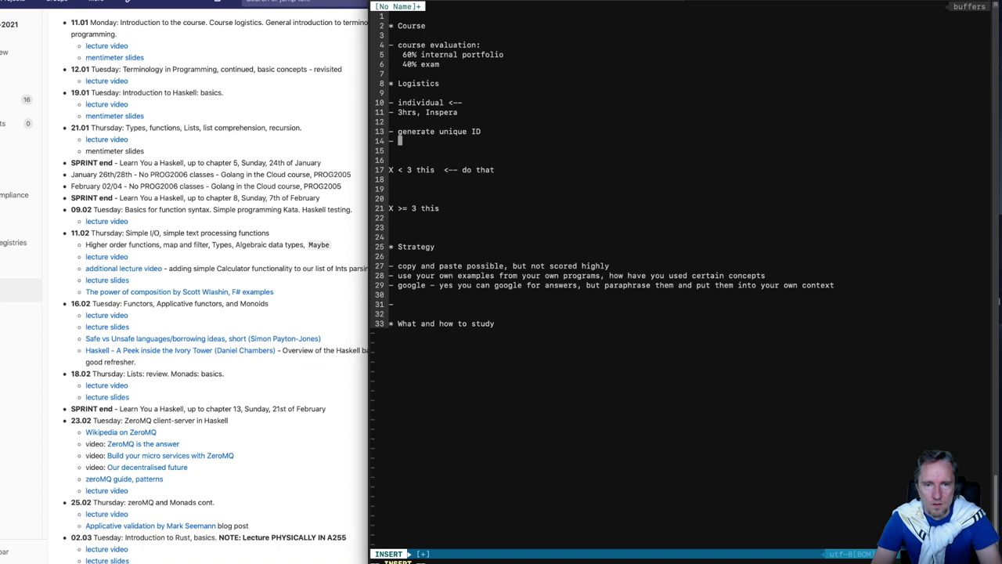
{"action": "type", "text": "familiariz"}
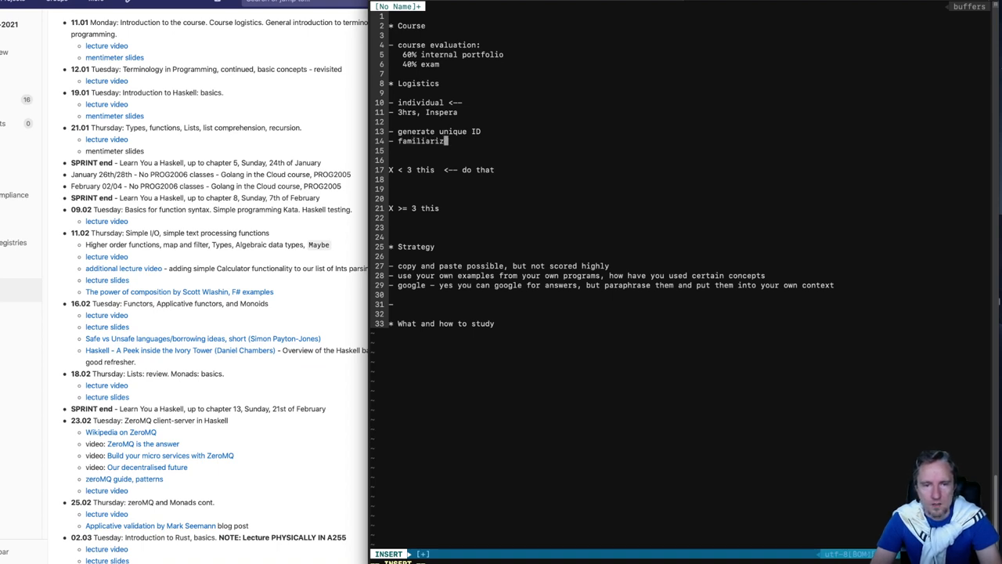
{"action": "type", "text": "e yourself with"}
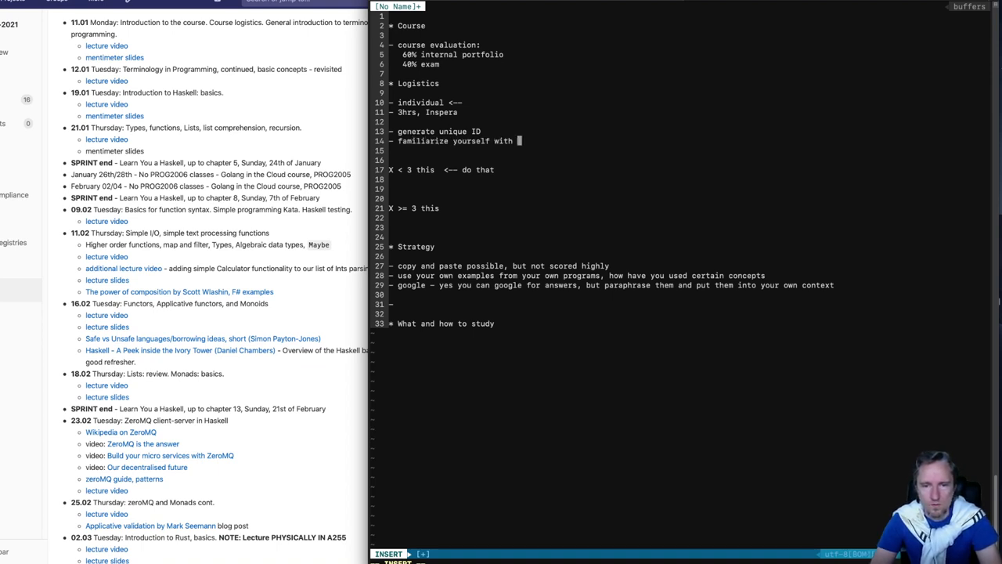
{"action": "type", "text": "MOD operation"}
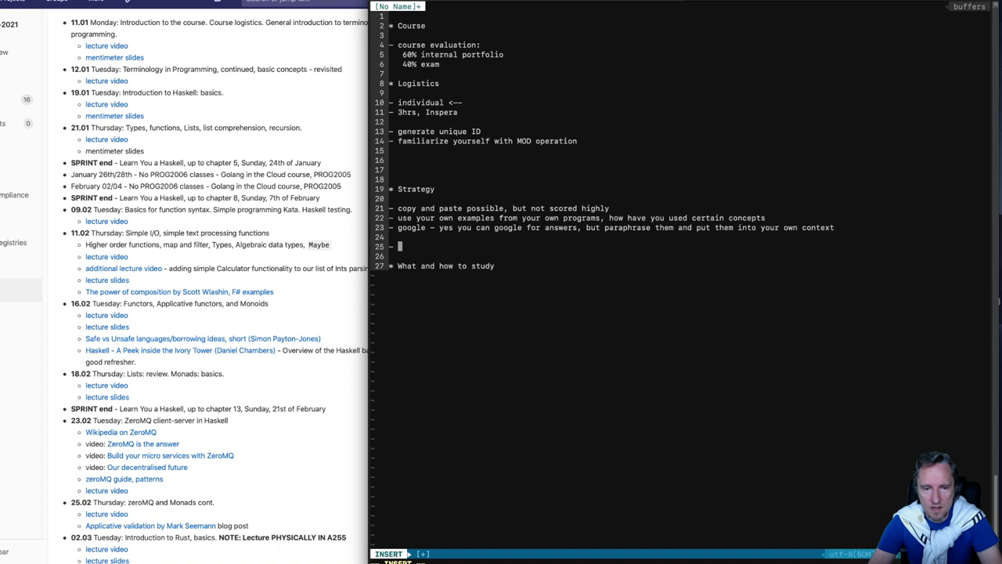
Add Strategy note 'programming heavy (focus on small function implementations first)' and a TIME line.
{"action": "type", "text": "programmi"}
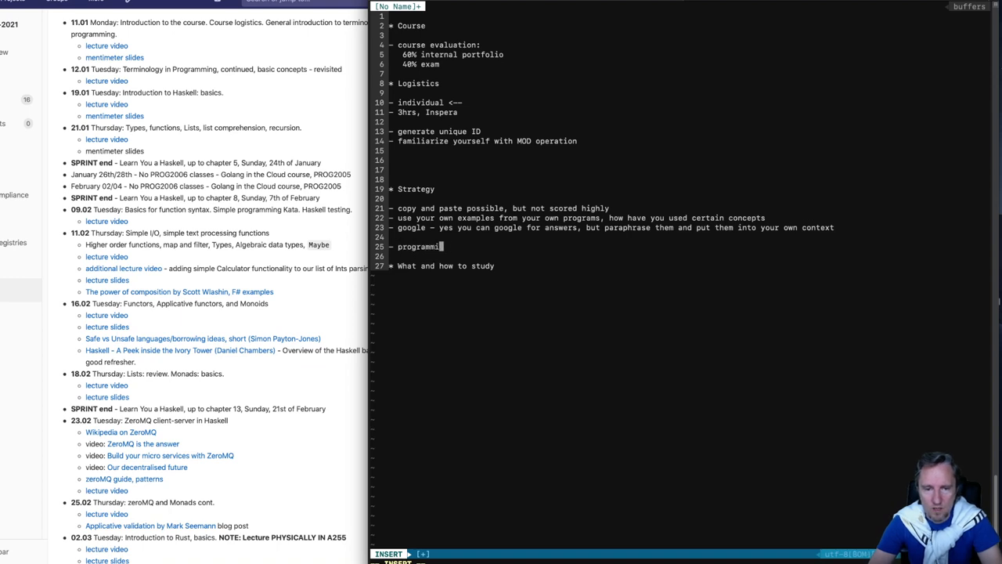
{"action": "type", "text": "ng heavy ("}
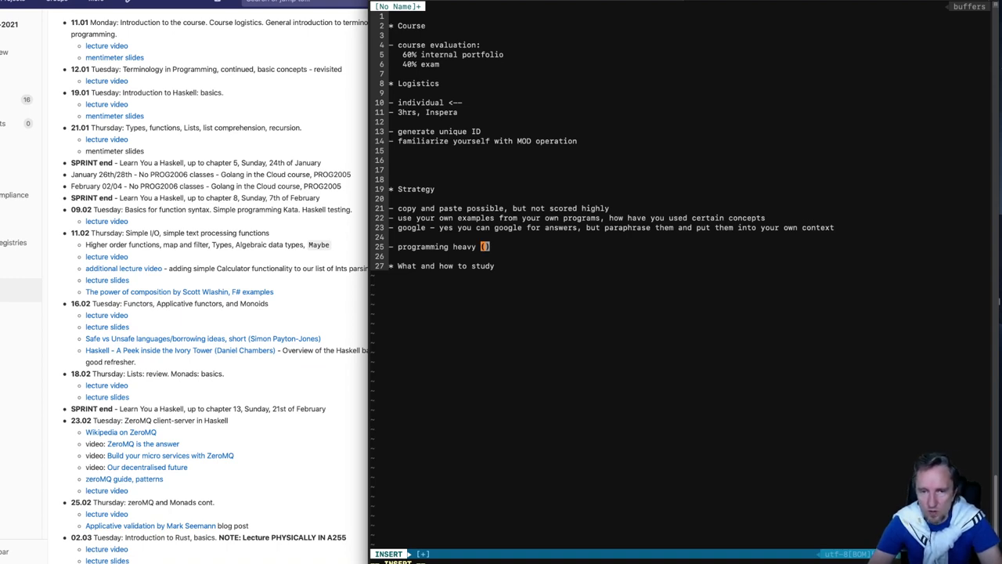
{"action": "type", "text": "focus on"}
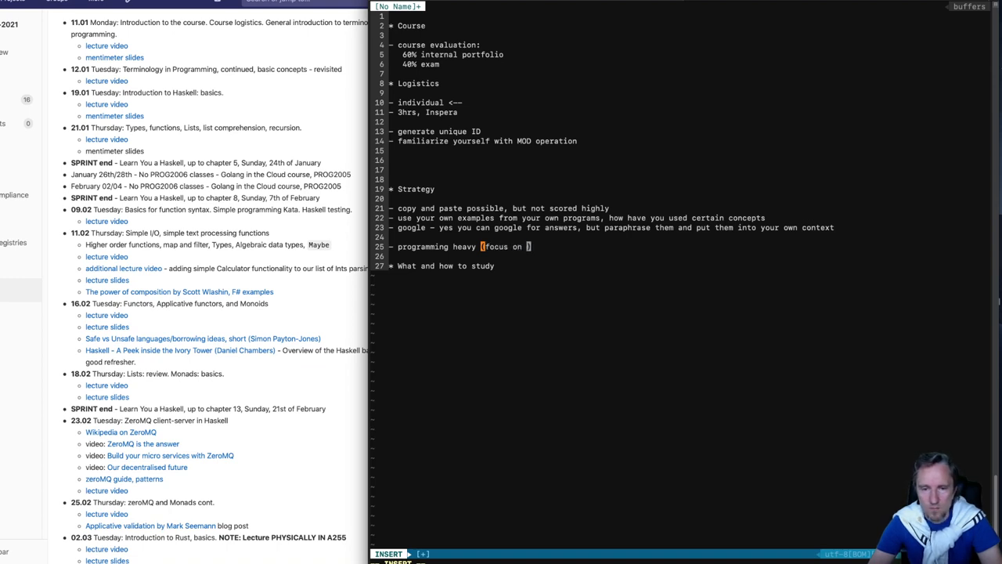
{"action": "type", "text": "small"}
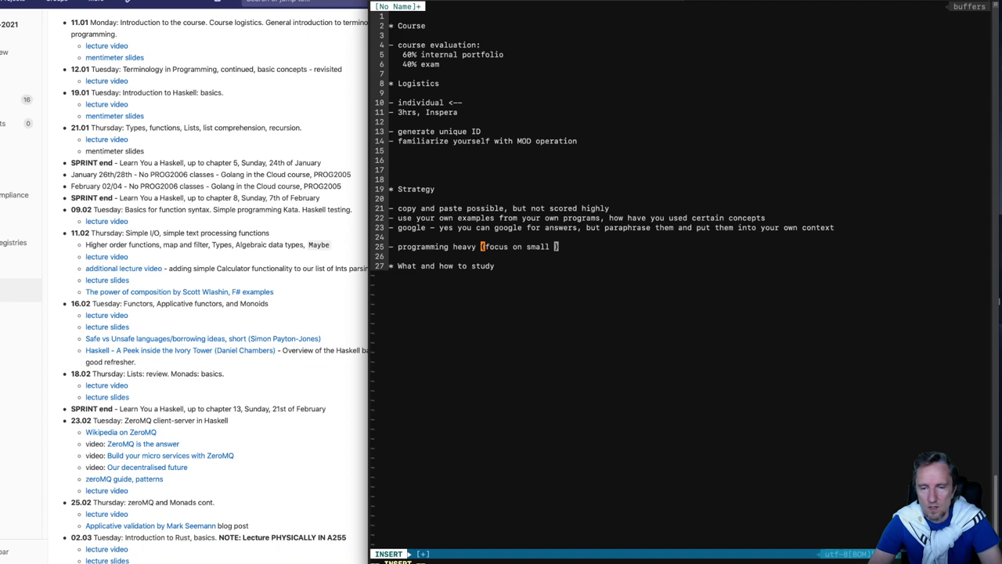
{"action": "type", "text": "function implementations"}
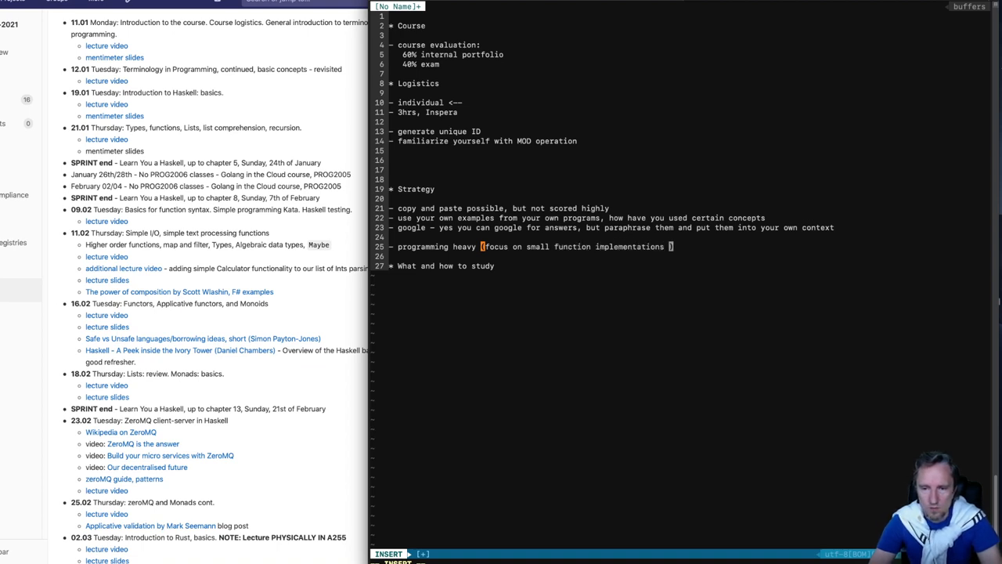
{"action": "type", "text": "first"}
{"action": "left_click", "coordinate": [690, 255]}
{"action": "type", "text": "- T"}
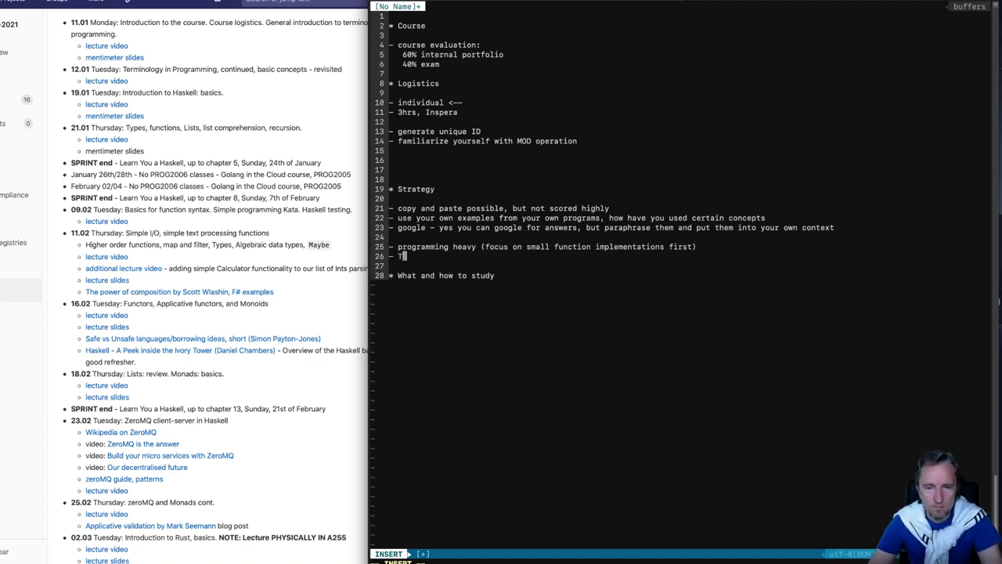
{"action": "type", "text": "IME"}
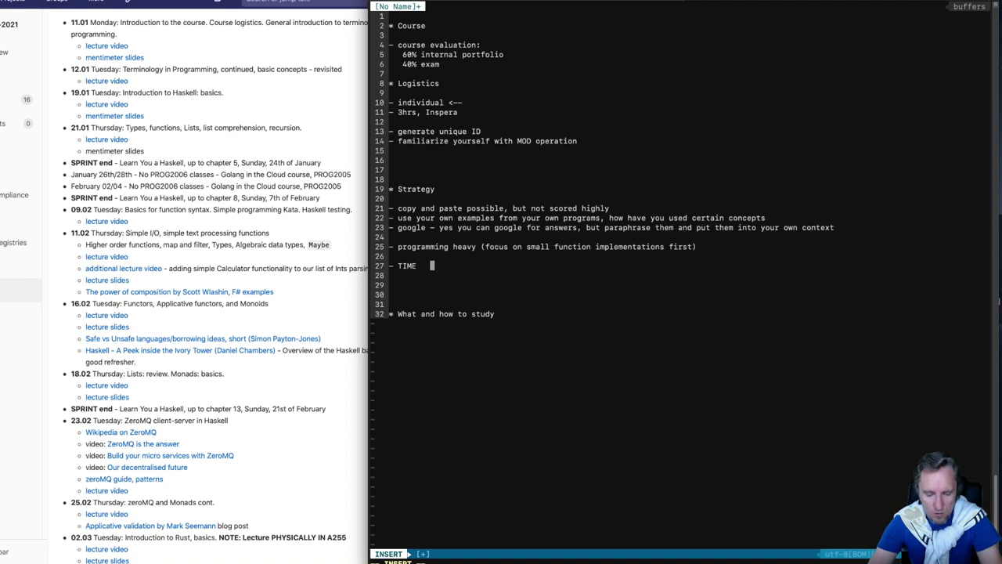
Write the TIME estimate as '~160 ... 180min.' on the TIME line.
{"action": "type", "text": "~16"}
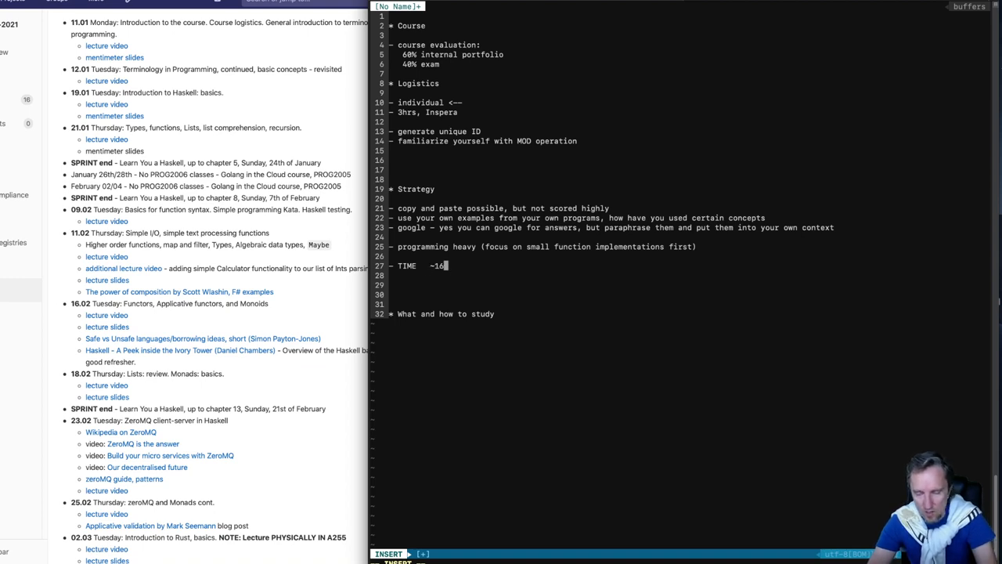
{"action": "type", "text": "0"}
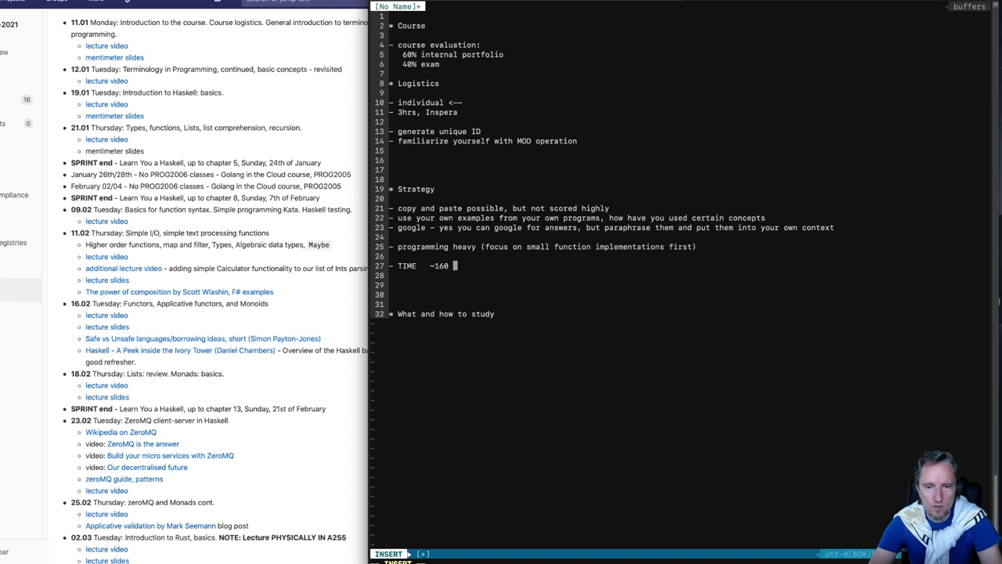
{"action": "type", "text": "180min"}
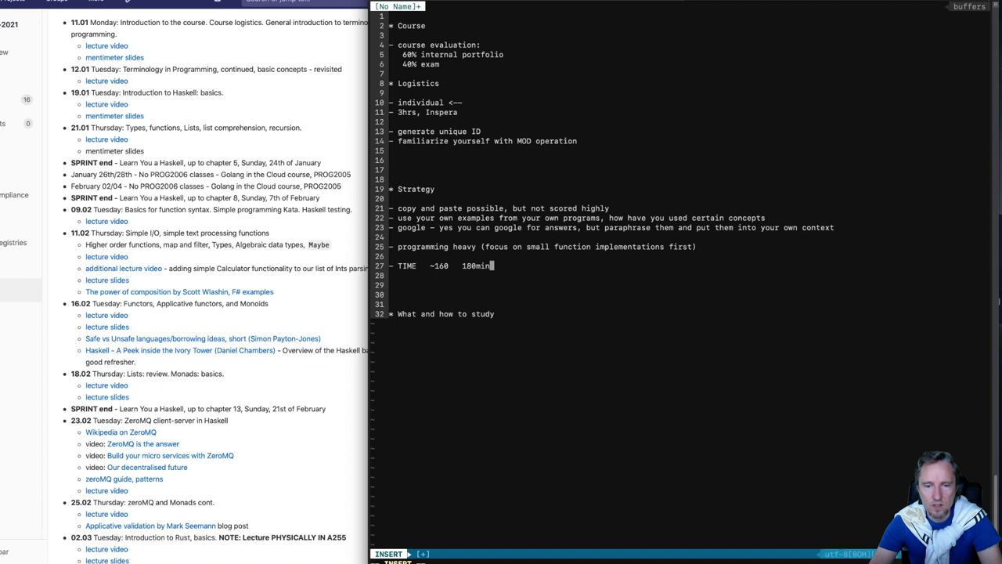
{"action": "type", "text": "."}
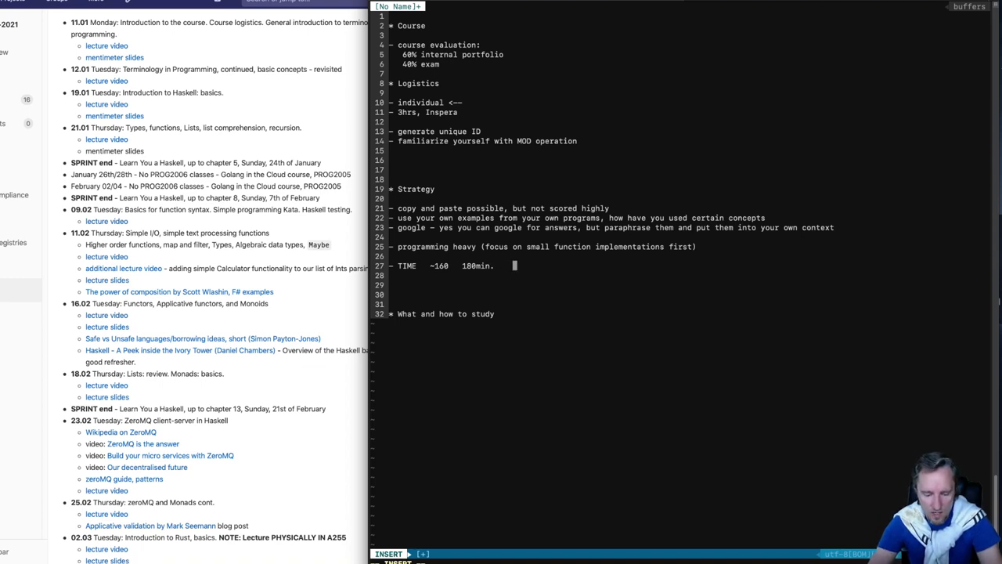
Append 'sub 1 min' and '3min/point' pacing notes to the TIME line.
{"action": "type", "text": "sub"}
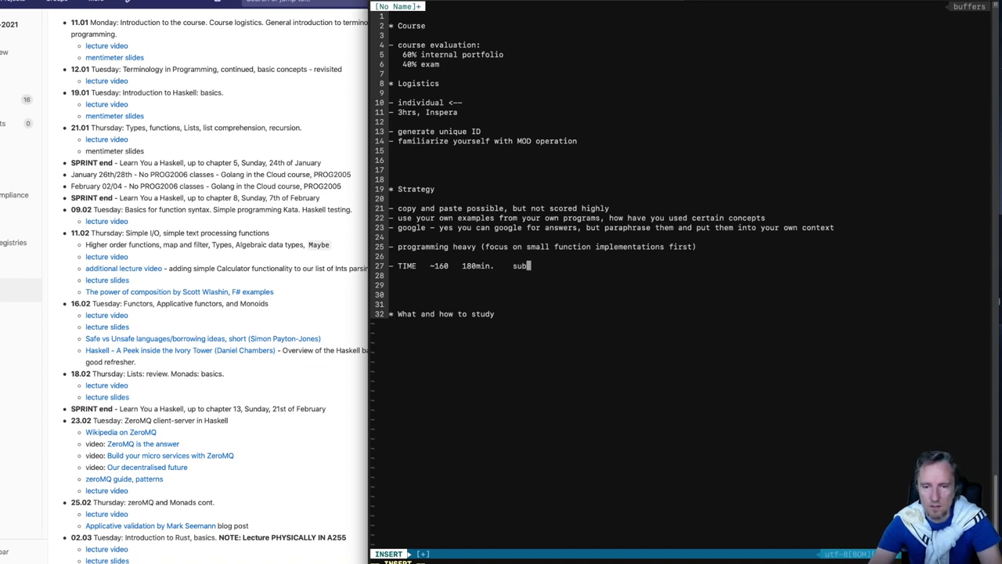
{"action": "type", "text": "1 mi"}
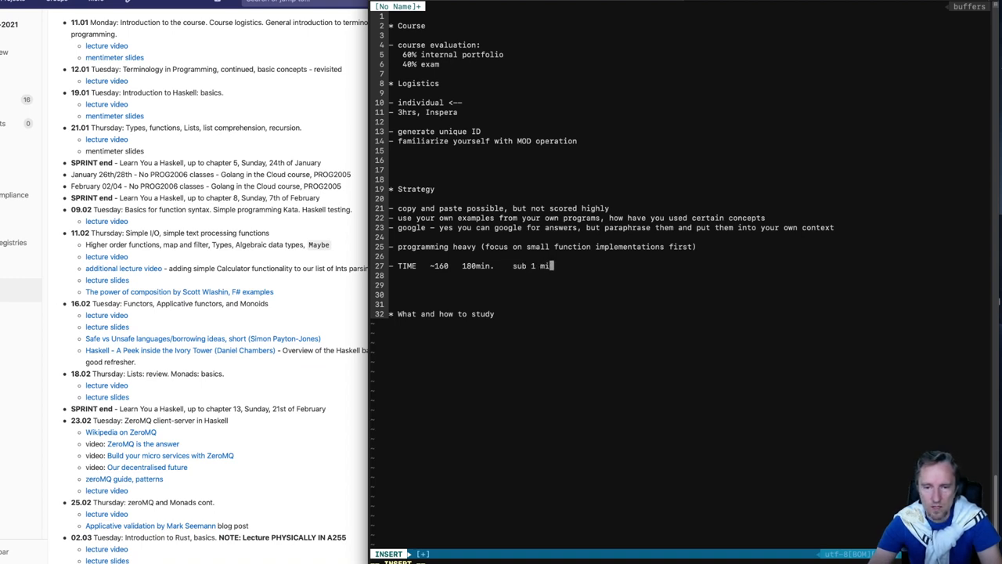
{"action": "type", "text": "nute (easy"}
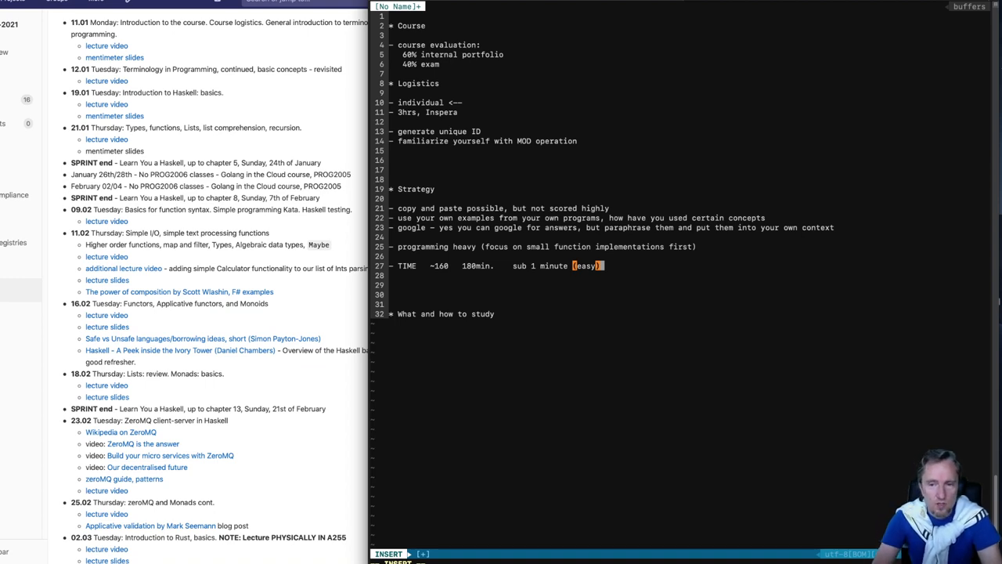
{"action": "type", "text": "3"}
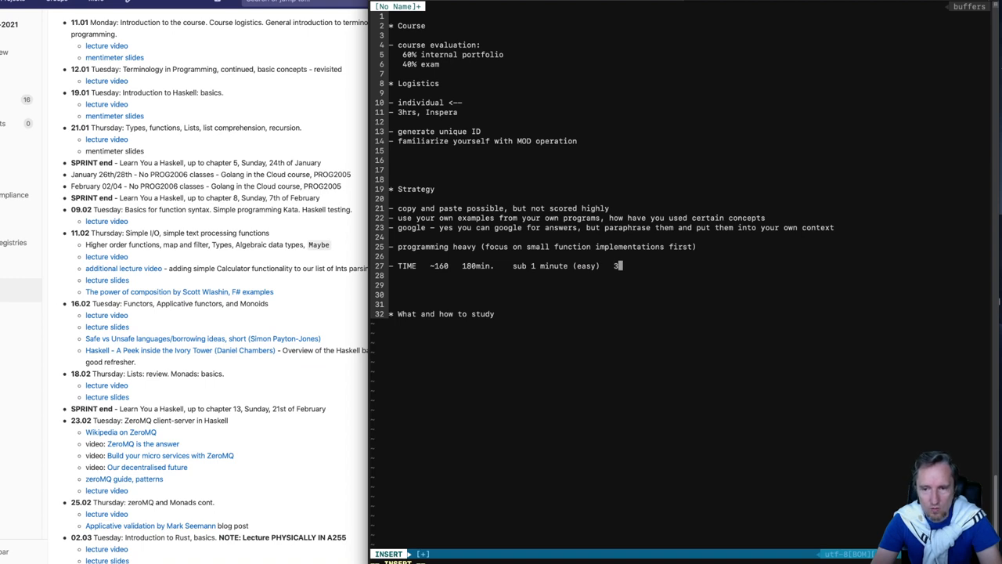
{"action": "type", "text": "min/"}
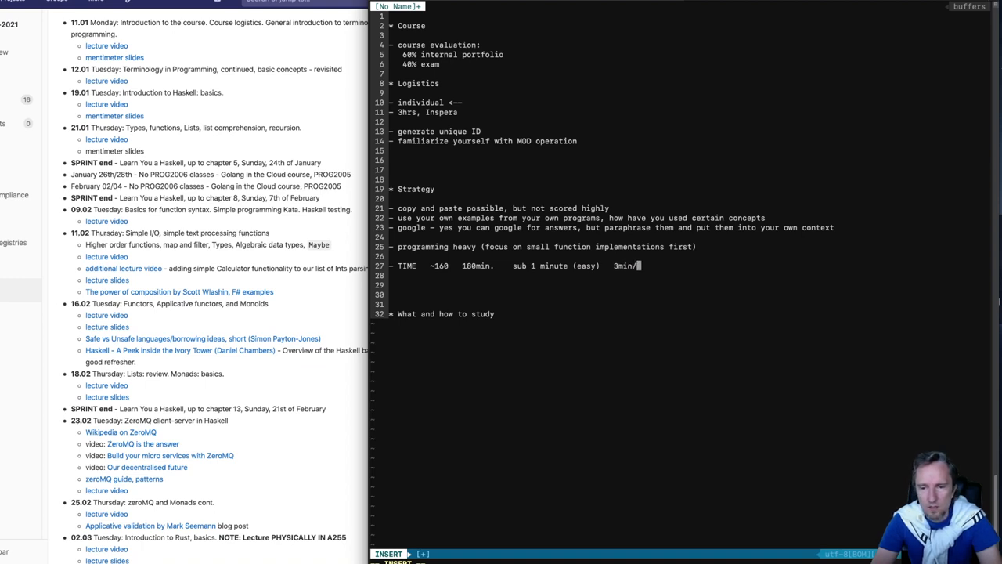
{"action": "type", "text": "point"}
{"action": "left_click", "coordinate": [691, 160]}
{"action": "type", "text": "- 2nd"}
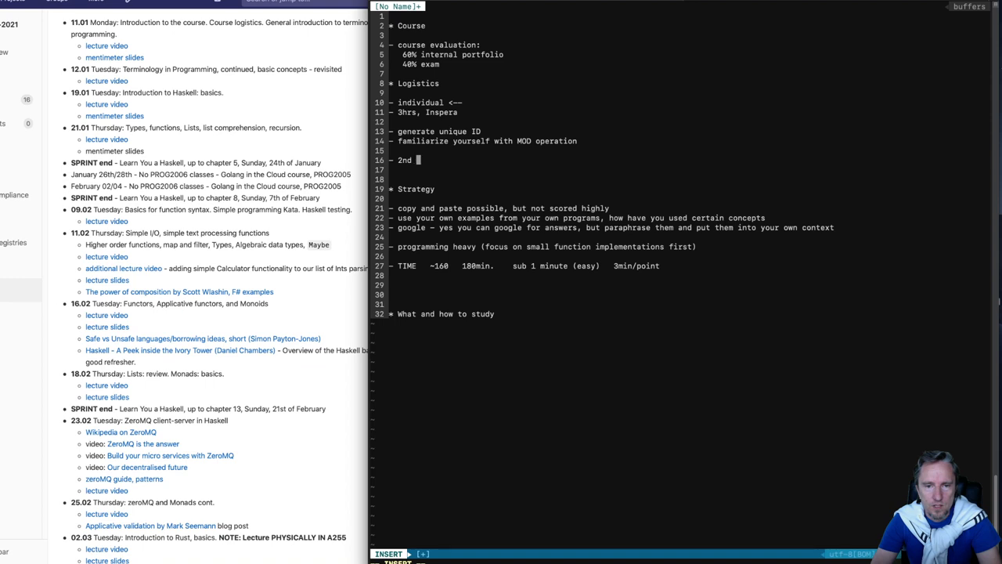
Complete the Logistics note as '2nd Question - Comments <--' and start a '-' bullet below TIME.
{"action": "type", "text": "Question - Comments -"}
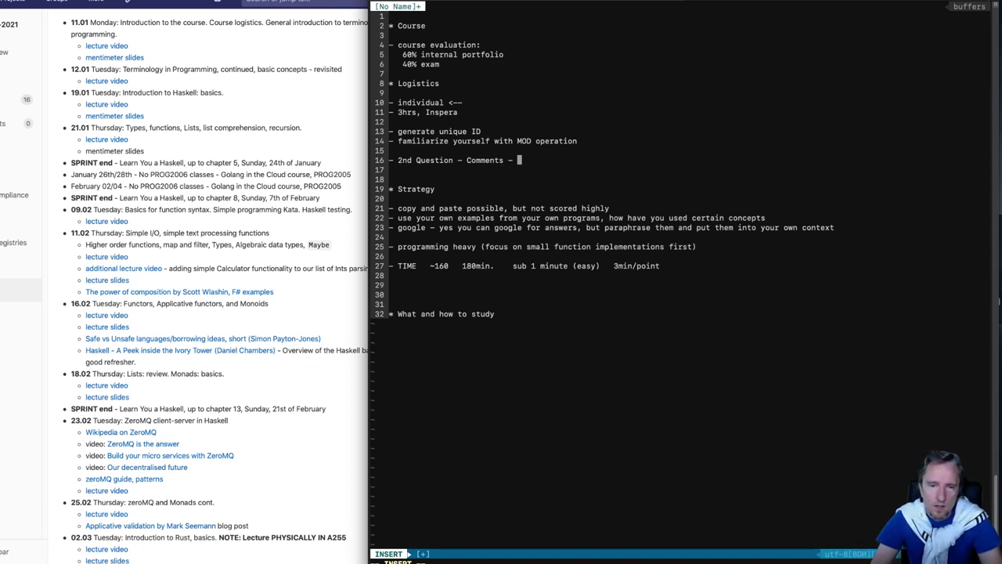
{"action": "type", "text": "<"}
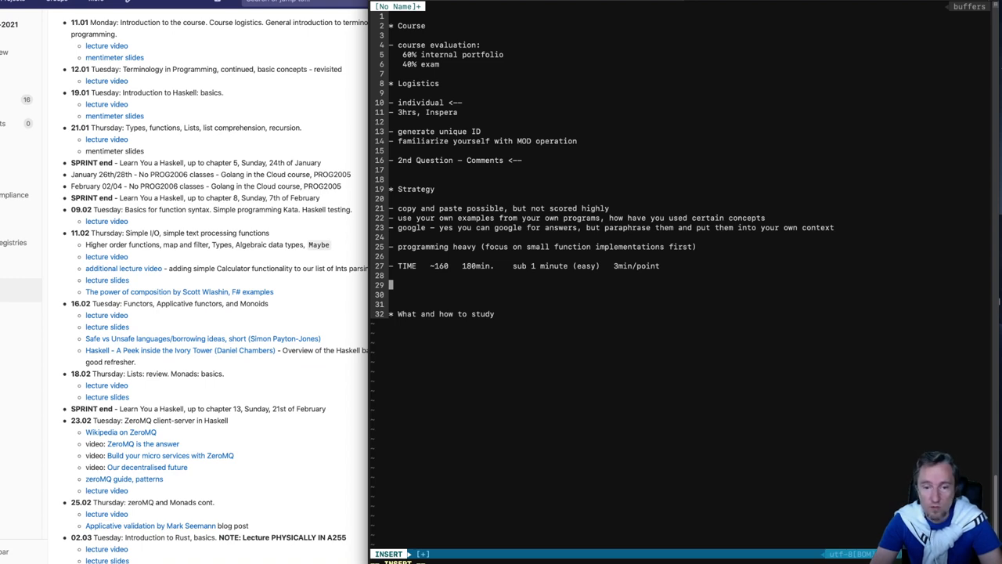
{"action": "type", "text": "-"}
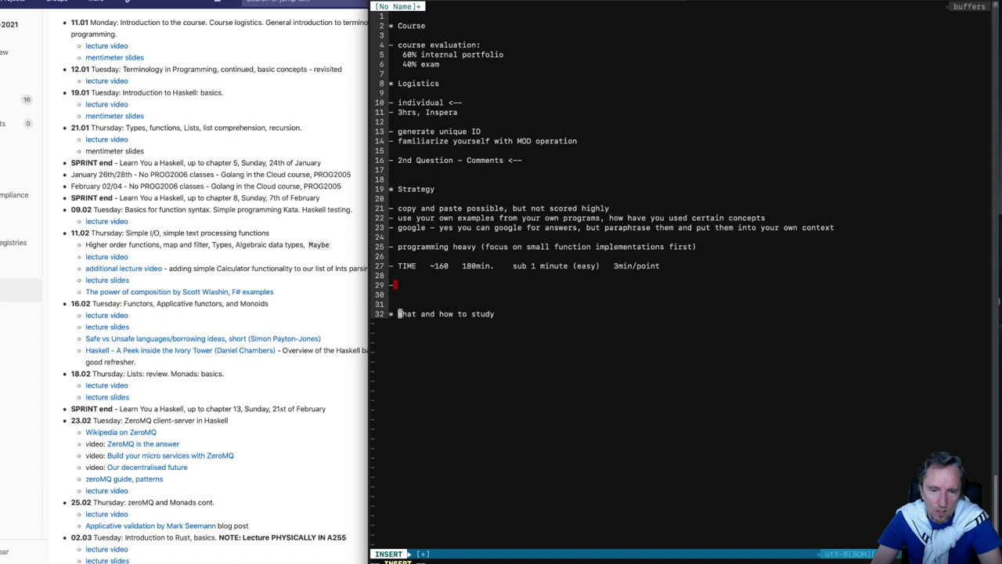
List '- watch the videos' and '- play with GHCI' under What and how to study.
{"action": "type", "text": "W"}
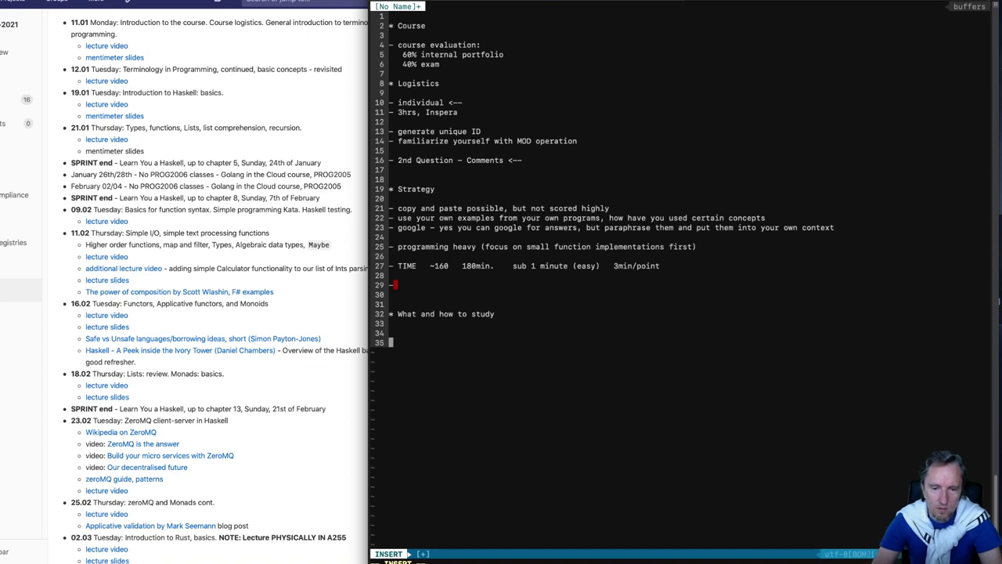
{"action": "type", "text": "-"}
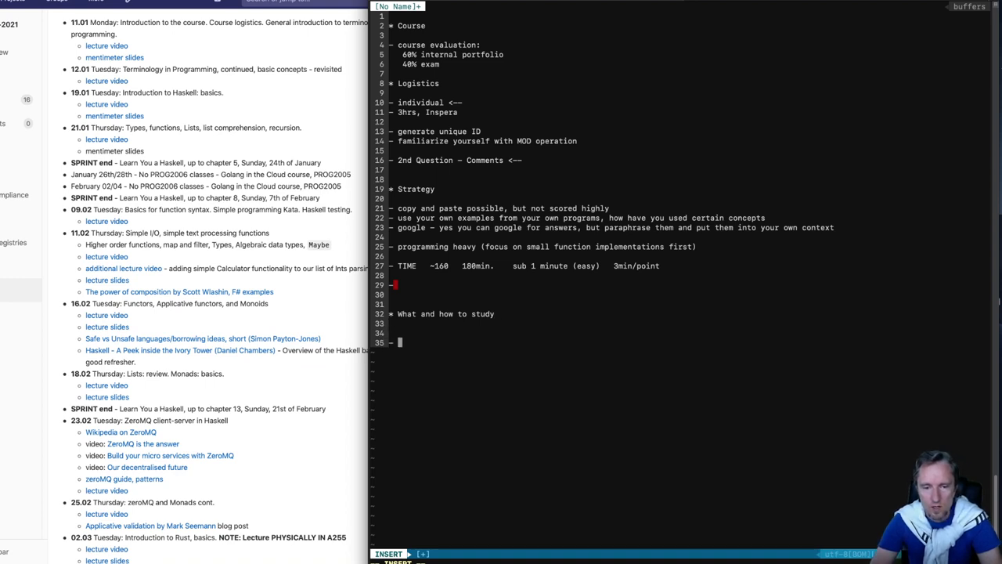
{"action": "type", "text": "watch the videos"}
{"action": "type", "text": "- play"}
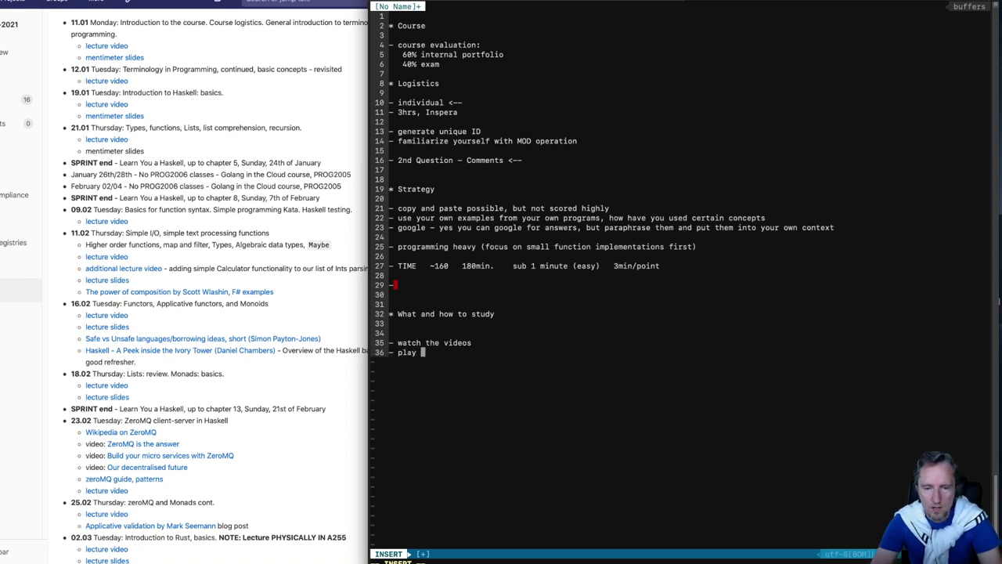
{"action": "type", "text": "with GHCI"}
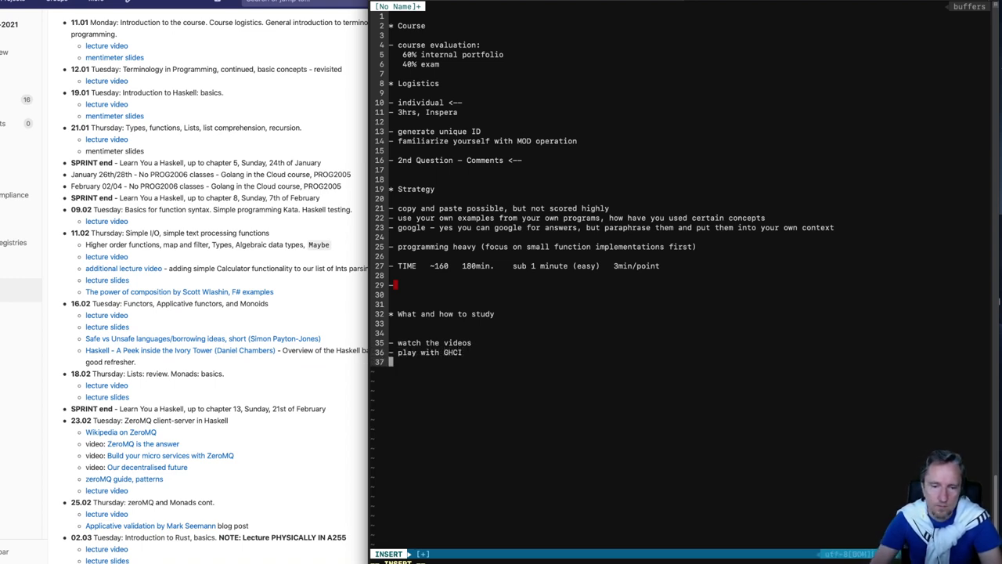
Add the bullet '- check previous TASKS and Assignments', dropping the half-typed 'ungra'.
{"action": "type", "text": "- check previous"}
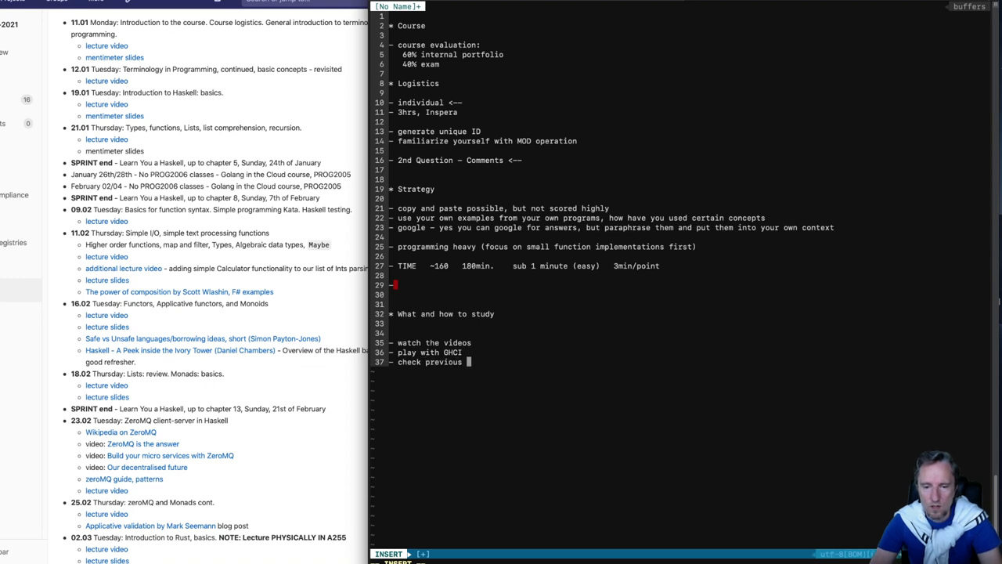
{"action": "type", "text": "ungra"}
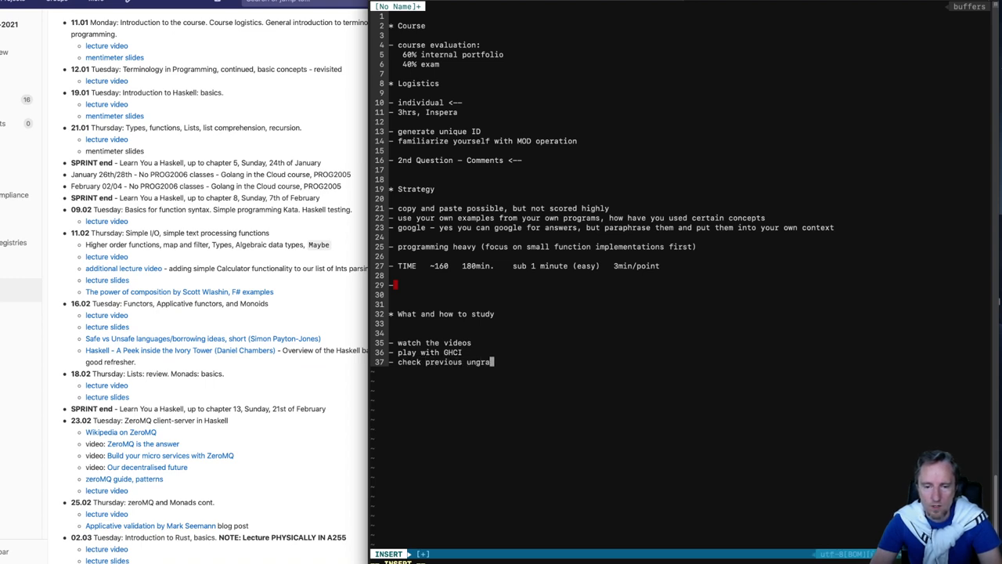
{"action": "key", "text": "BackSpace"}
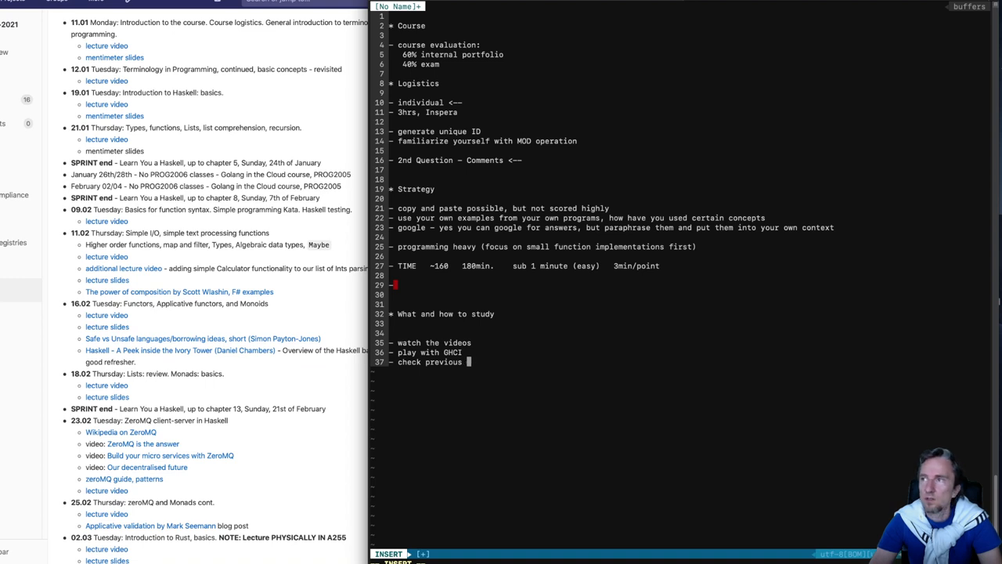
{"action": "type", "text": "T"}
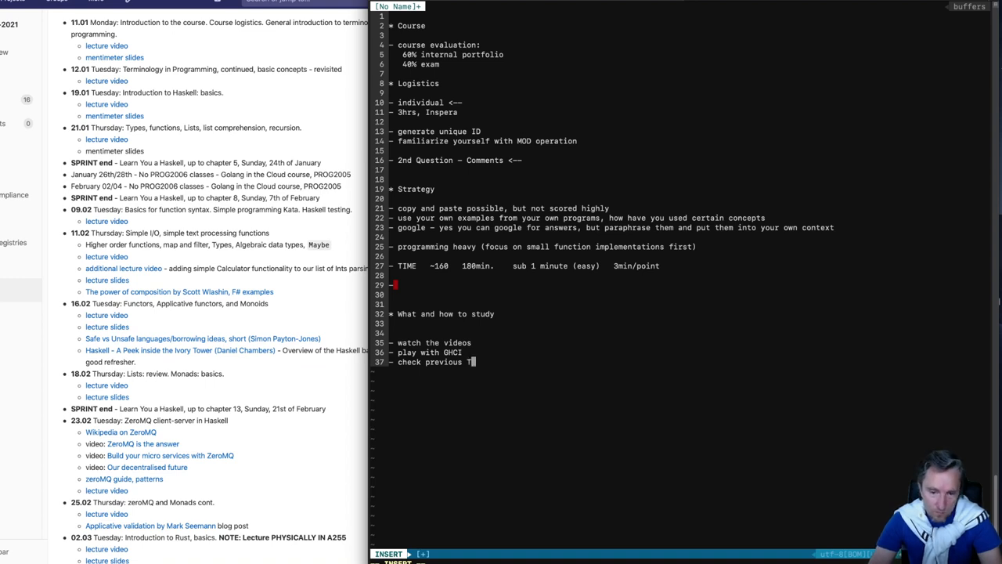
{"action": "type", "text": "ASKS and"}
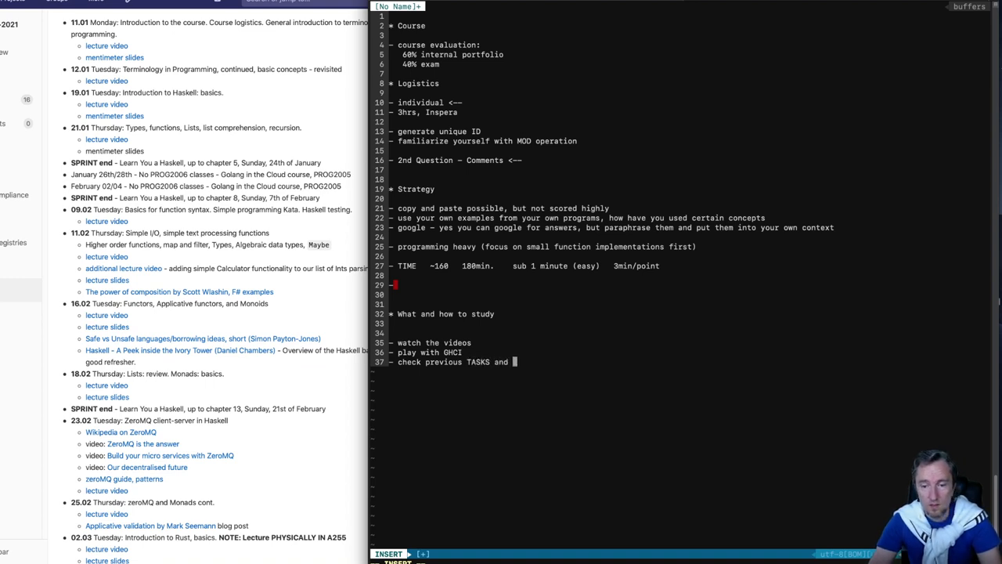
{"action": "type", "text": "Assignments"}
{"action": "type", "text": "-"}
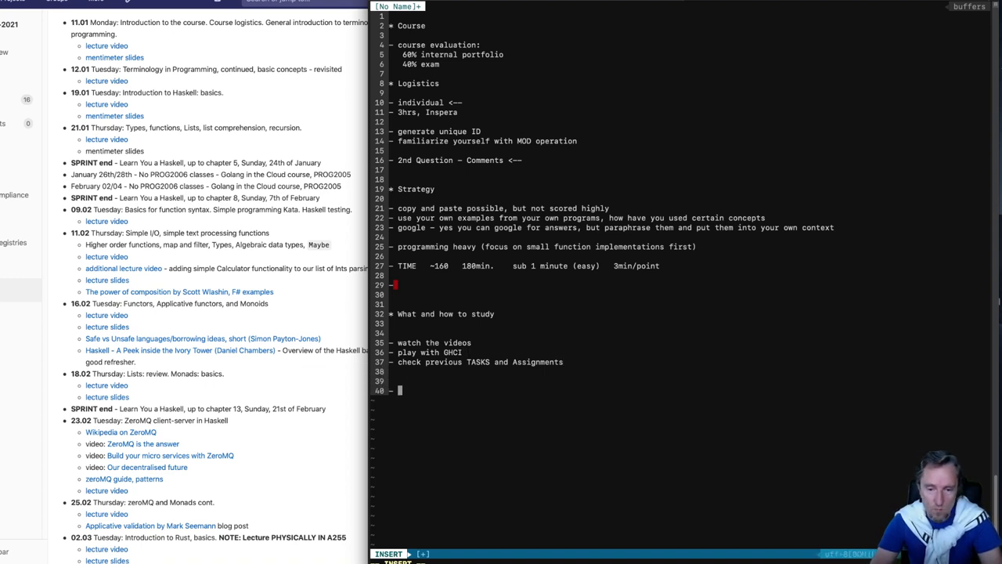
Note 'MOST of the exam is Haskell based.' with approx 60% Haskell.
{"action": "type", "text": "MOST of the exam"}
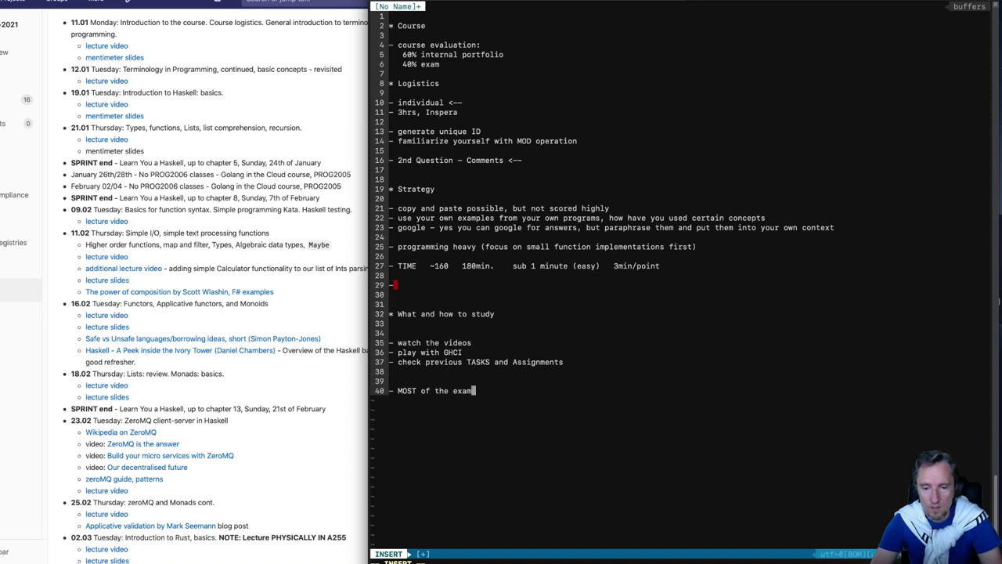
{"action": "type", "text": "is Haskell base"}
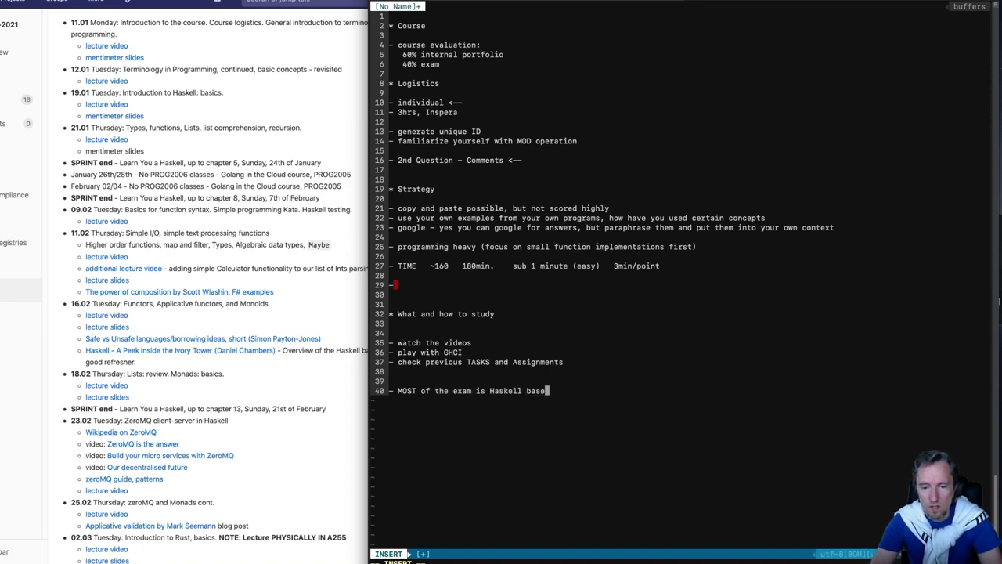
{"action": "type", "text": "d."}
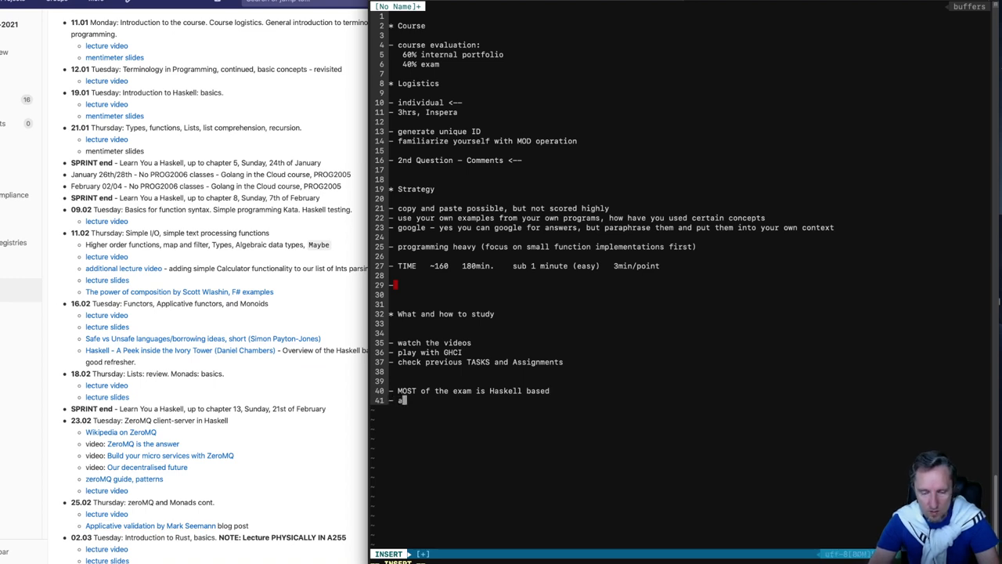
{"action": "type", "text": "pprox"}
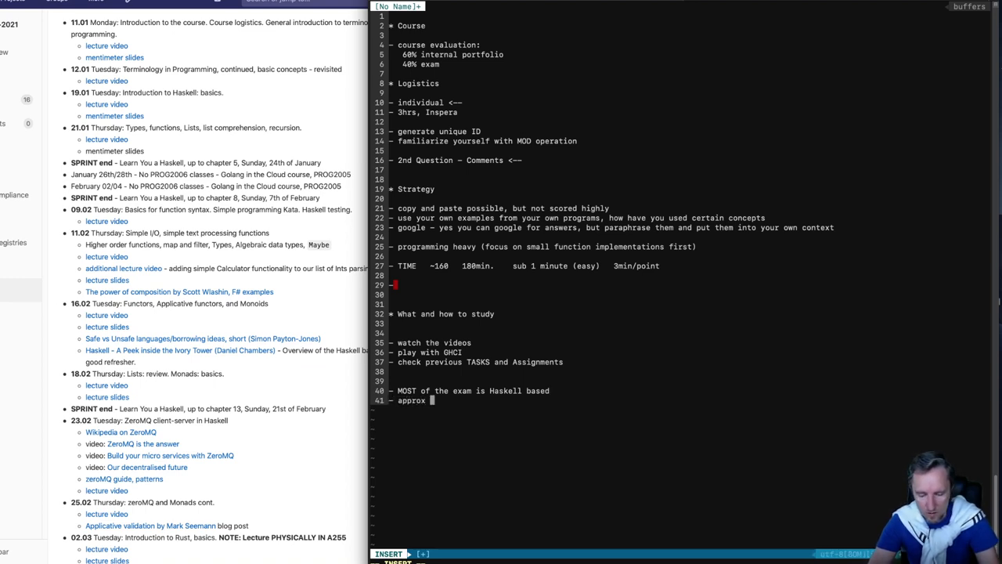
{"action": "type", "text": "60% haskell"}
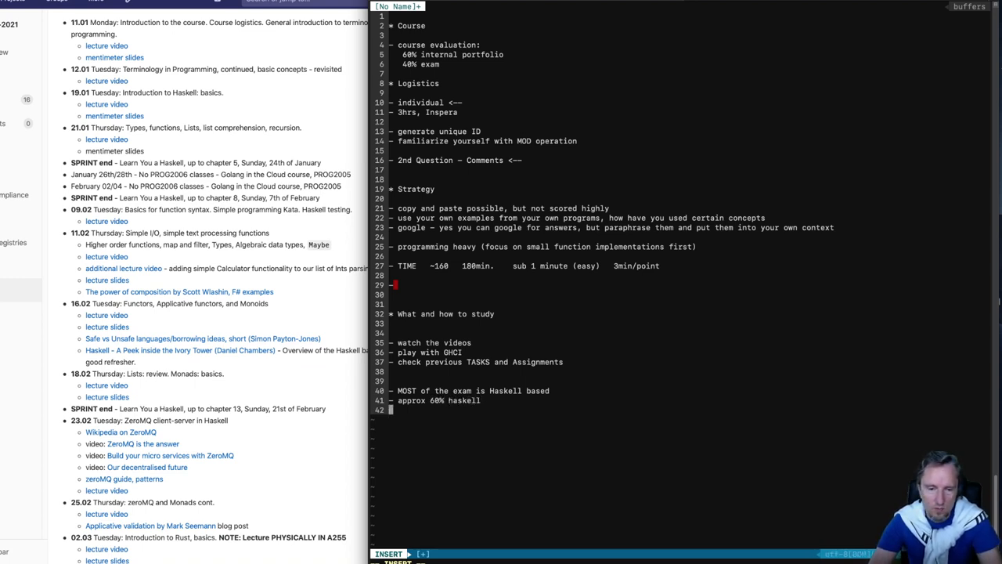
Add the weighting bullet 'approx 2-3% BPROG'.
{"action": "type", "text": "-"}
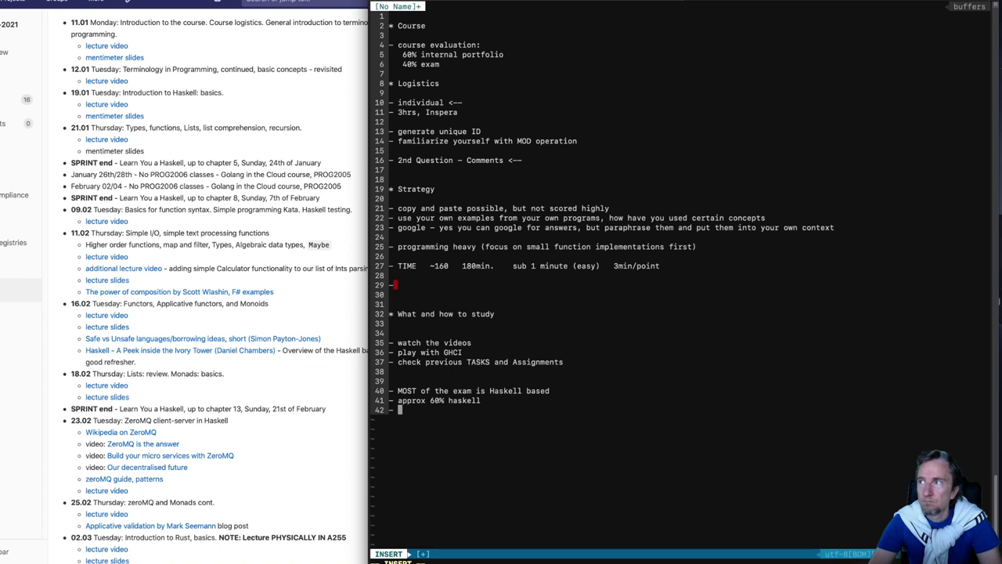
{"action": "type", "text": "3"}
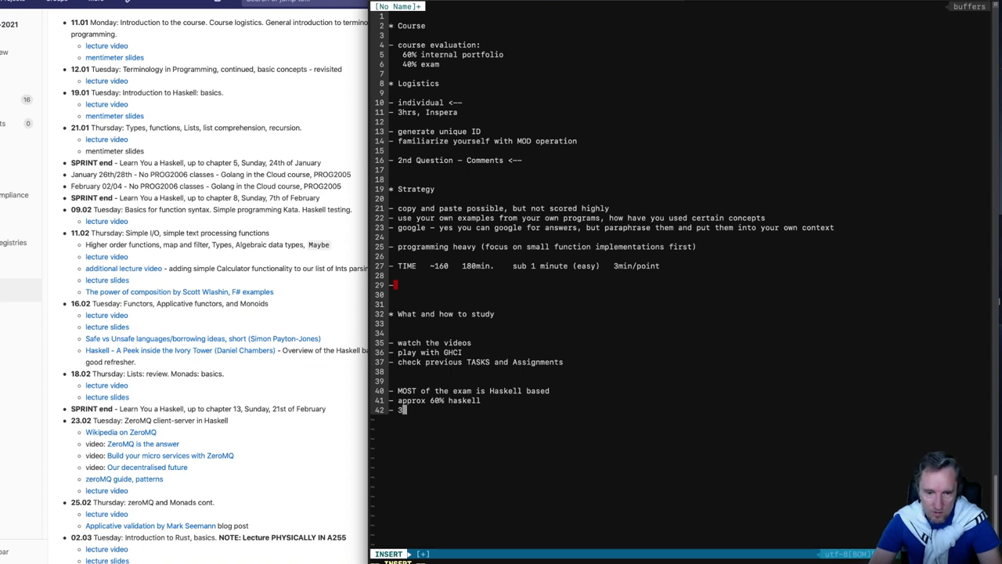
{"action": "key", "text": "Backspace"}
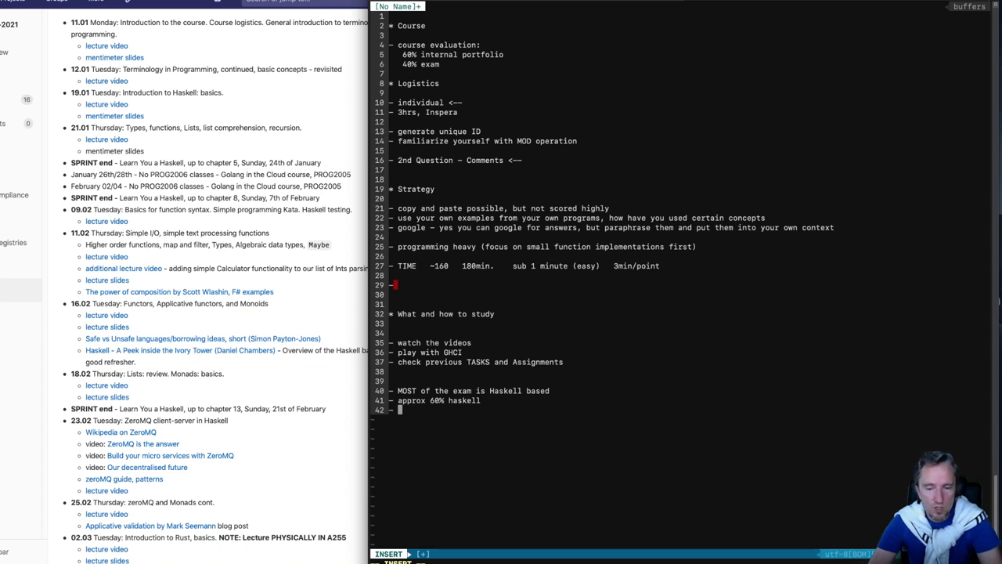
{"action": "type", "text": "approx"}
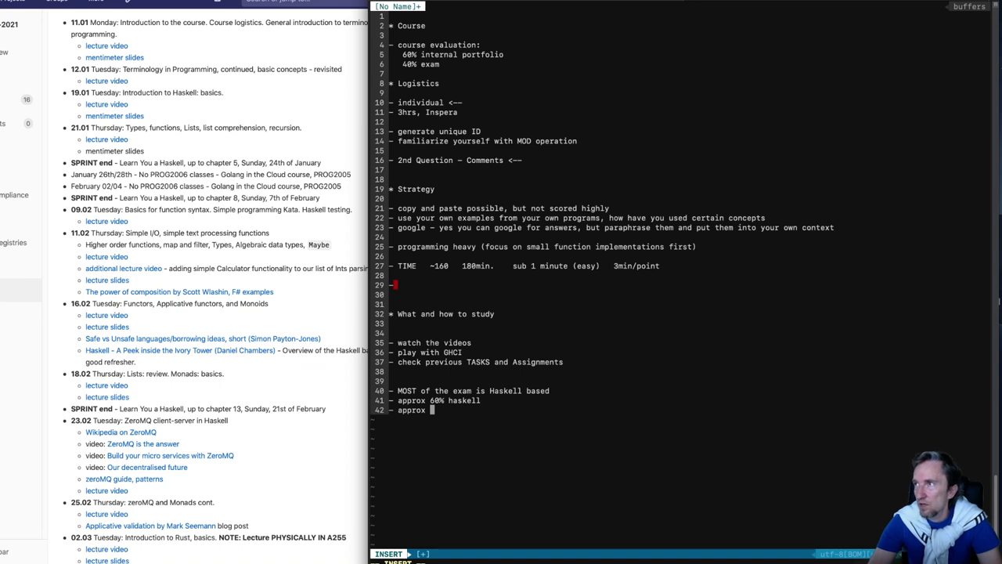
{"action": "type", "text": "2-3% P"}
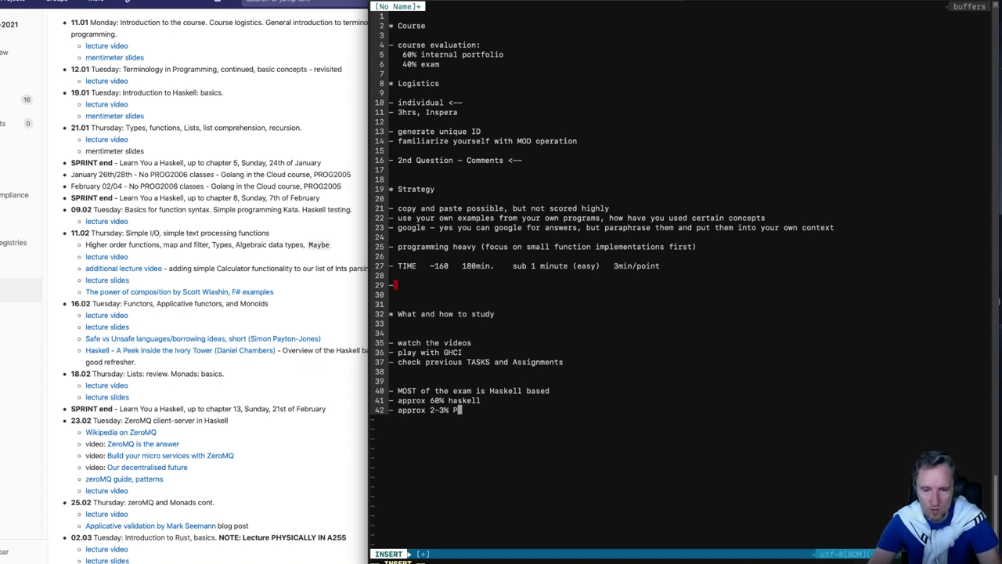
{"action": "type", "text": "BPROG"}
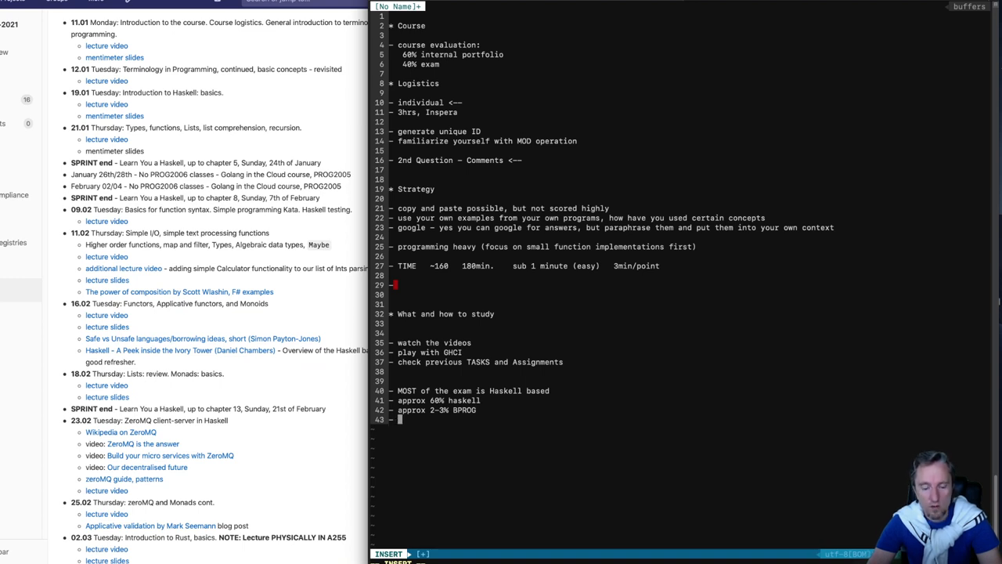
Add 'approx 10% Rust' and a 'generic' line below it.
{"action": "type", "text": "10"}
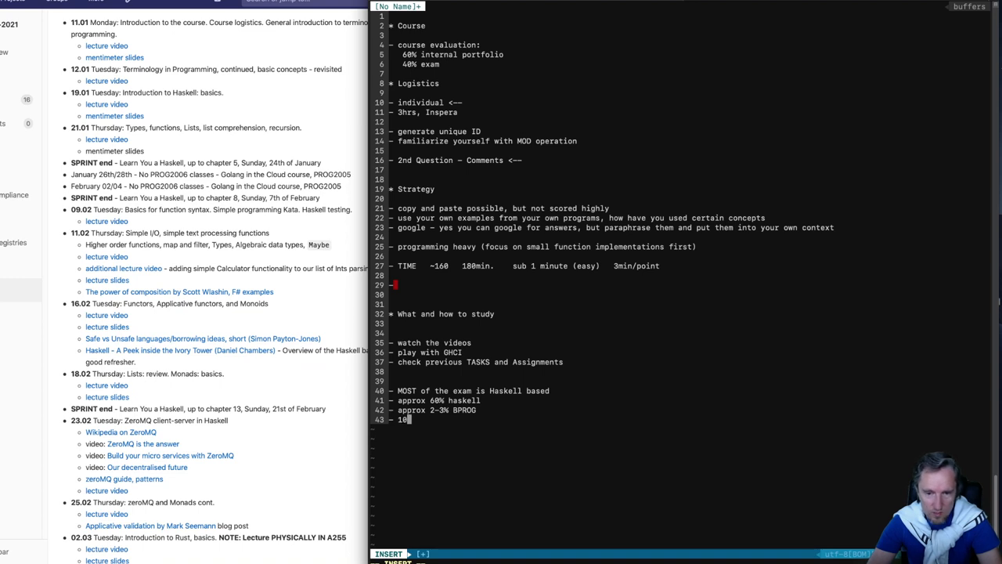
{"action": "type", "text": "%"}
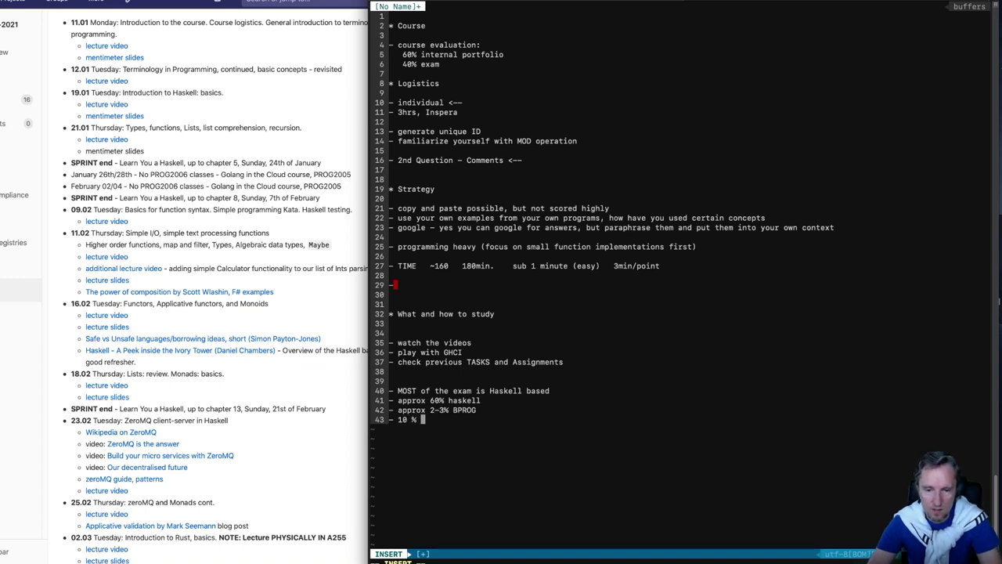
{"action": "type", "text": "Rust"}
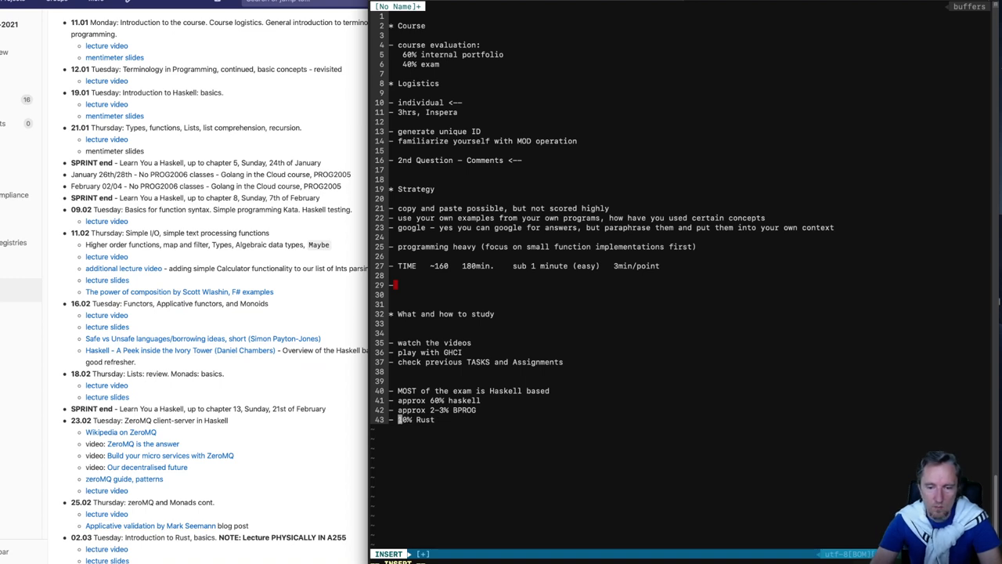
{"action": "type", "text": "approx"}
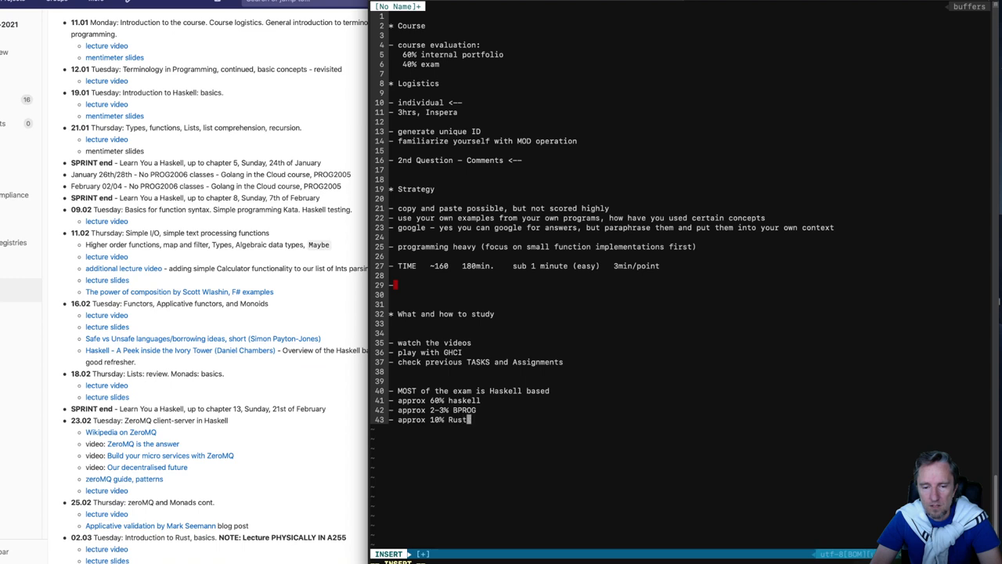
{"action": "key", "text": "Return"}
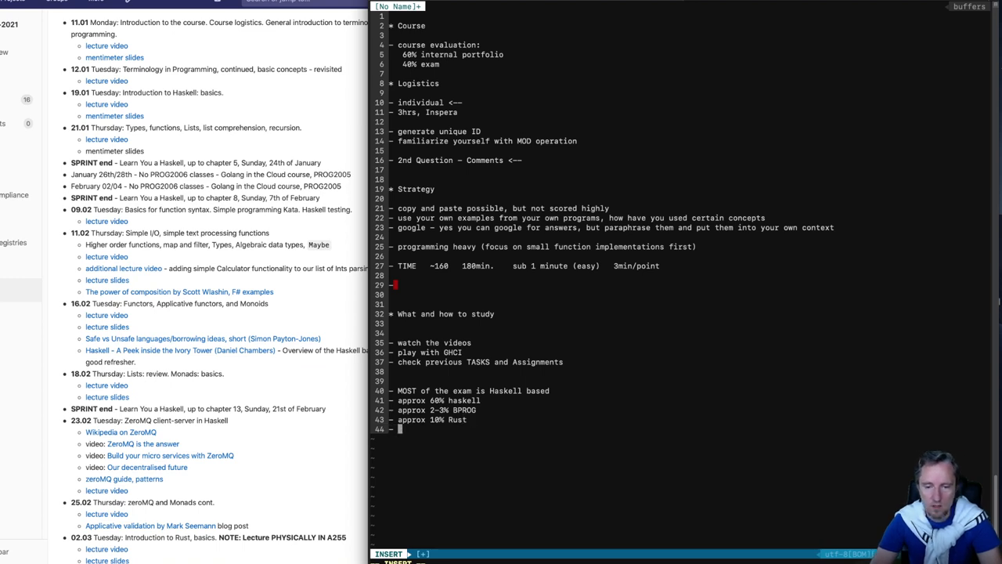
{"action": "type", "text": "generic"}
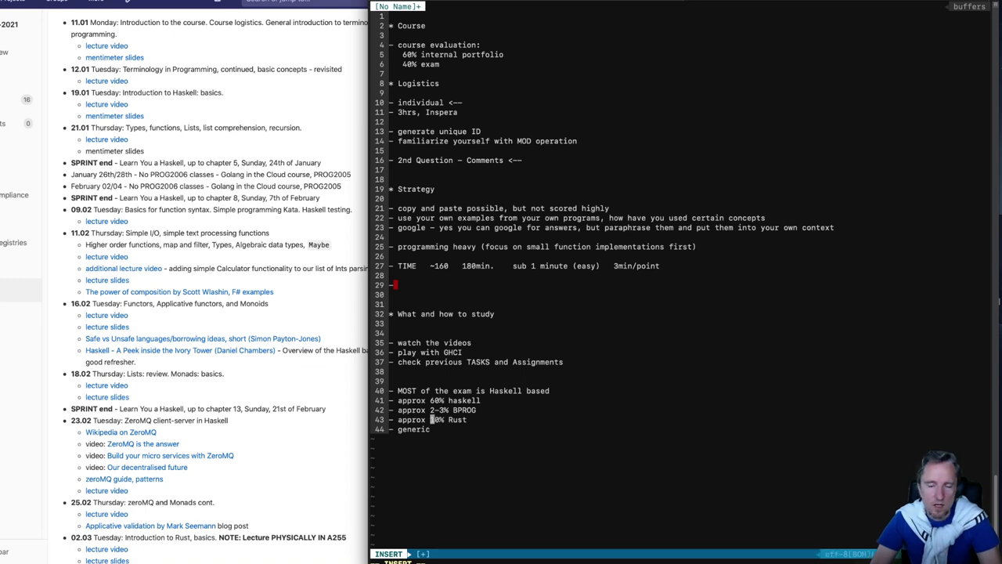
Replace the percentage notes with 'focus on Haskell. focus on concepts. focus on programming.' below TIME.
{"action": "key", "text": "Escape"}
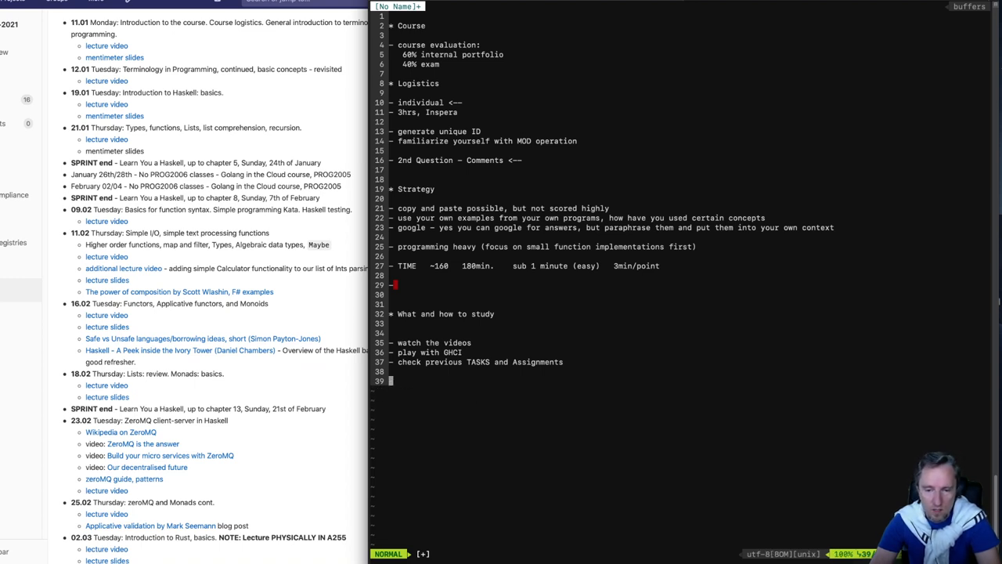
{"action": "key", "text": "Up"}
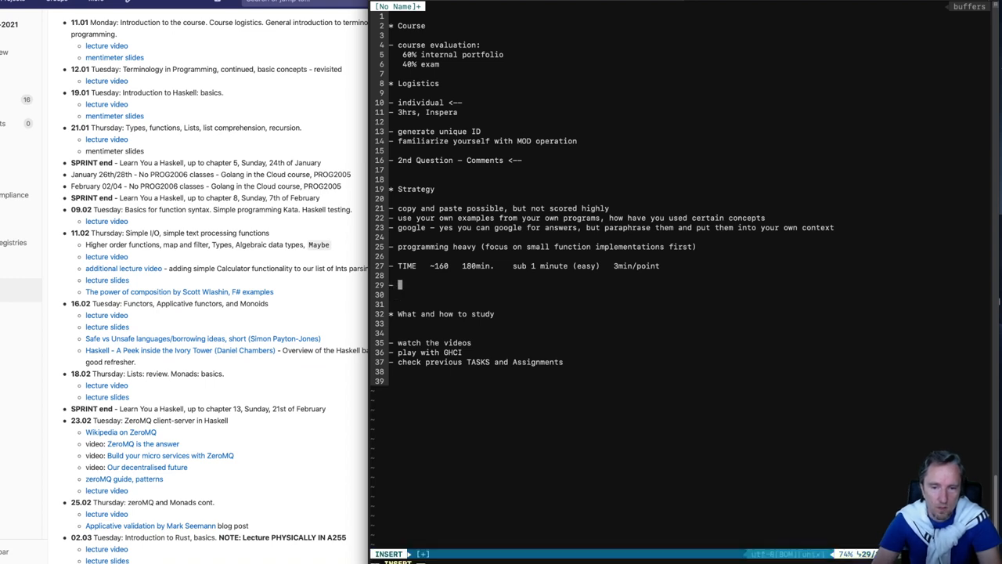
{"action": "type", "text": "focus on Ha"}
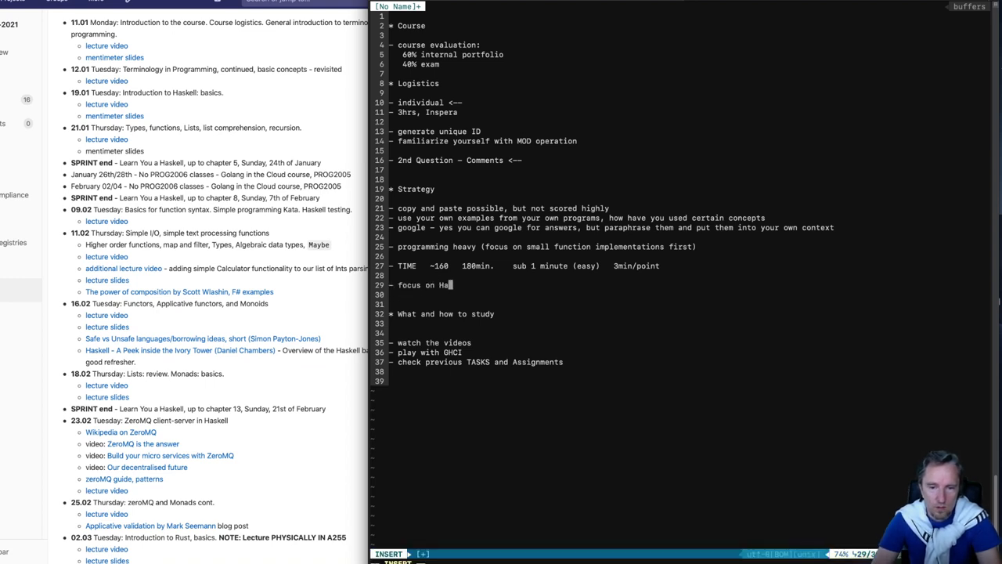
{"action": "type", "text": "skell"}
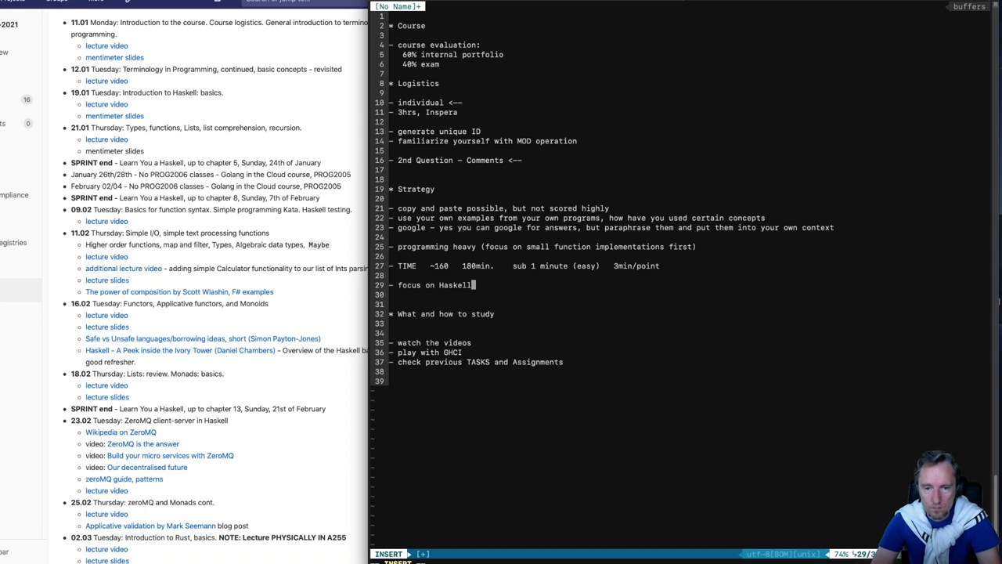
{"action": "type", "text": "focus on conce"}
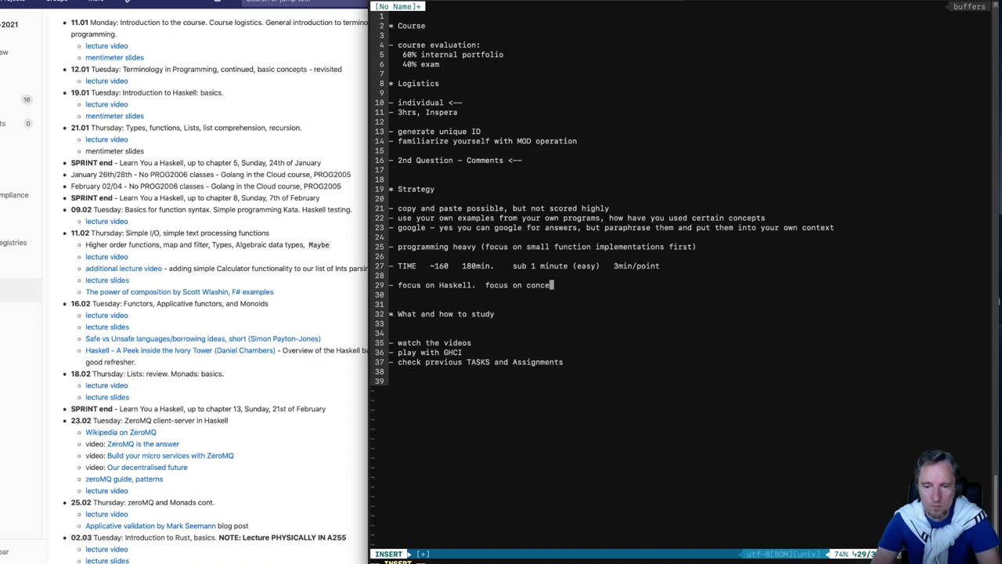
{"action": "type", "text": "pts. F"}
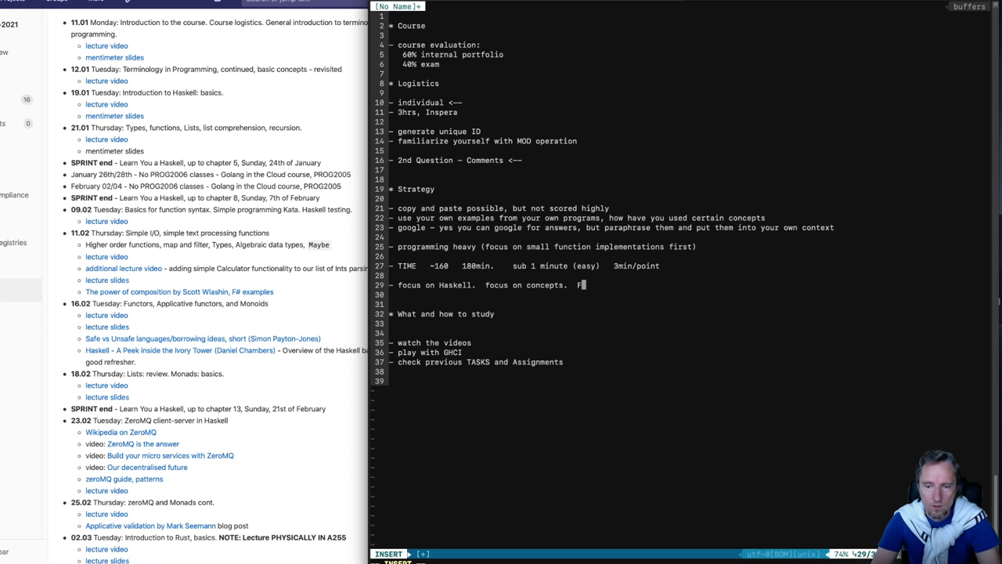
{"action": "type", "text": "ocus on programming."}
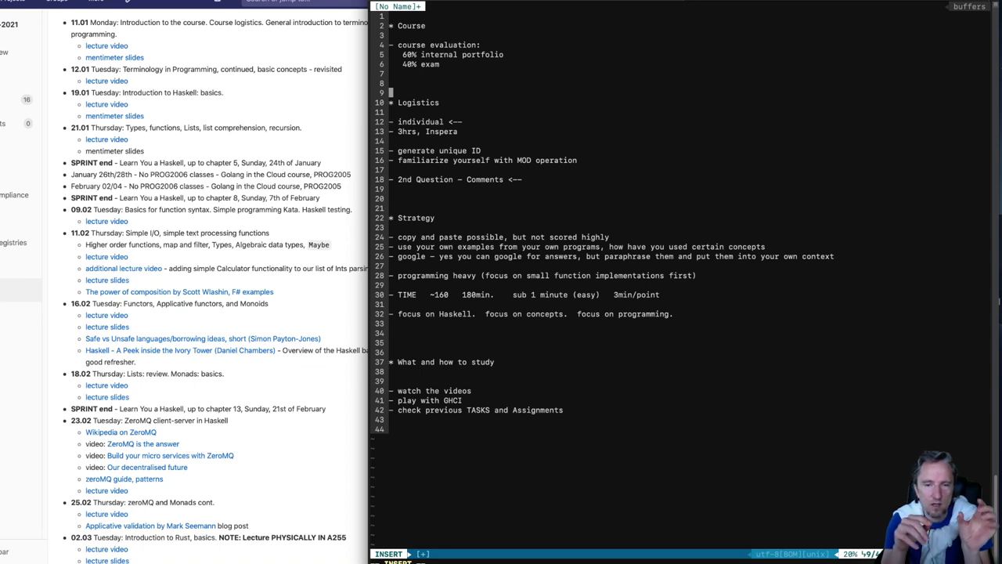
Sketch the example '5 :: Int or Num a => a' on a new line below course evaluation.
{"action": "key", "text": "Return"}
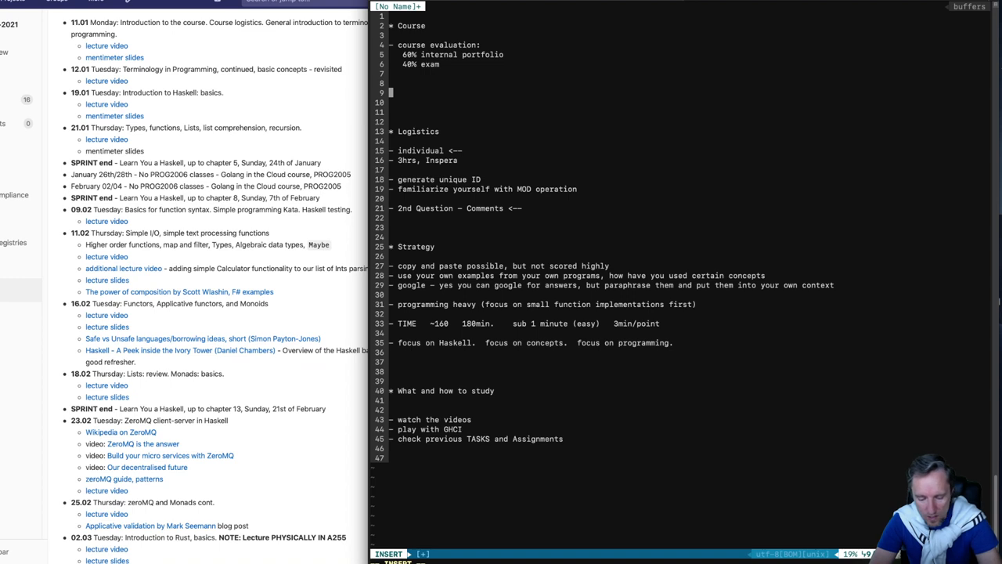
{"action": "type", "text": "5 ::"}
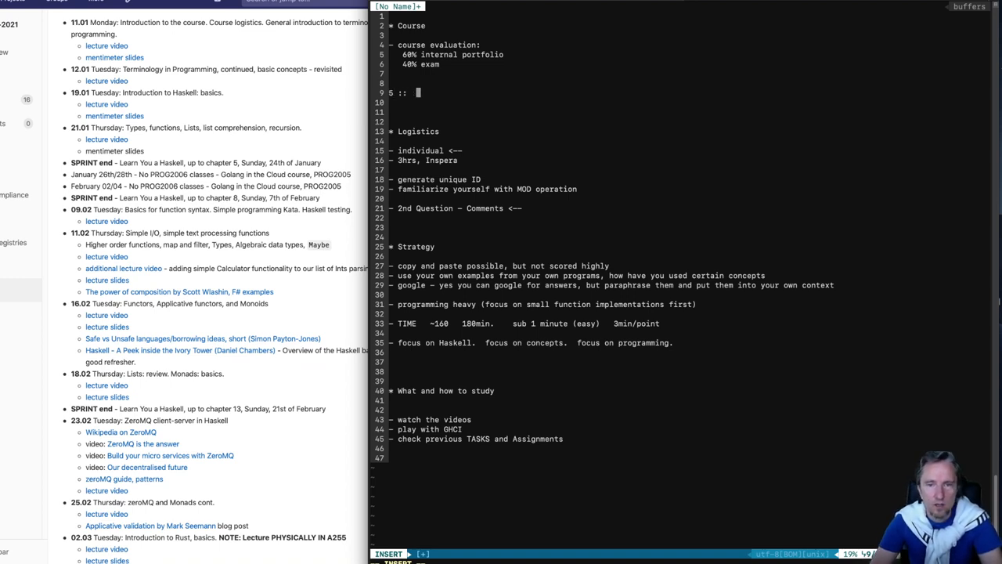
{"action": "type", "text": "Int o"}
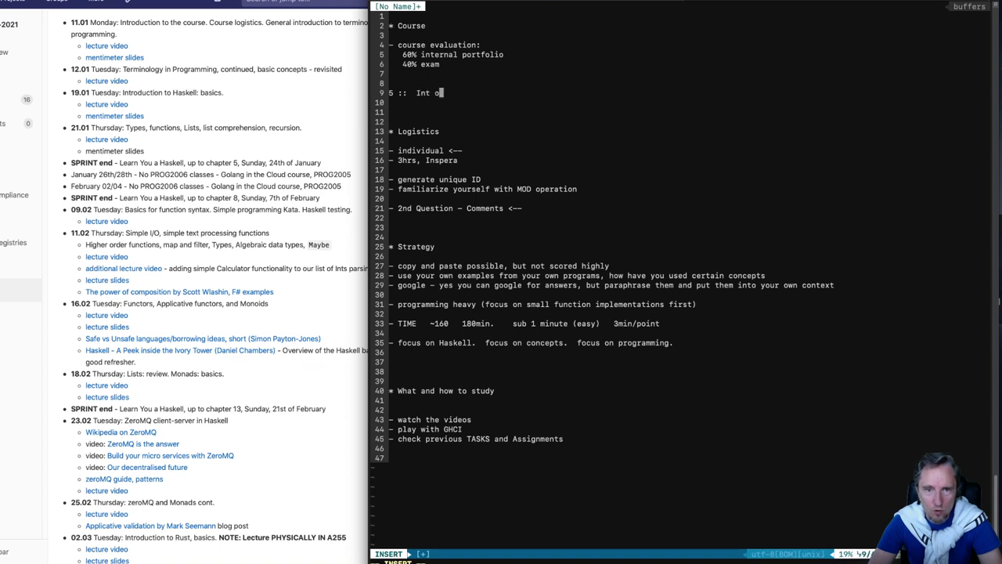
{"action": "type", "text": "r Num a ="}
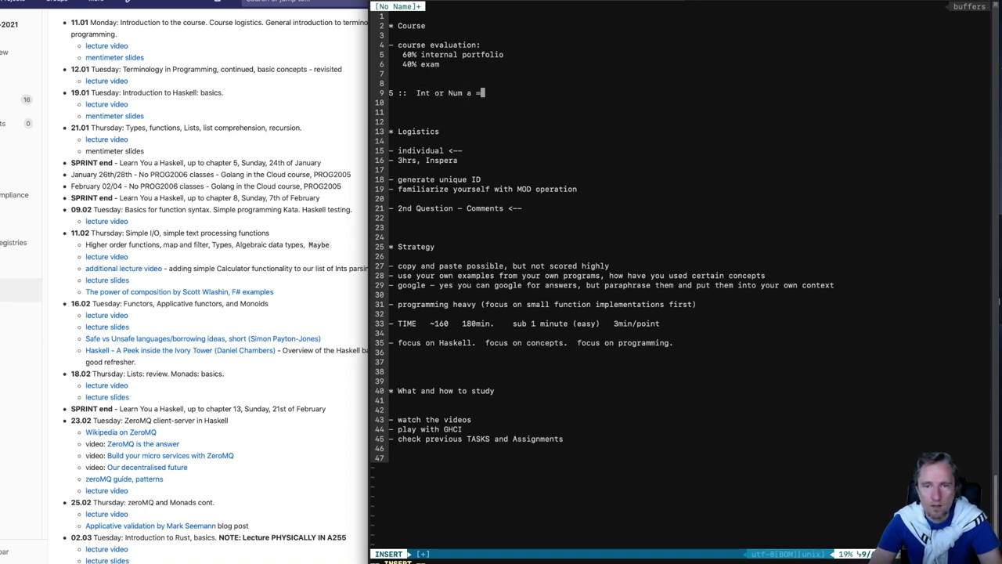
{"action": "type", "text": "> a"}
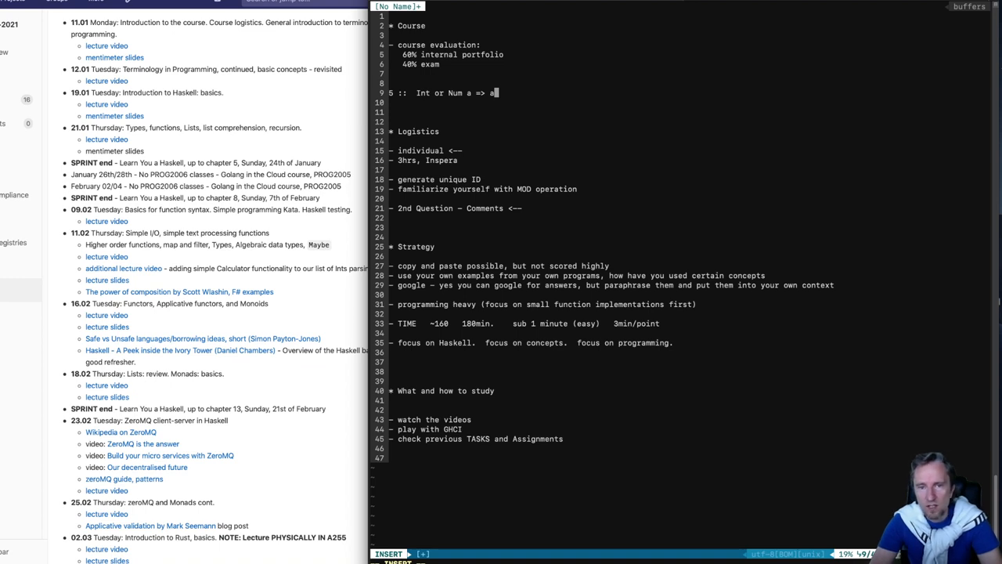
Erase that example and retype it as '5 + :: 5'.
{"action": "key", "text": "BackSpace"}
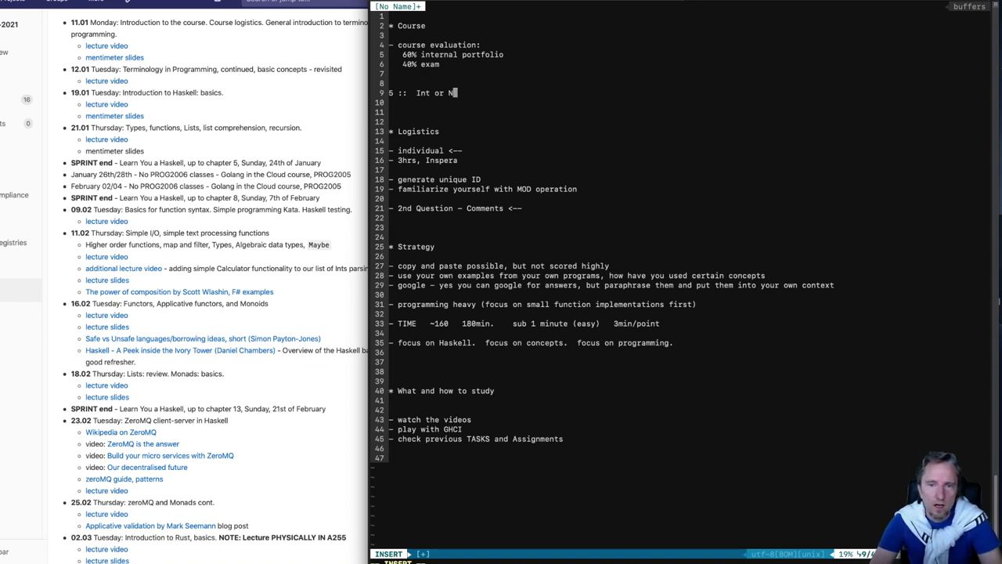
{"action": "key", "text": "BackSpace"}
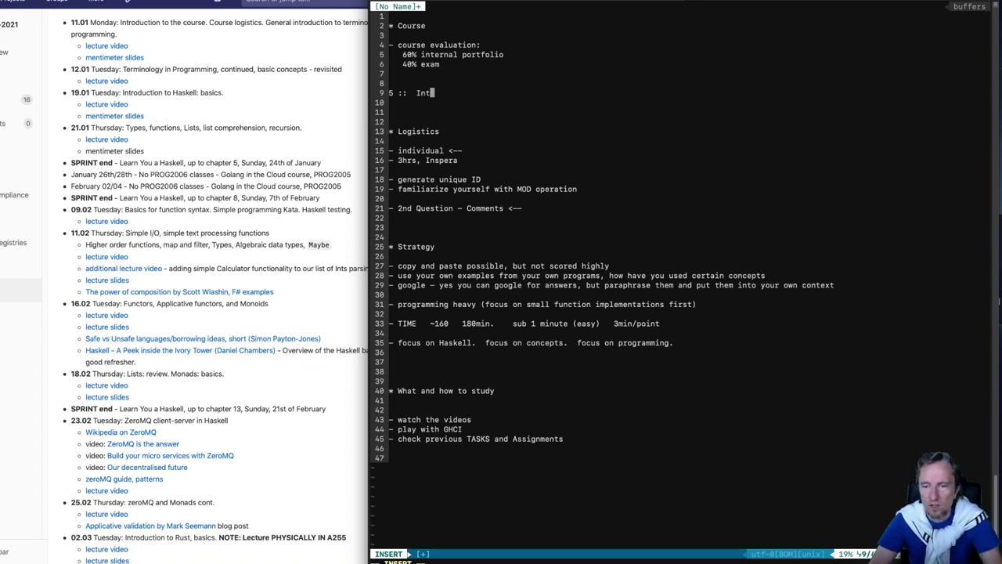
{"action": "key", "text": "BackSpace"}
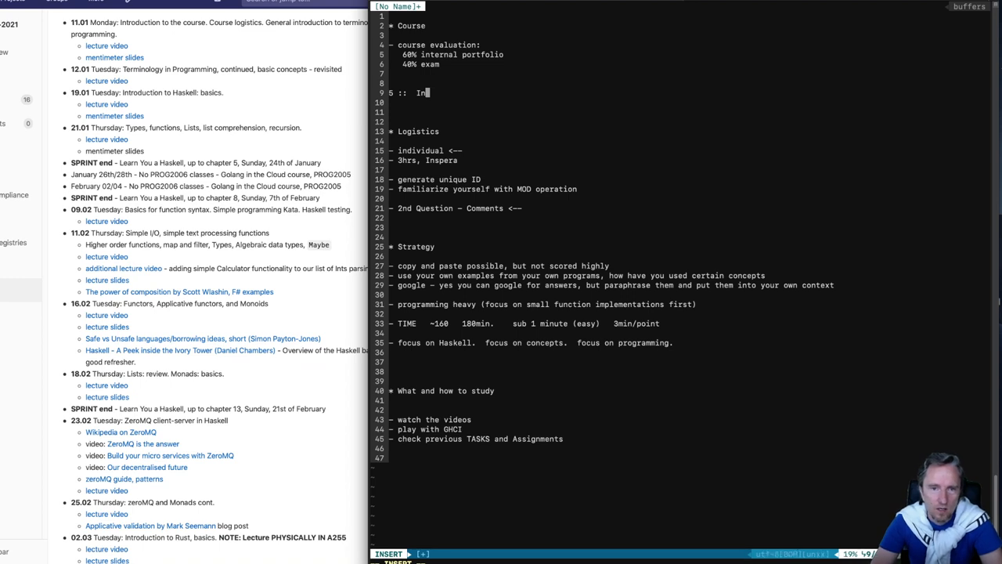
{"action": "key", "text": "ctrl+u"}
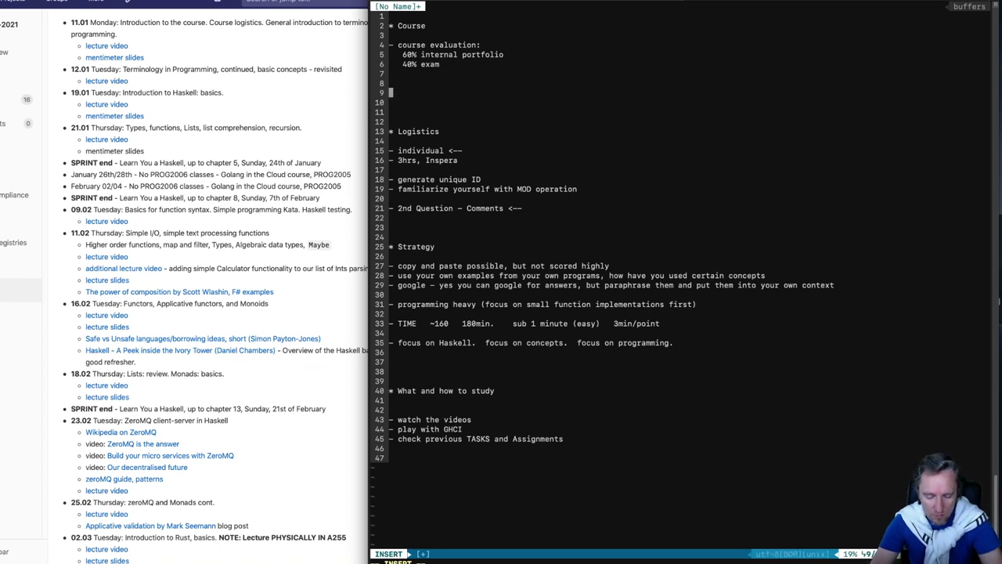
{"action": "type", "text": "5 +"}
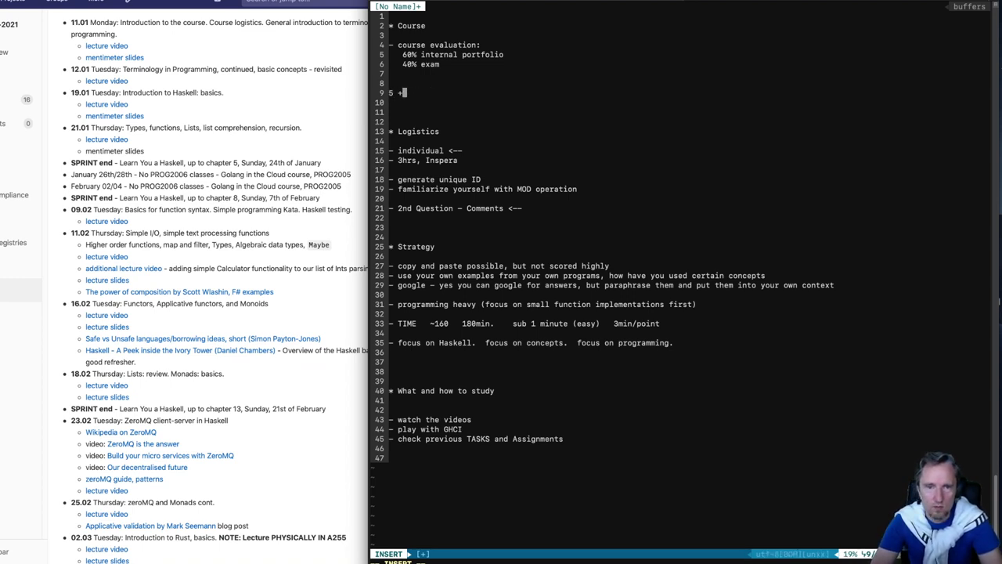
{"action": "type", "text": "::"}
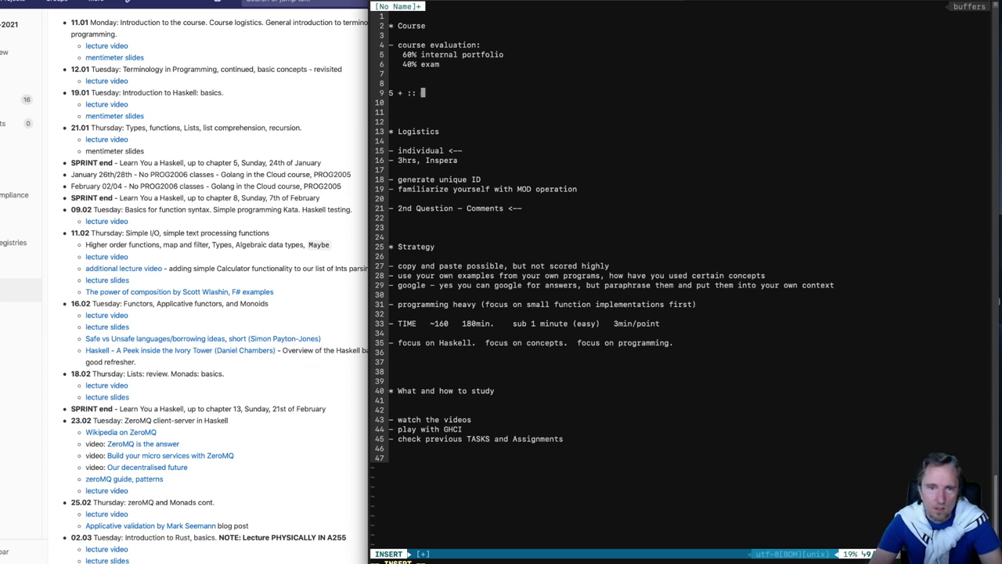
{"action": "type", "text": "5"}
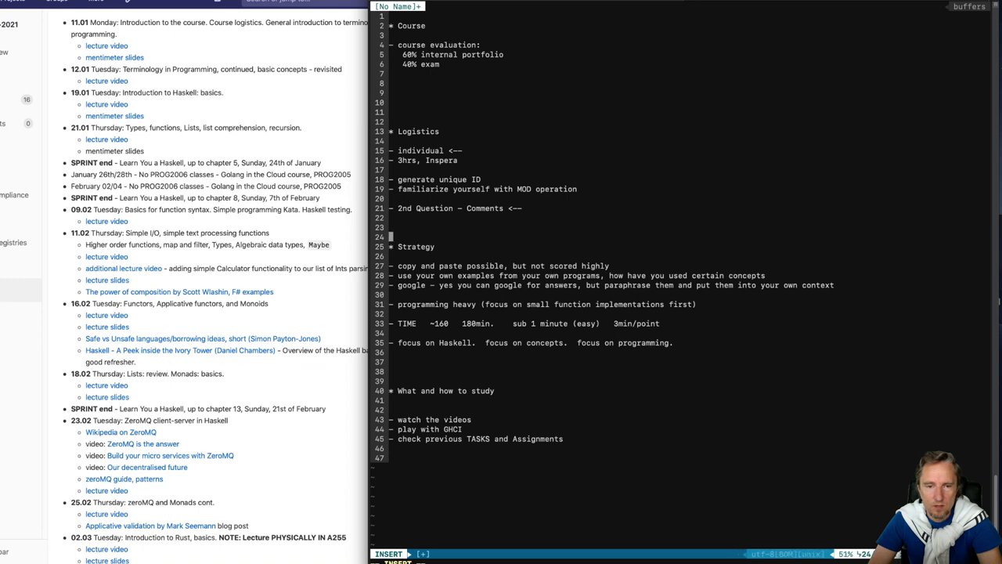
Move the cursor to the blank lines below the focus notes after clearing the scratch example.
{"action": "left_click", "coordinate": [457, 151]}
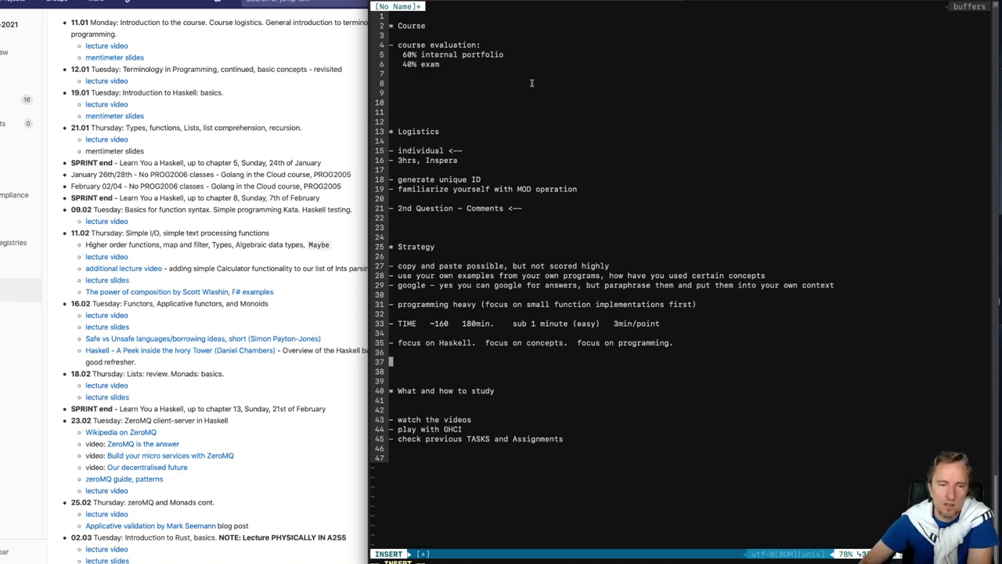
{"action": "mouse_move", "coordinate": [479, 219]}
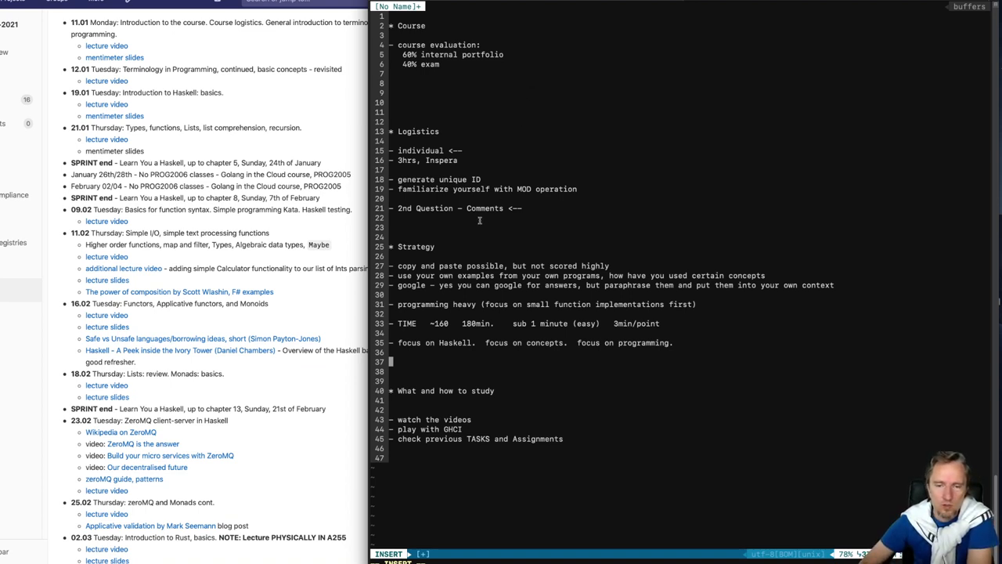